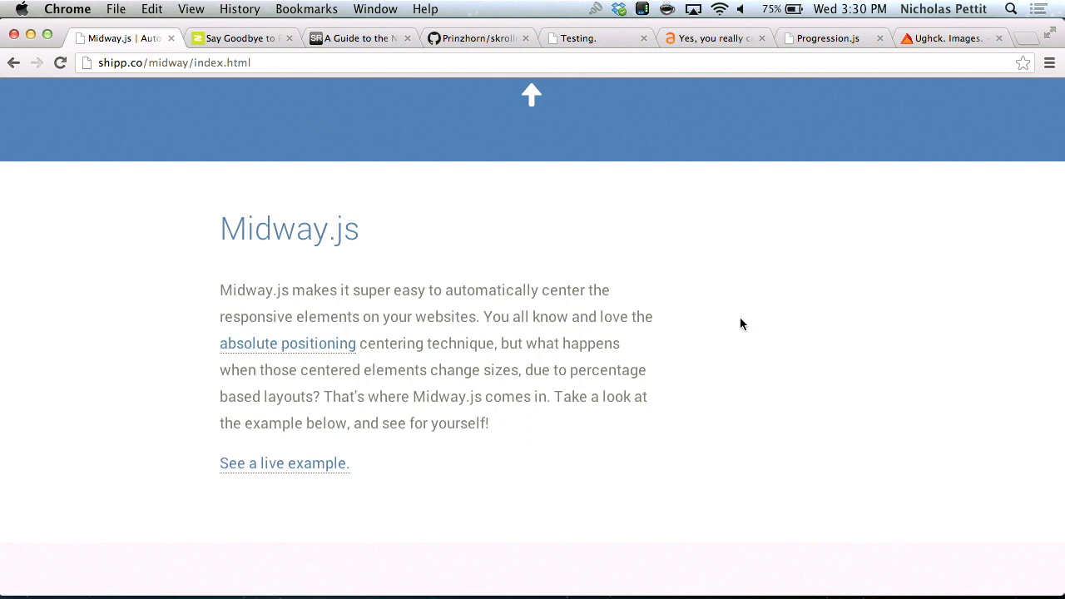
# Try Midway.js's live centering demo by resizing the window, then switch to the ZURBlog Interchange tab.
pyautogui.scroll(-3)
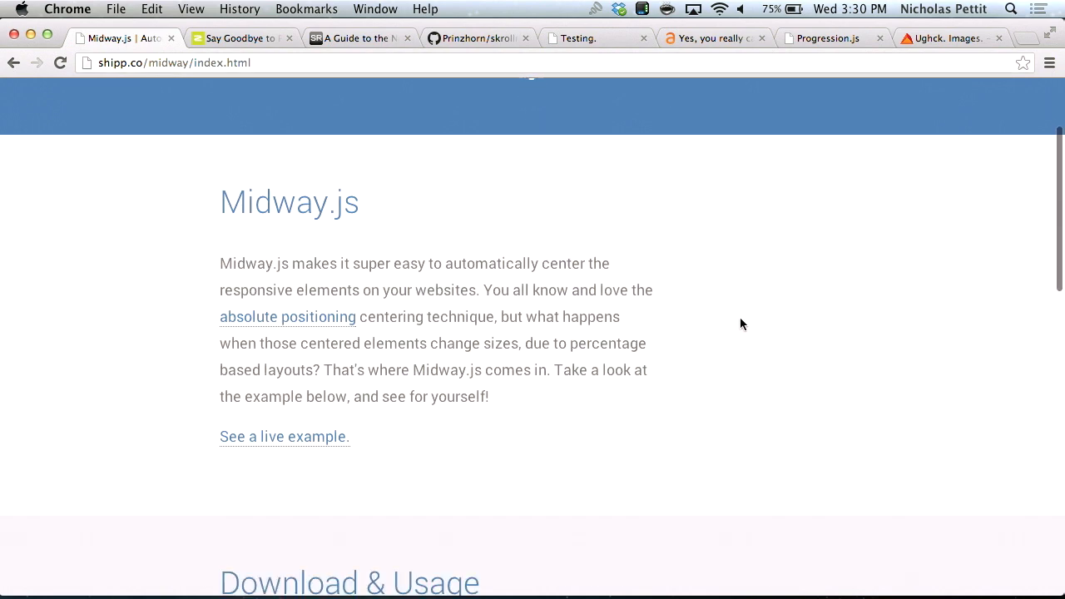
pyautogui.scroll(-3)
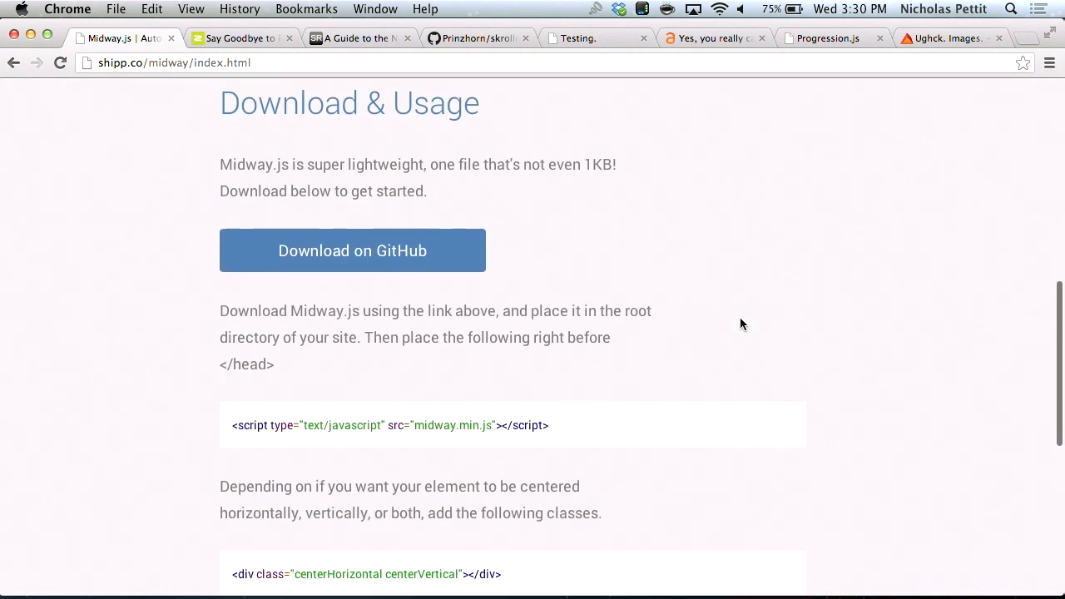
pyautogui.scroll(-3)
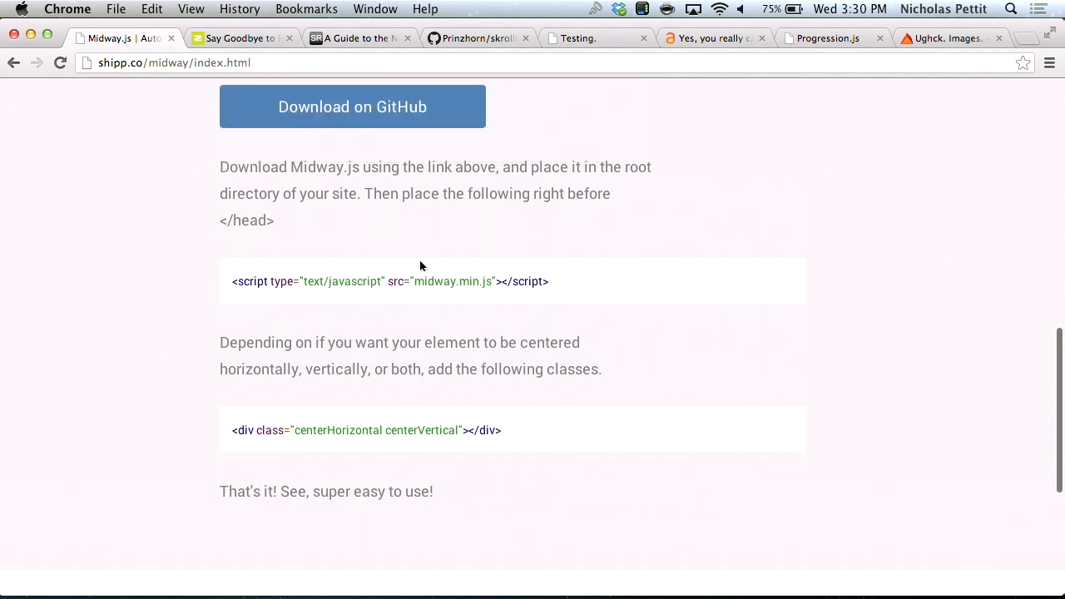
pyautogui.moveTo(257, 452)
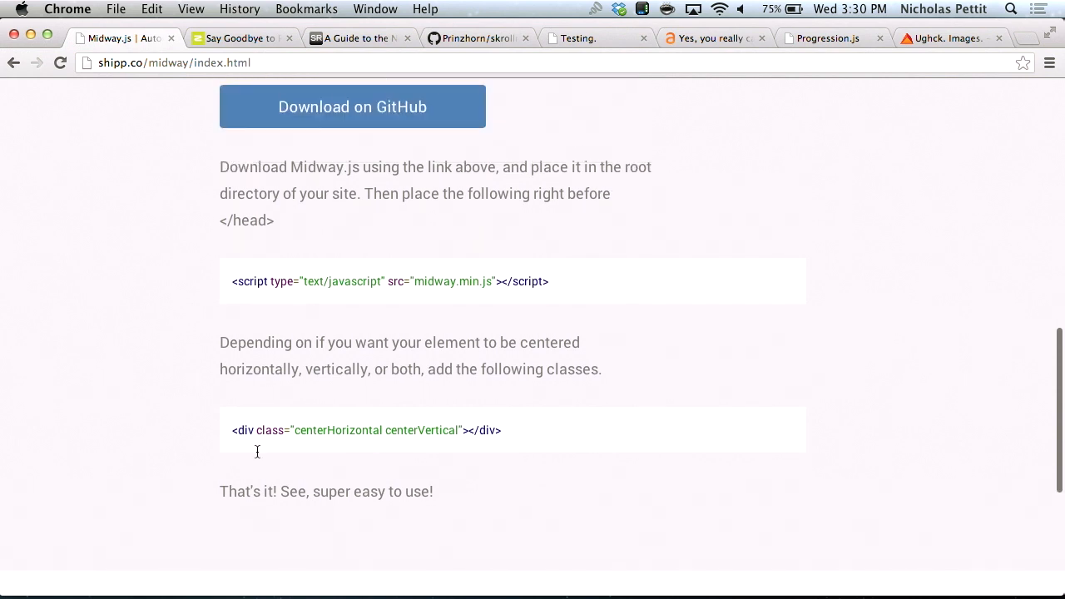
pyautogui.moveTo(182, 387)
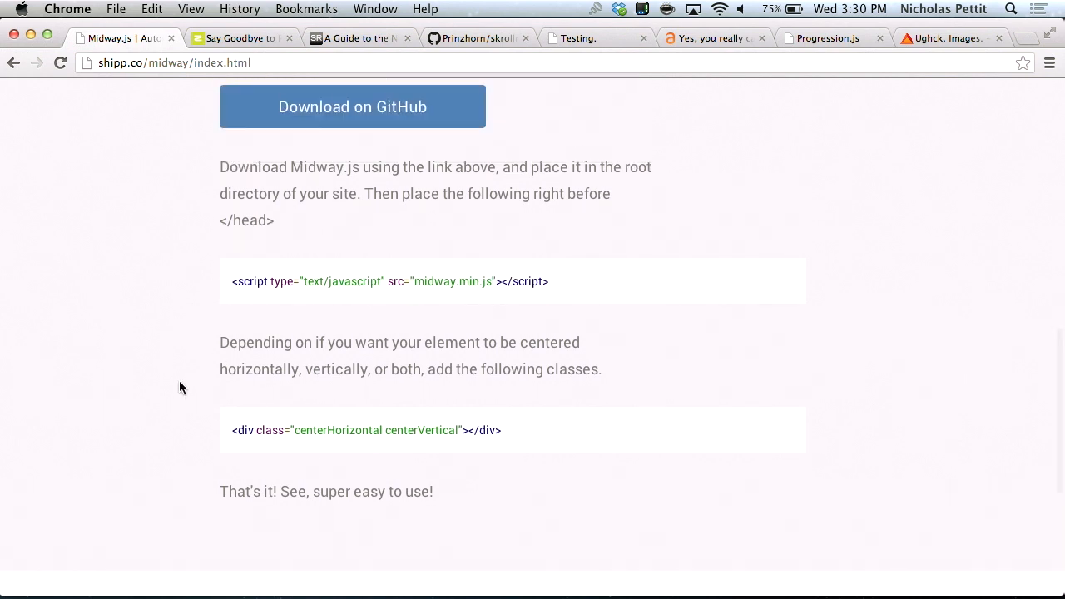
pyautogui.moveTo(388, 376)
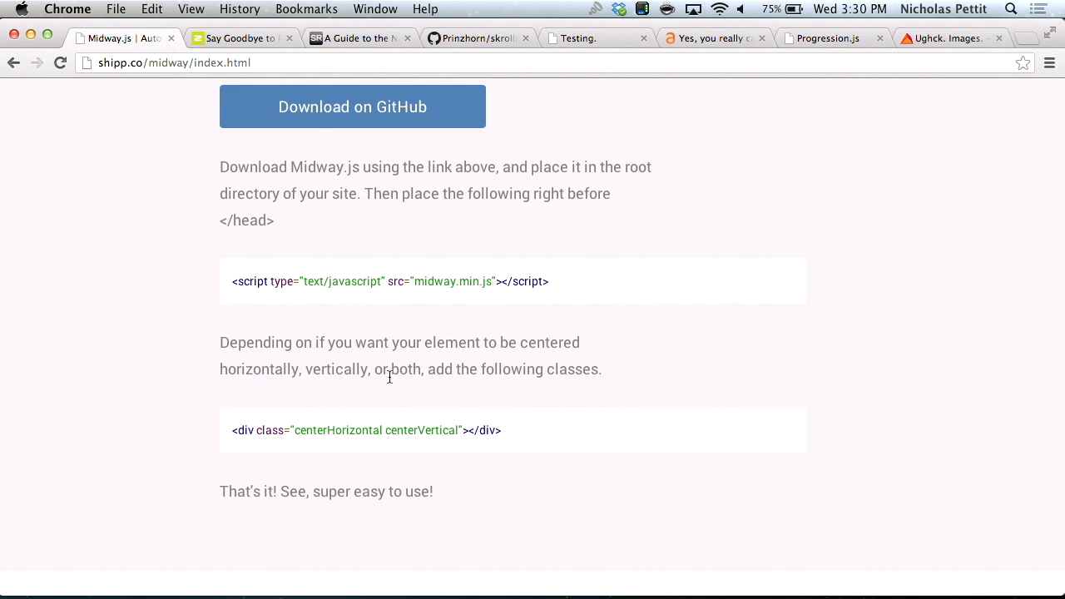
pyautogui.moveTo(570, 372)
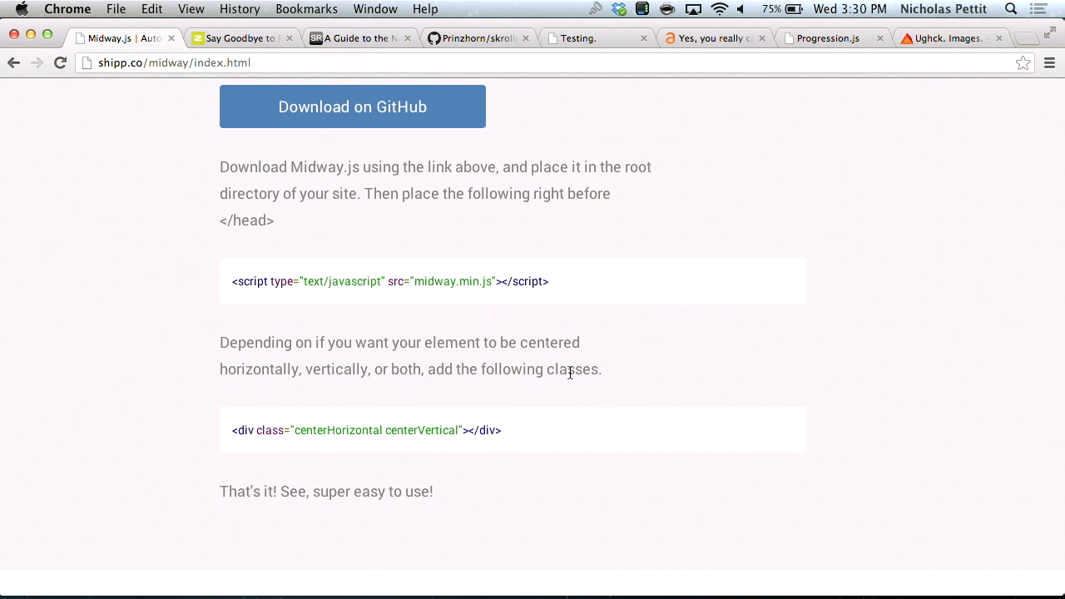
pyautogui.moveTo(696, 349)
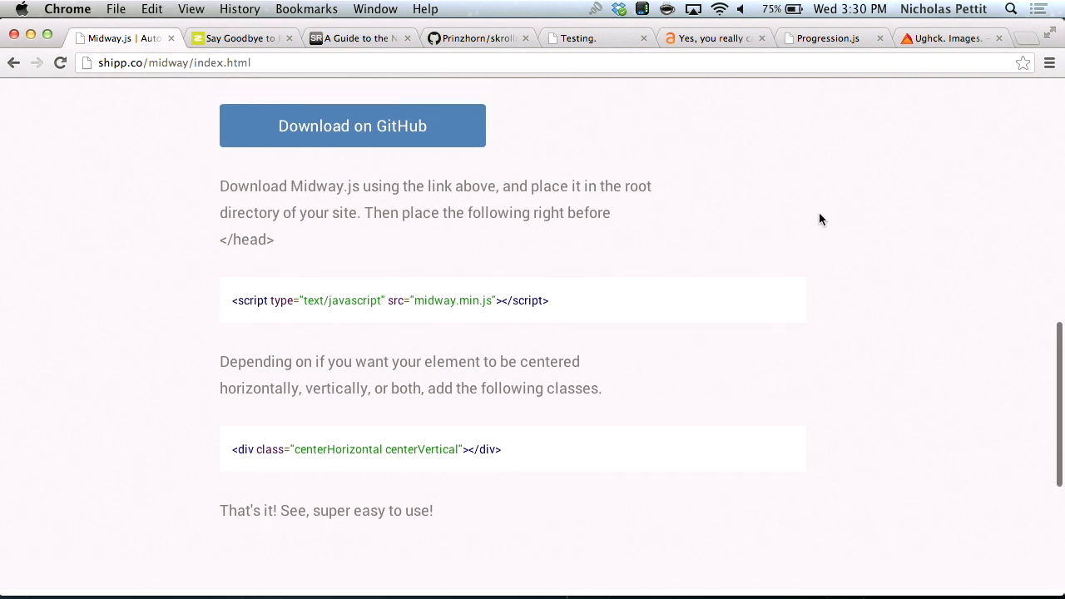
pyautogui.scroll(3)
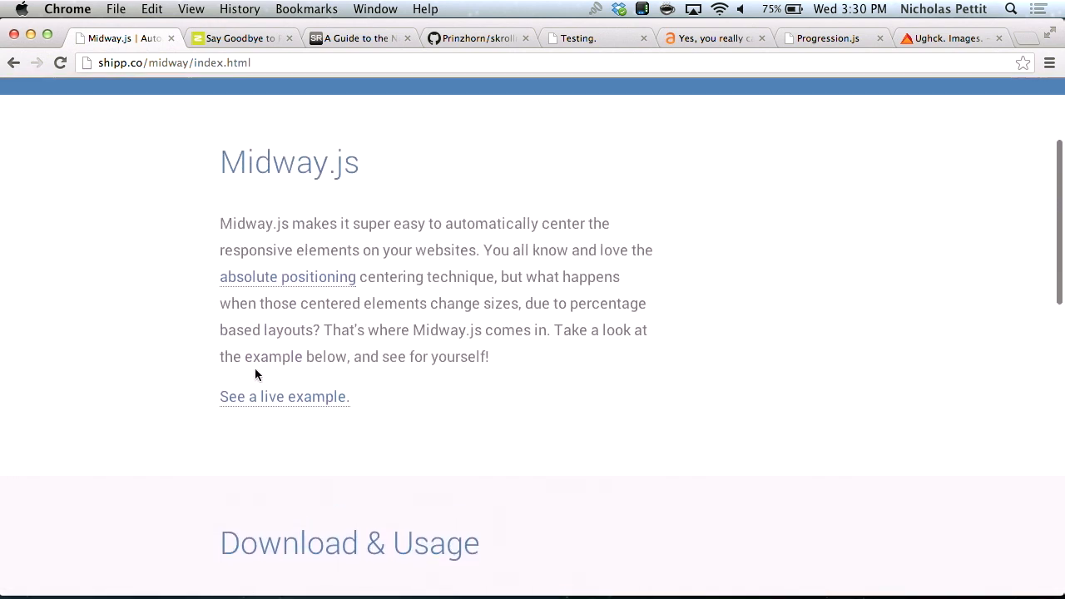
pyautogui.click(283, 397)
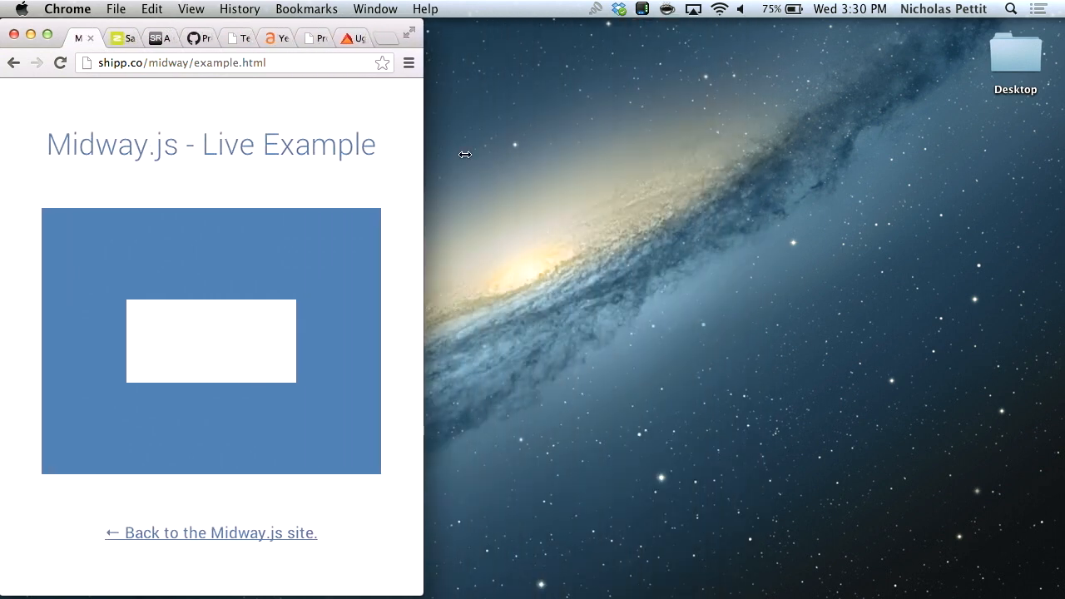
pyautogui.moveTo(422, 333); pyautogui.dragTo(331, 333)
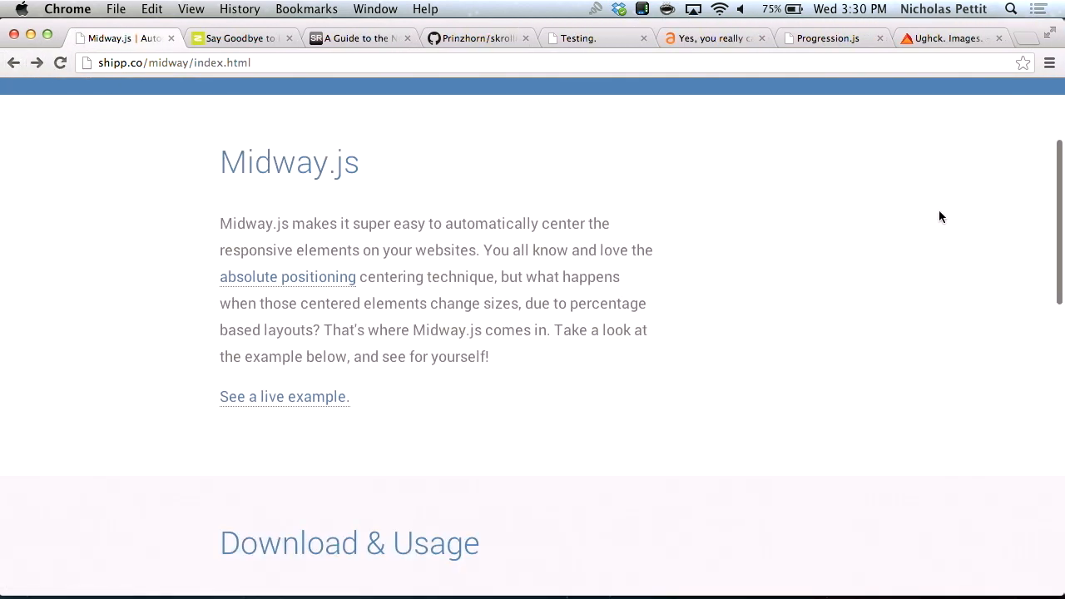
pyautogui.scroll(3)
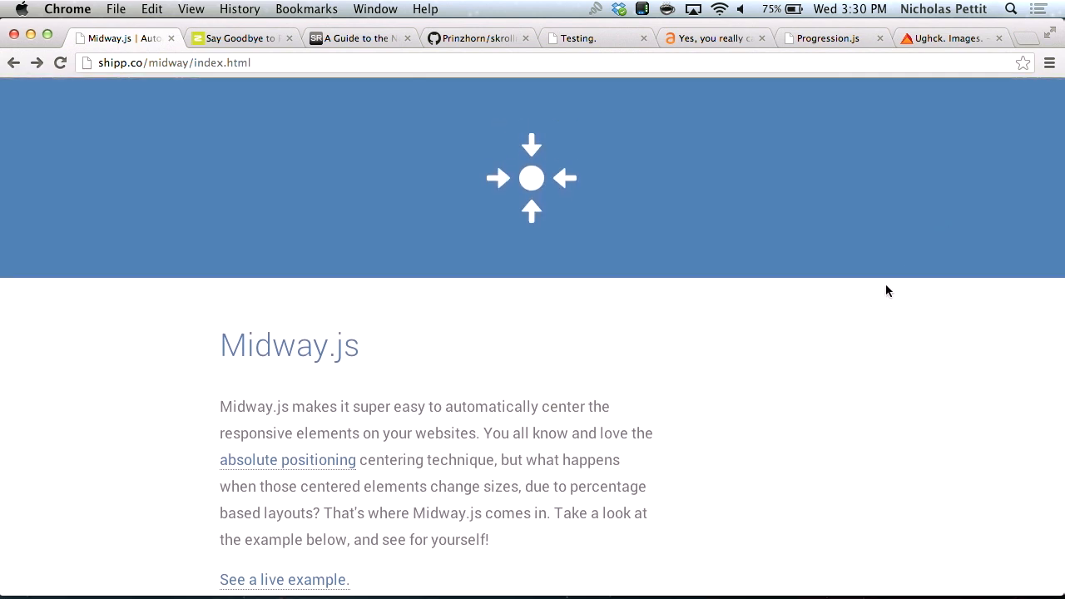
pyautogui.click(238, 39)
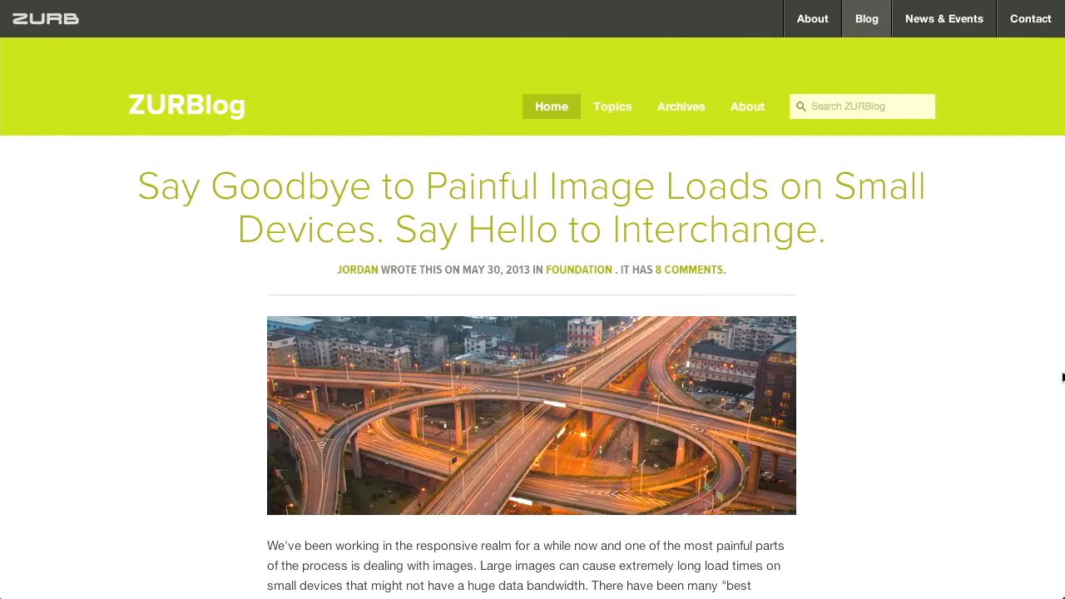
# Scroll the ZURBlog Interchange article and follow its 'Visit the Interchange Playground Page' button.
pyautogui.scroll(-3)
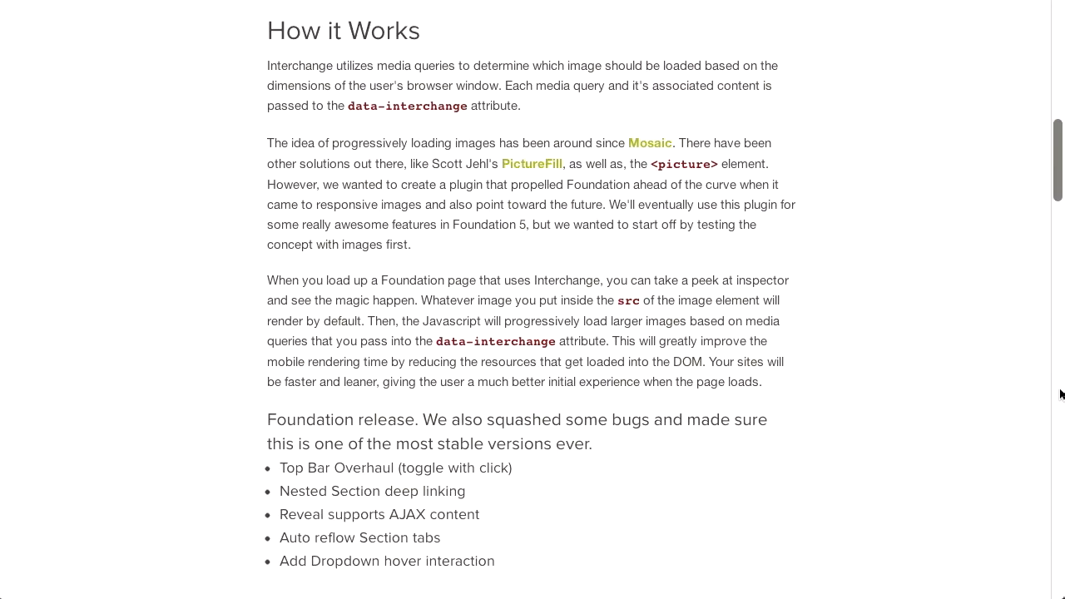
pyautogui.scroll(-3)
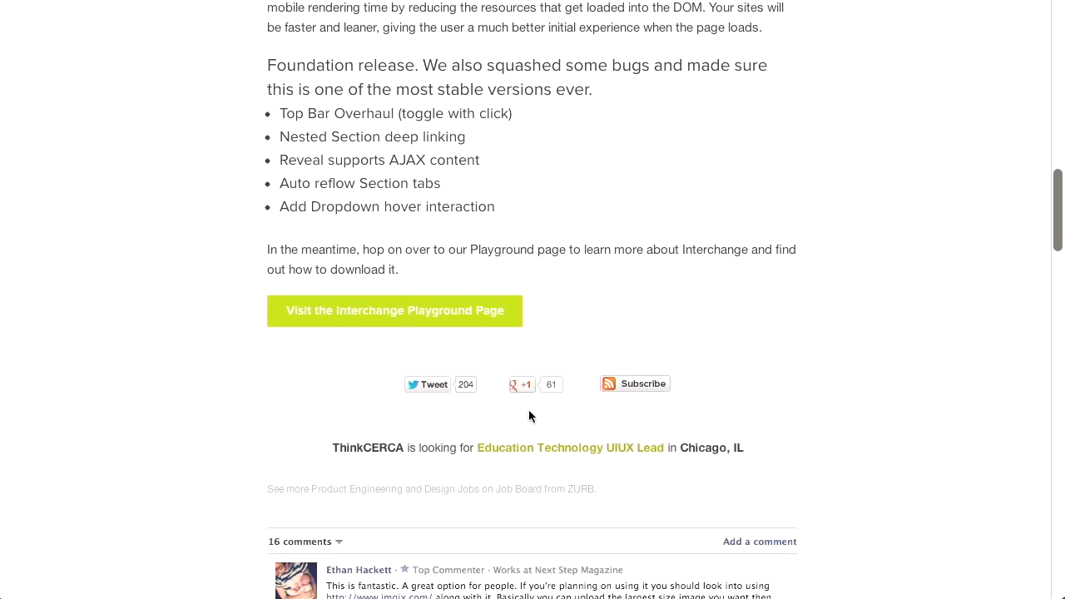
pyautogui.click(394, 310)
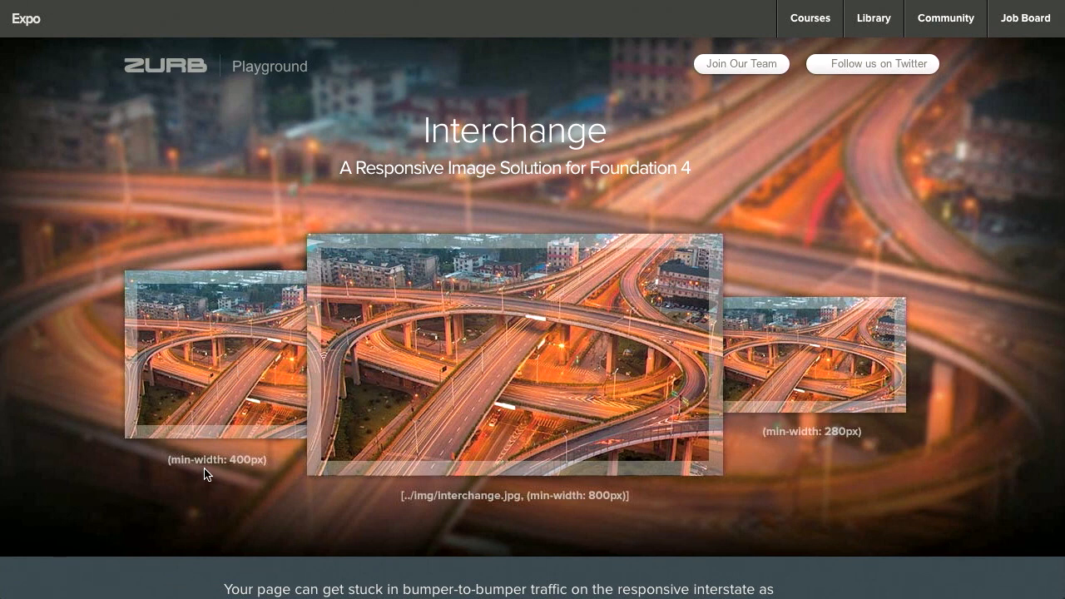
pyautogui.moveTo(265, 391)
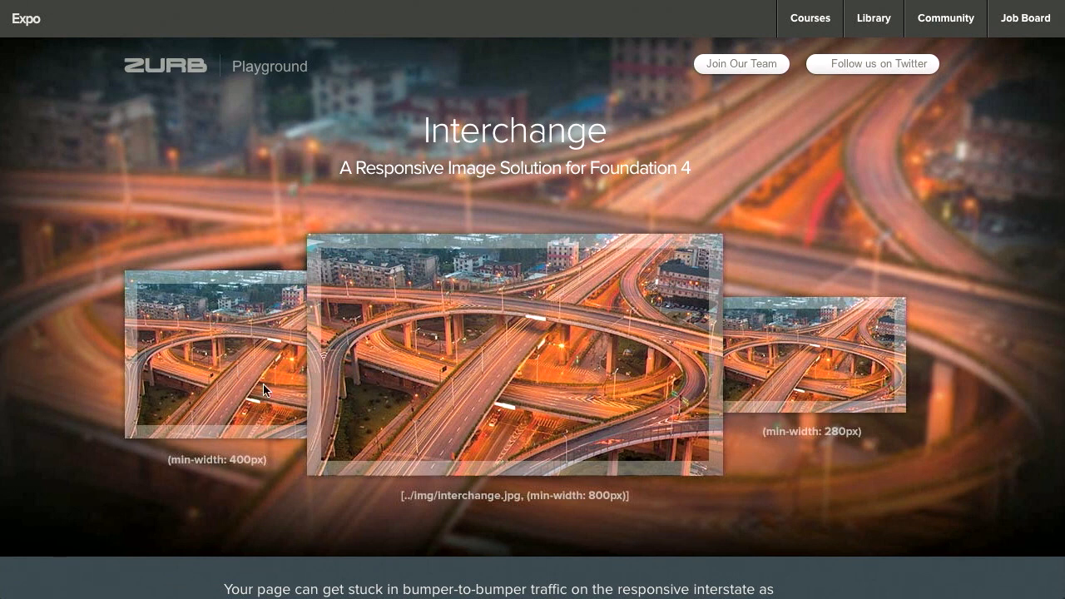
pyautogui.moveTo(246, 387)
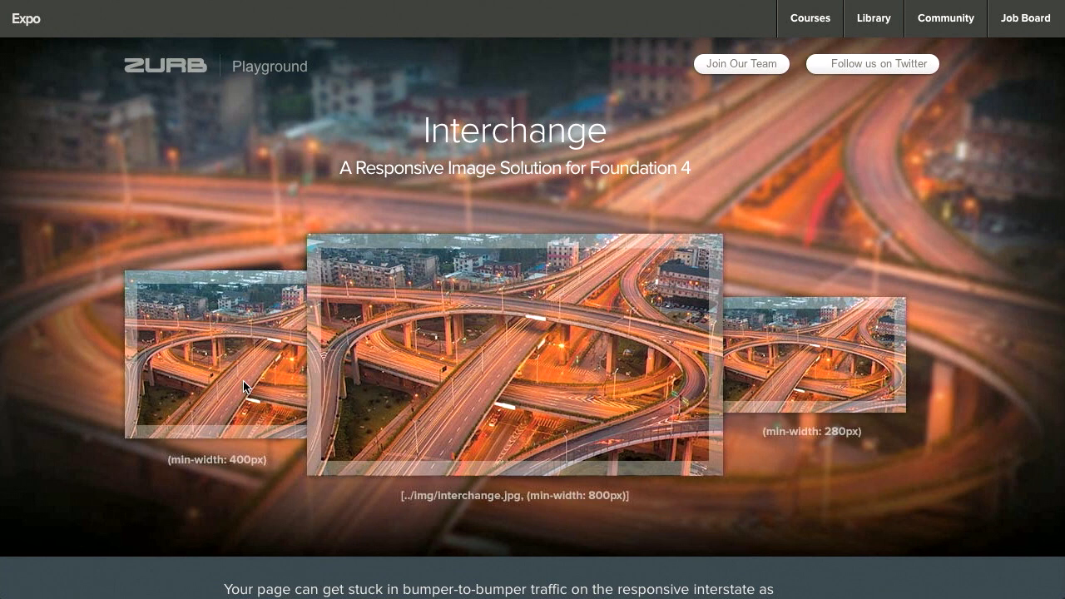
pyautogui.moveTo(224, 376)
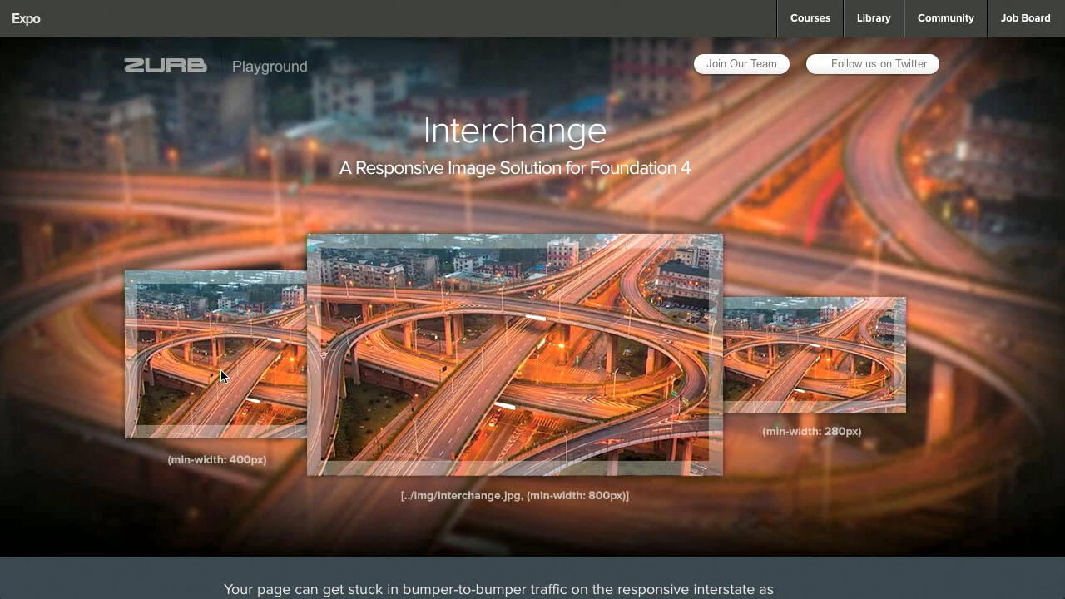
pyautogui.moveTo(442, 464)
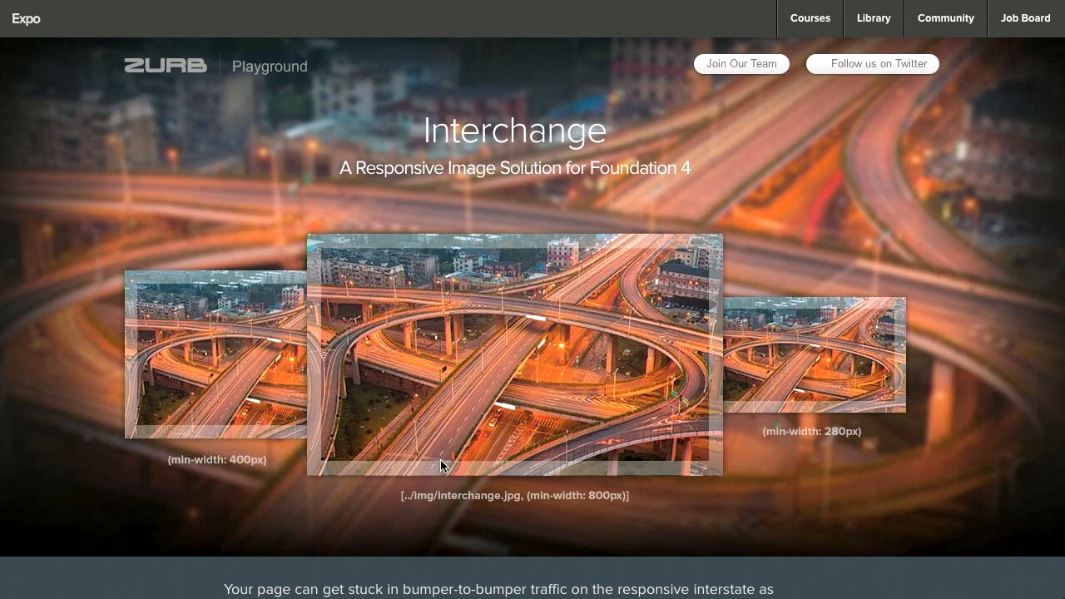
# Read the Interchange code samples, selecting 'only screen' in the custom query, down to the named queries table.
pyautogui.scroll(-3)
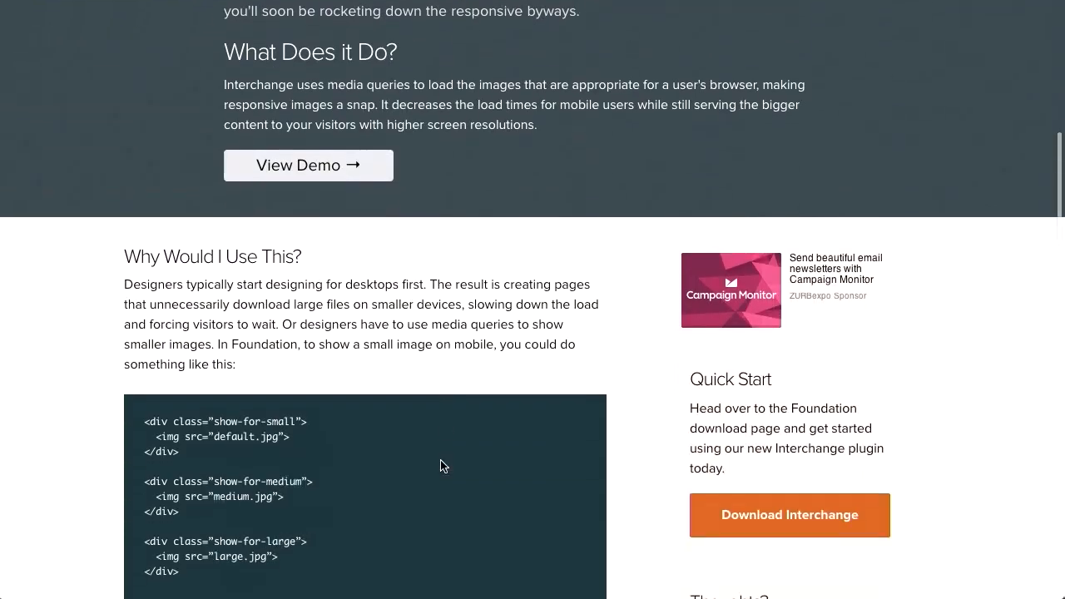
pyautogui.scroll(-3)
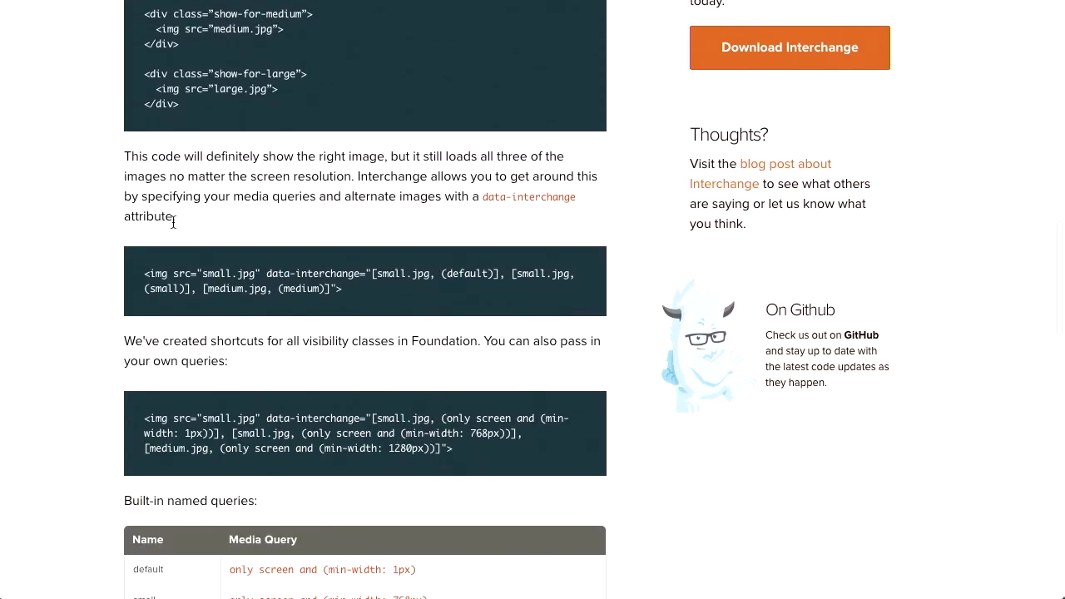
pyautogui.moveTo(143, 280)
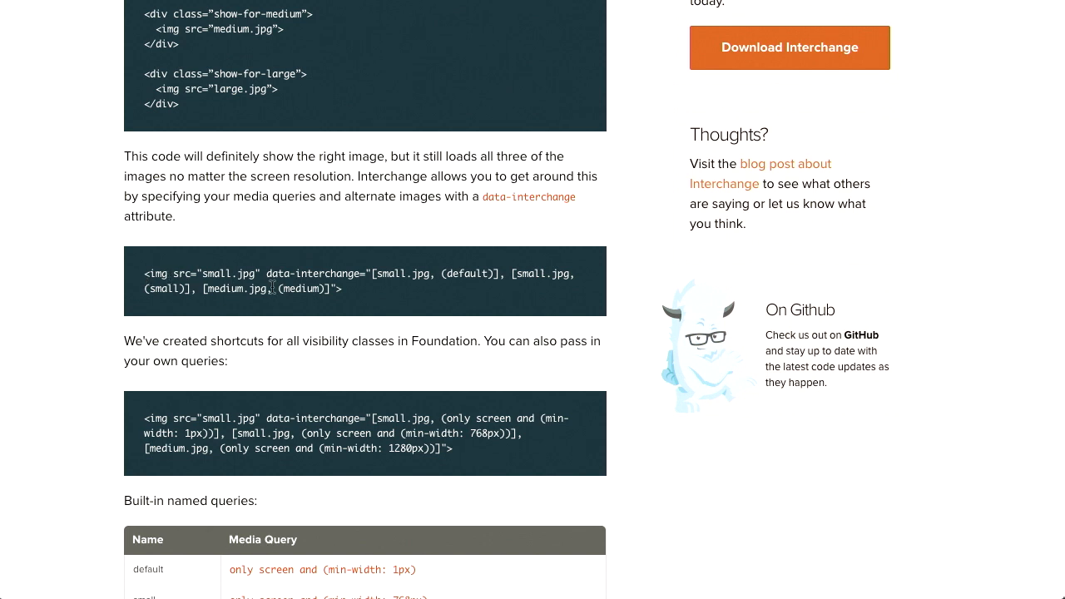
pyautogui.moveTo(371, 273)
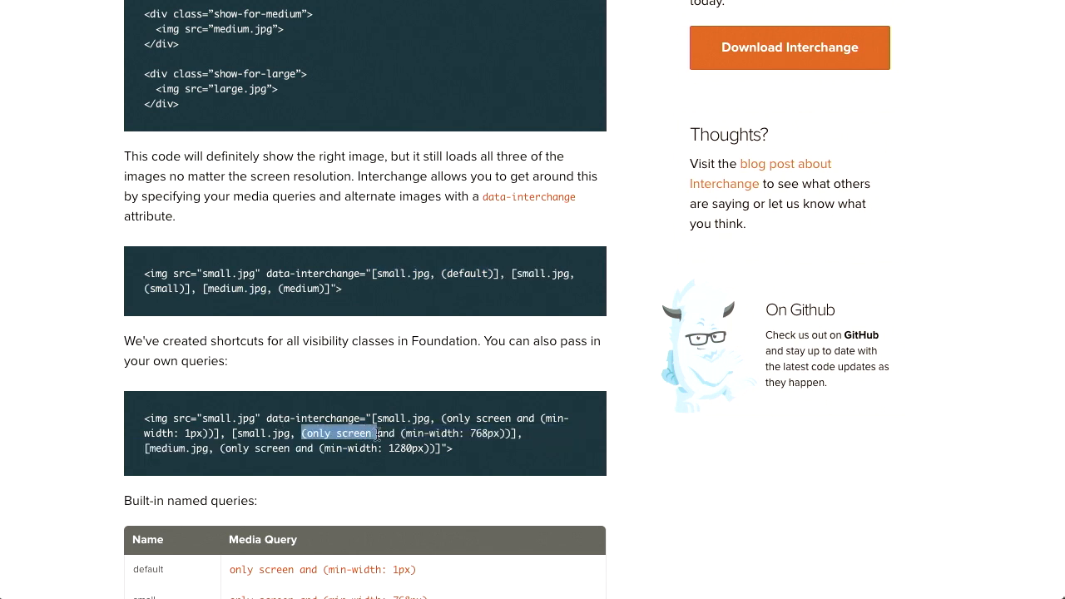
pyautogui.moveTo(374, 432); pyautogui.dragTo(495, 432)
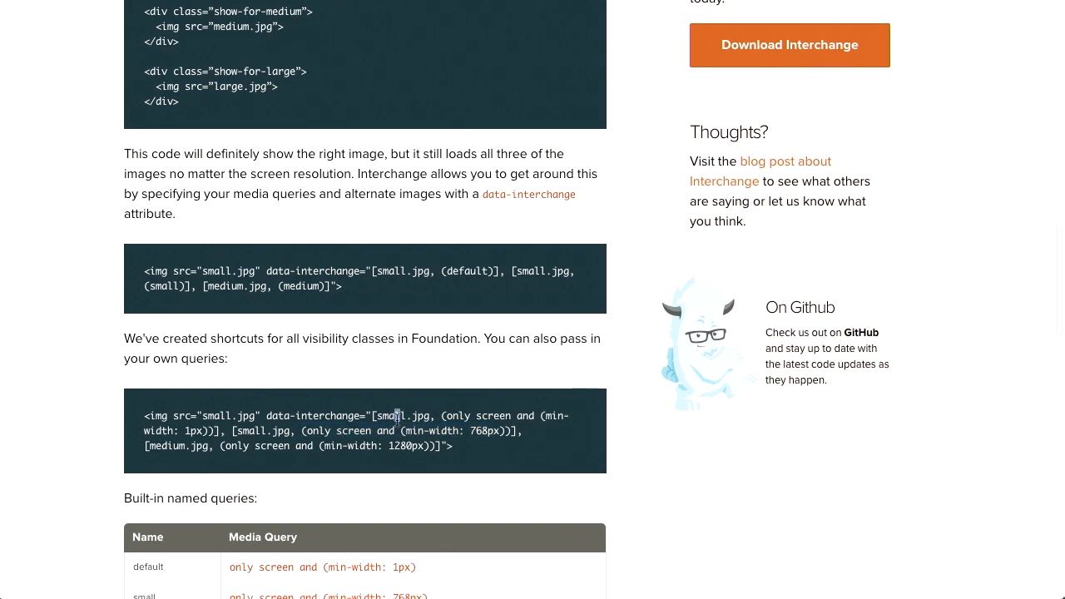
pyautogui.scroll(-3)
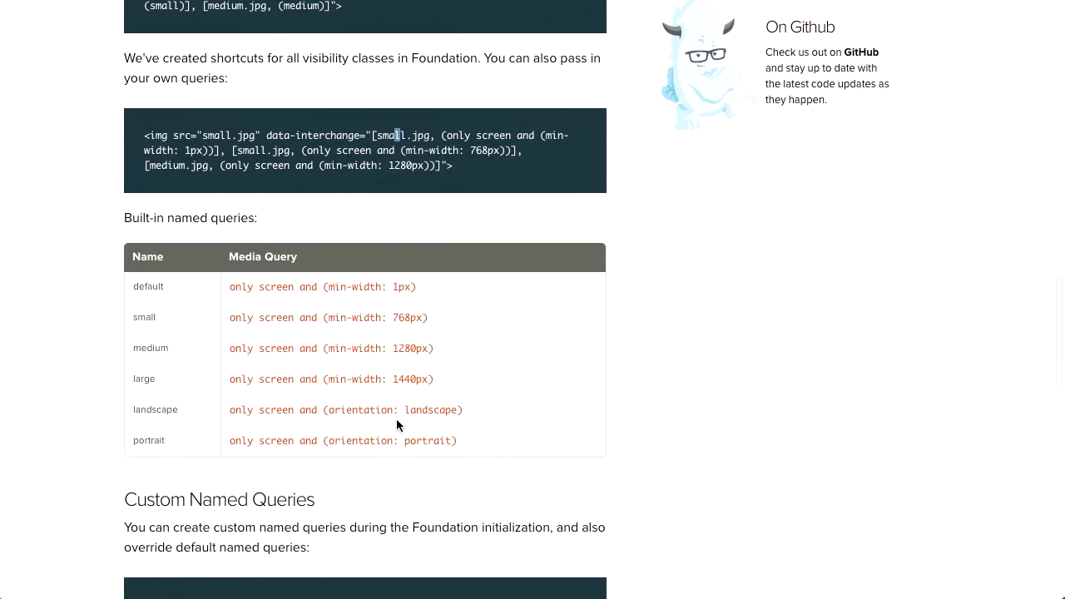
pyautogui.scroll(3)
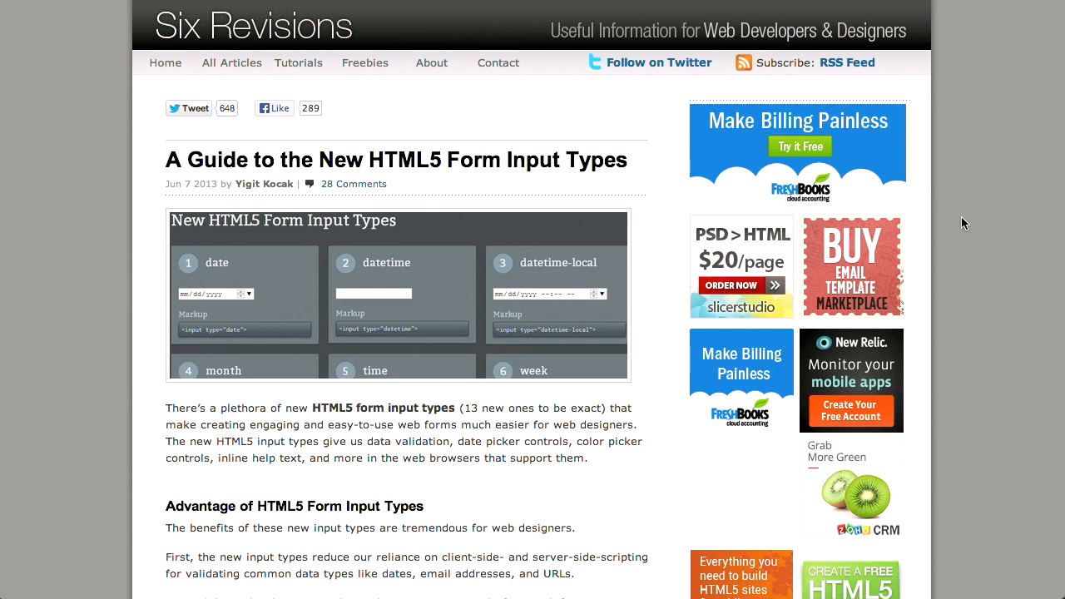
# Read past the date, url and email examples and the input-types table to the live demo.
pyautogui.scroll(-3)
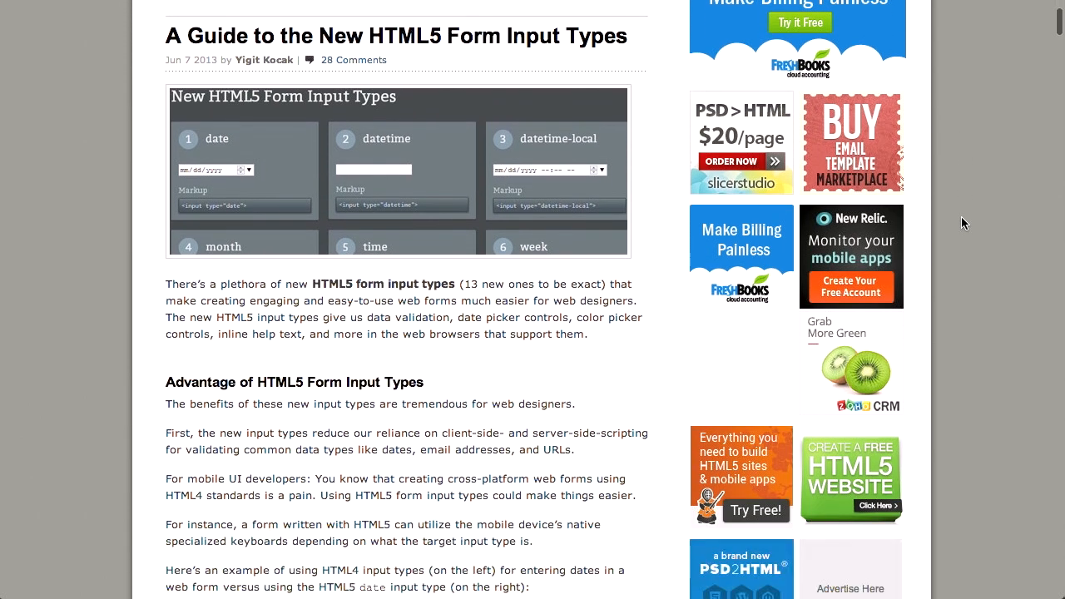
pyautogui.scroll(-3)
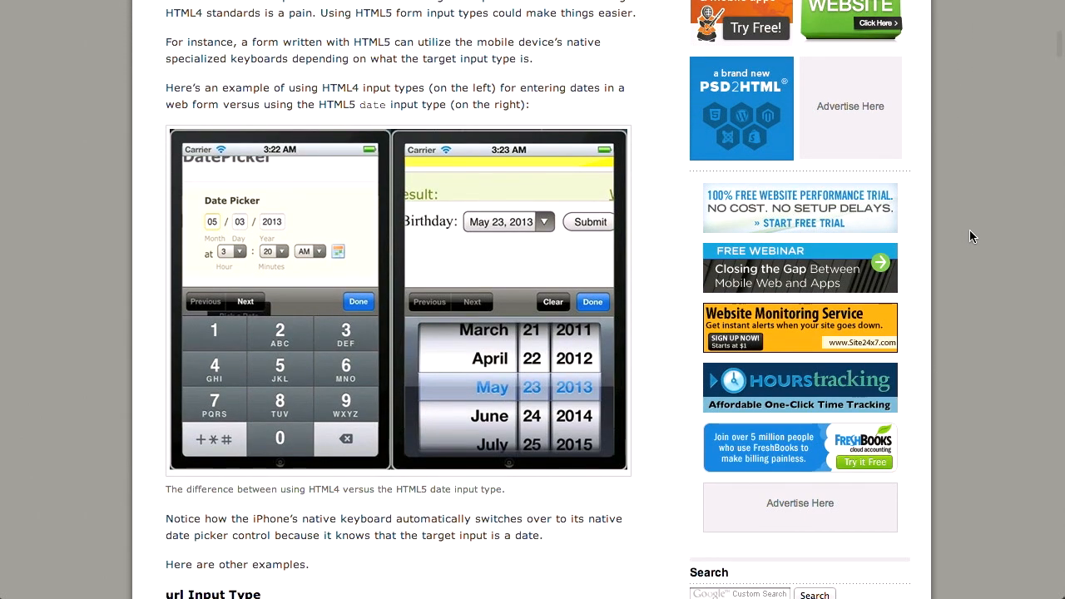
pyautogui.scroll(3)
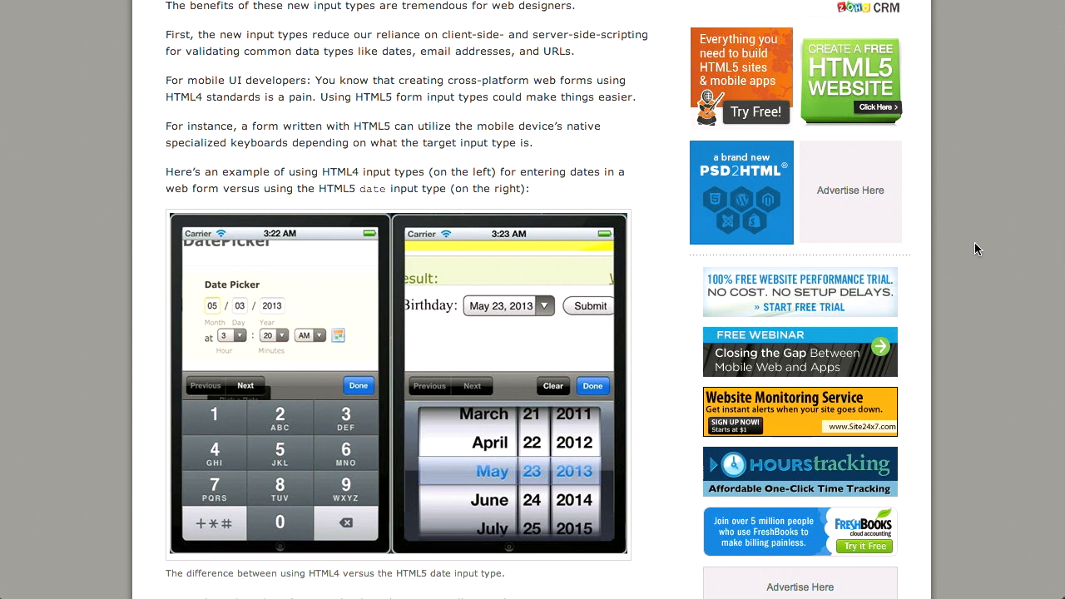
pyautogui.scroll(3)
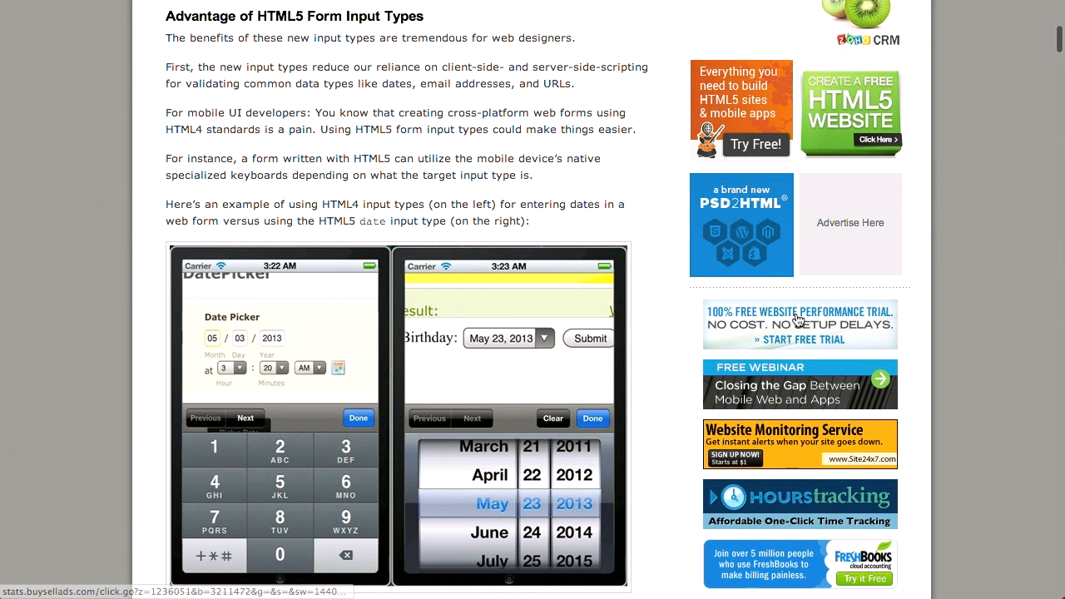
pyautogui.moveTo(630, 181)
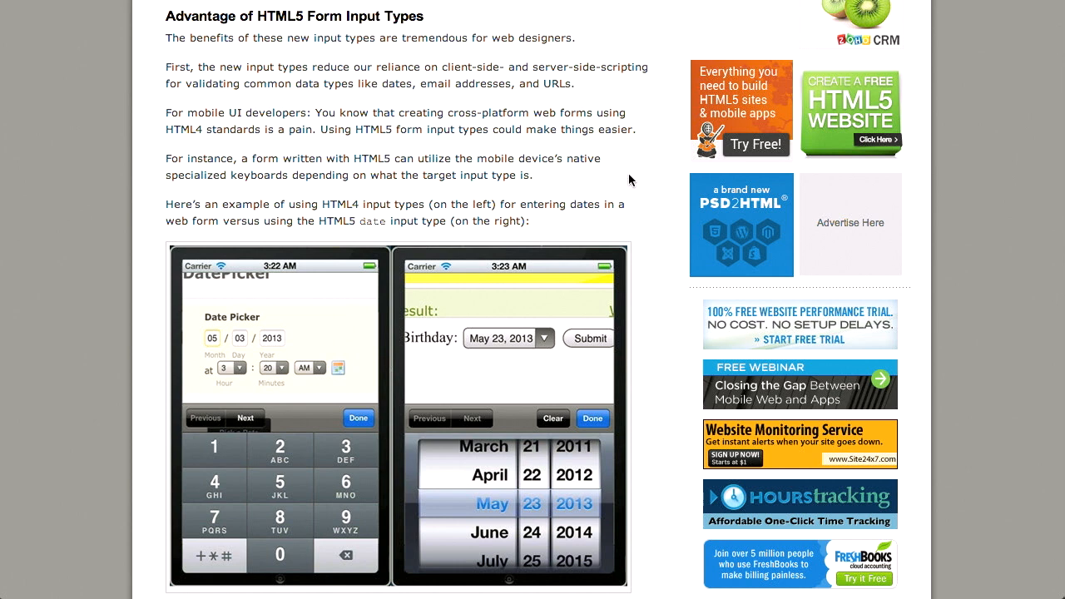
pyautogui.moveTo(377, 75)
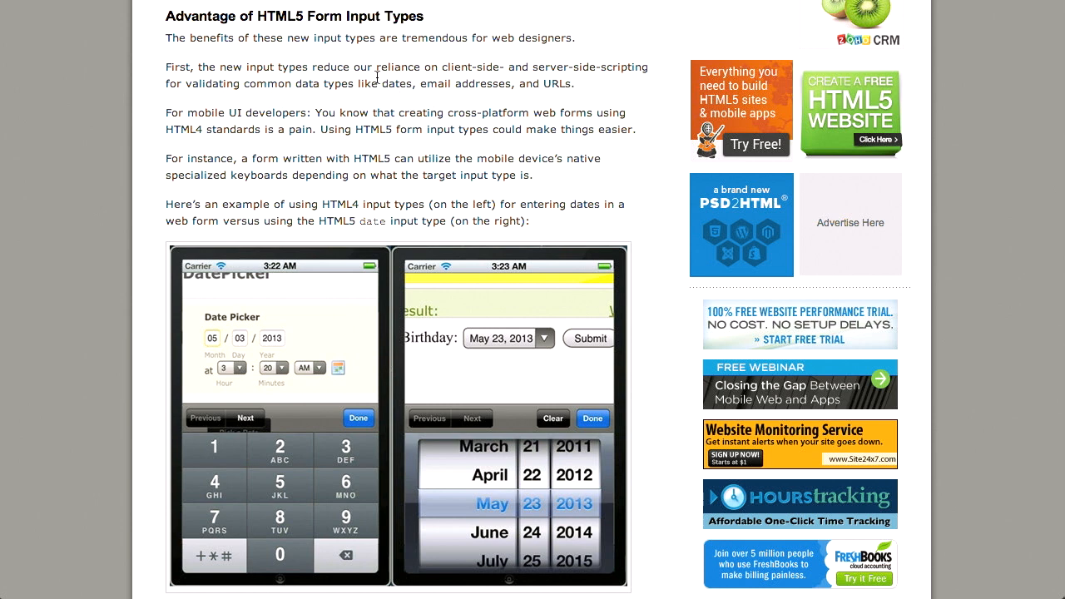
pyautogui.moveTo(478, 69)
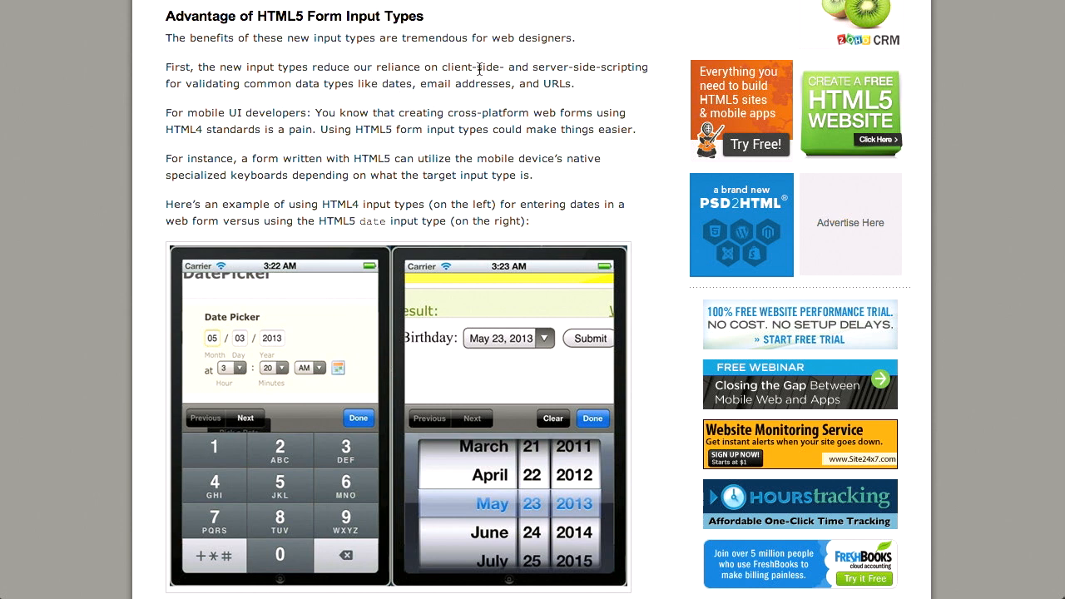
pyautogui.moveTo(578, 65)
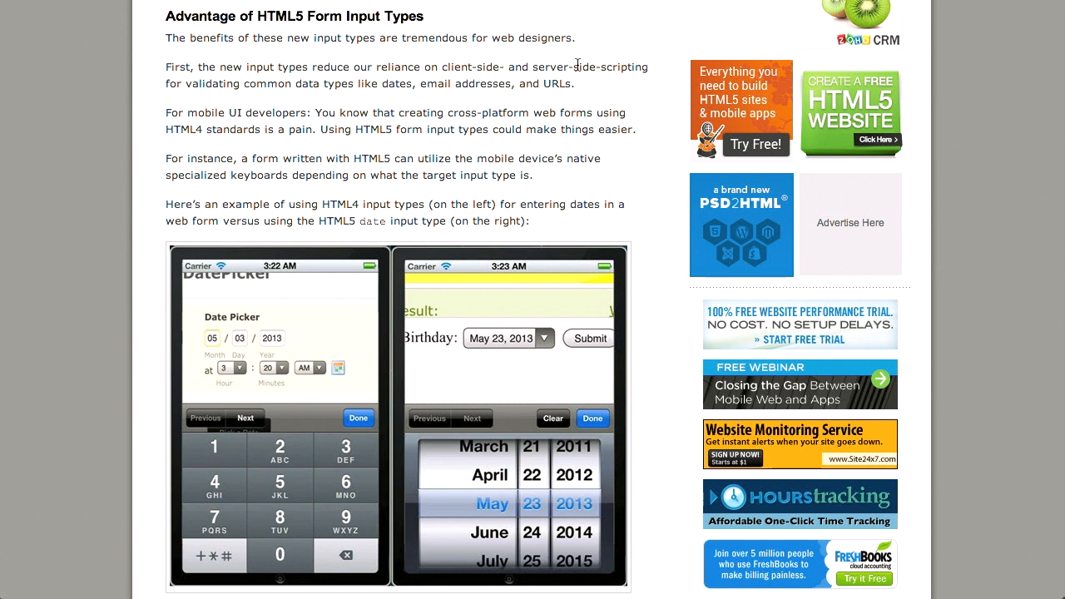
pyautogui.moveTo(589, 127)
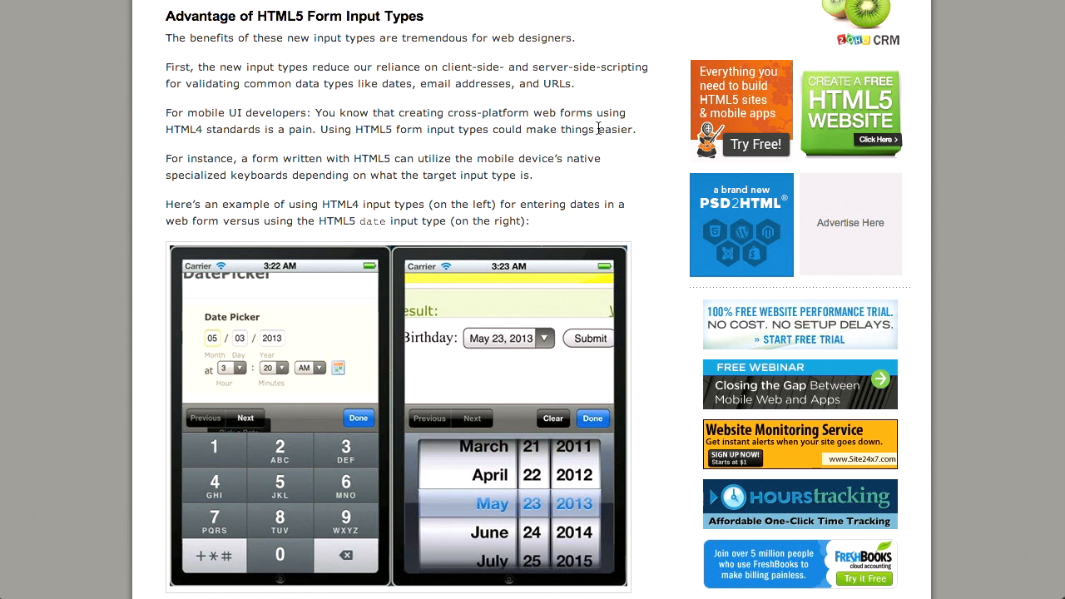
pyautogui.moveTo(643, 206)
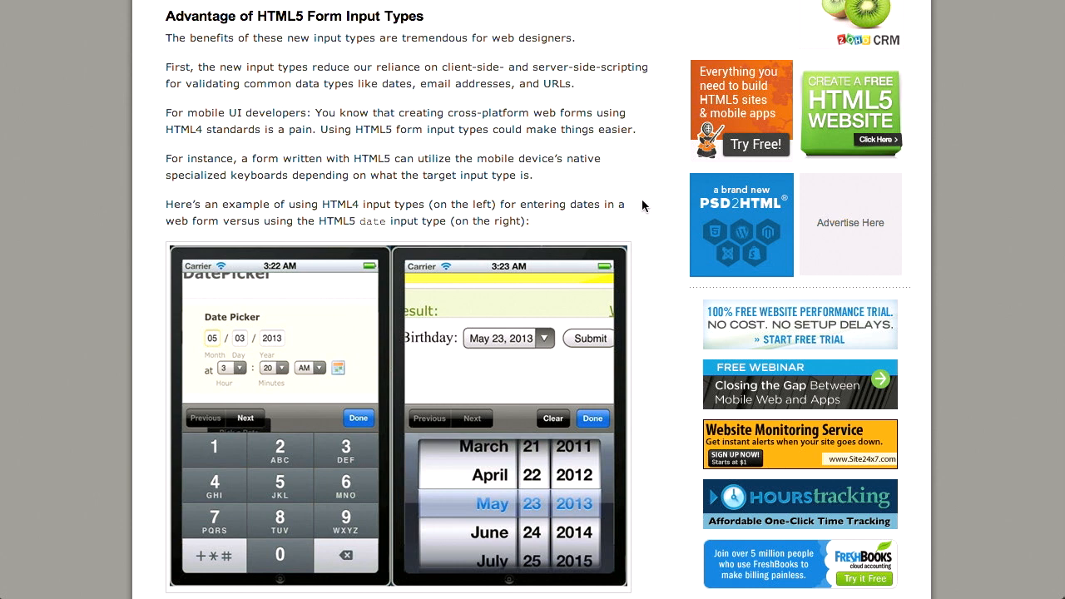
pyautogui.moveTo(603, 333)
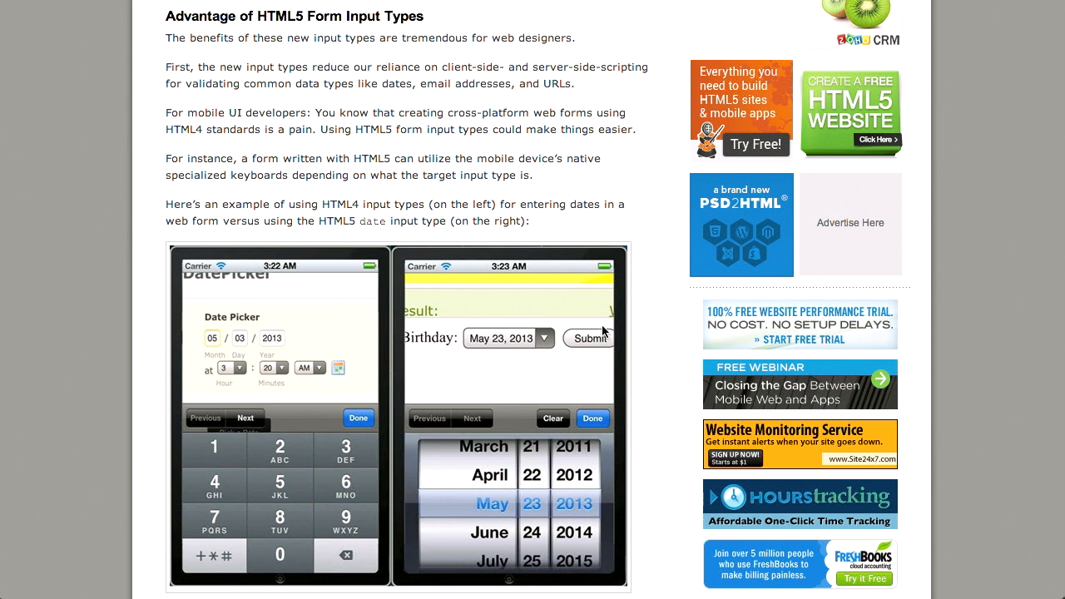
pyautogui.scroll(-3)
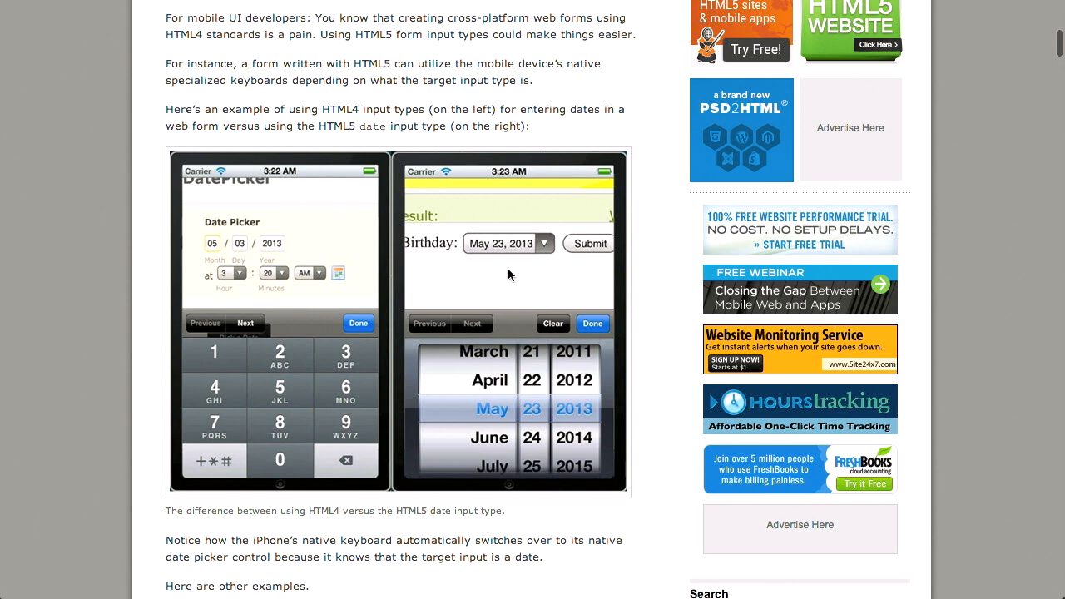
pyautogui.moveTo(625, 131)
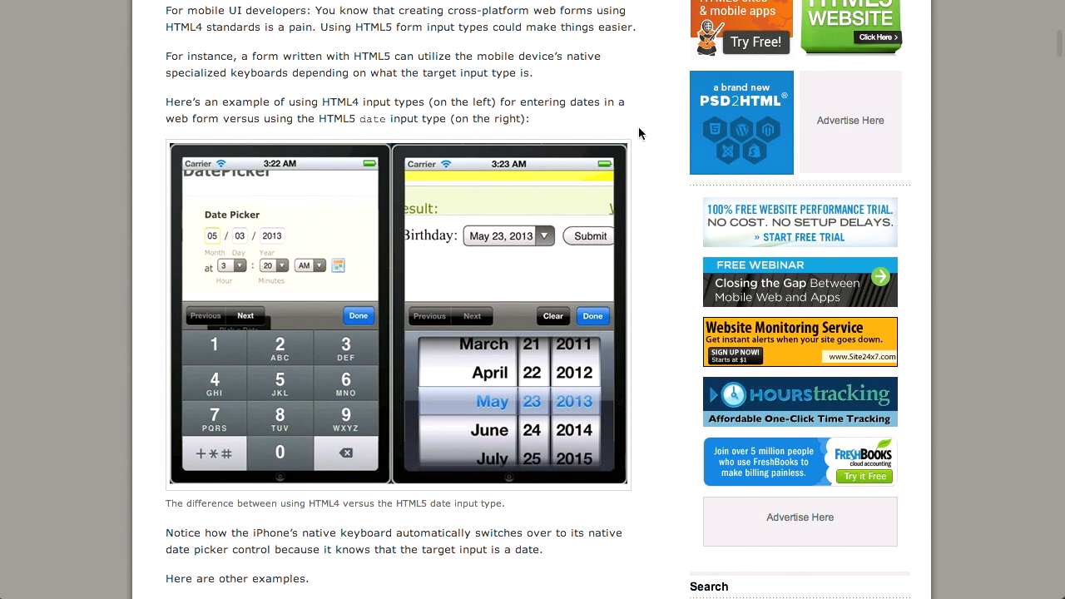
pyautogui.scroll(-3)
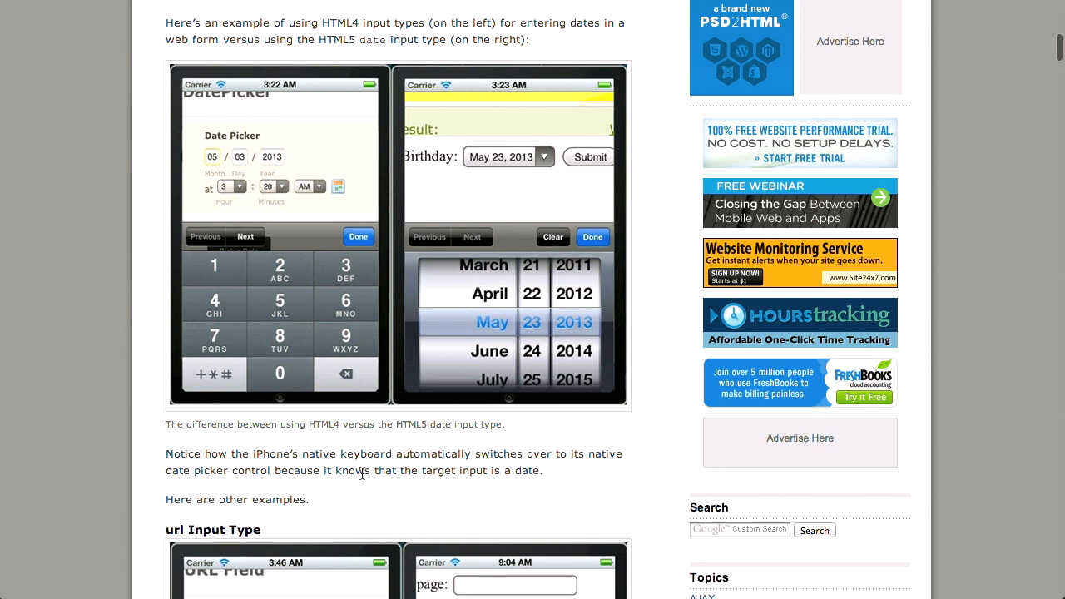
pyautogui.moveTo(281, 200)
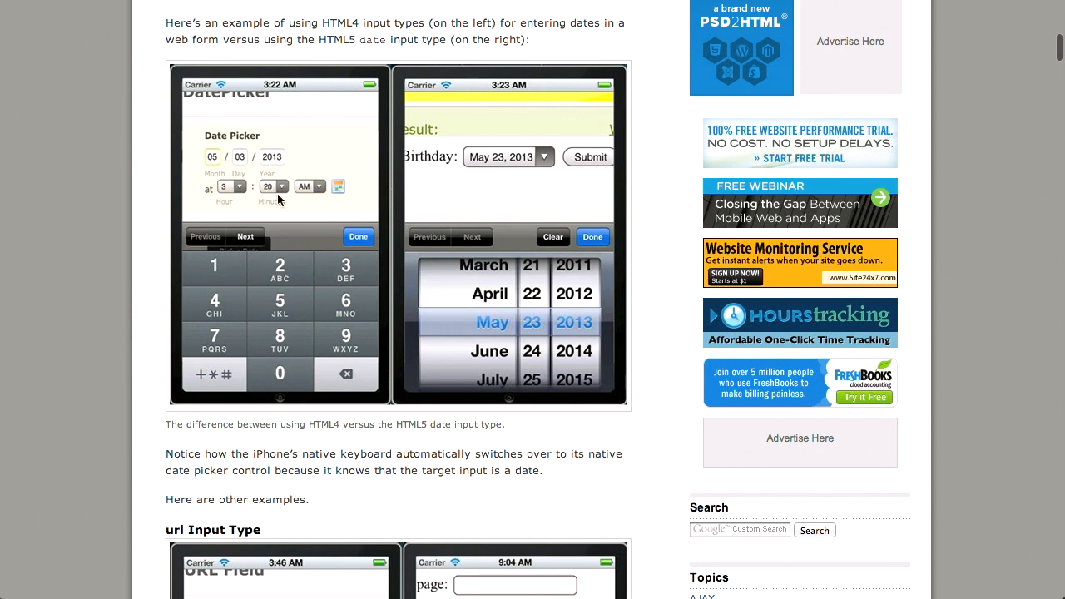
pyautogui.moveTo(544, 183)
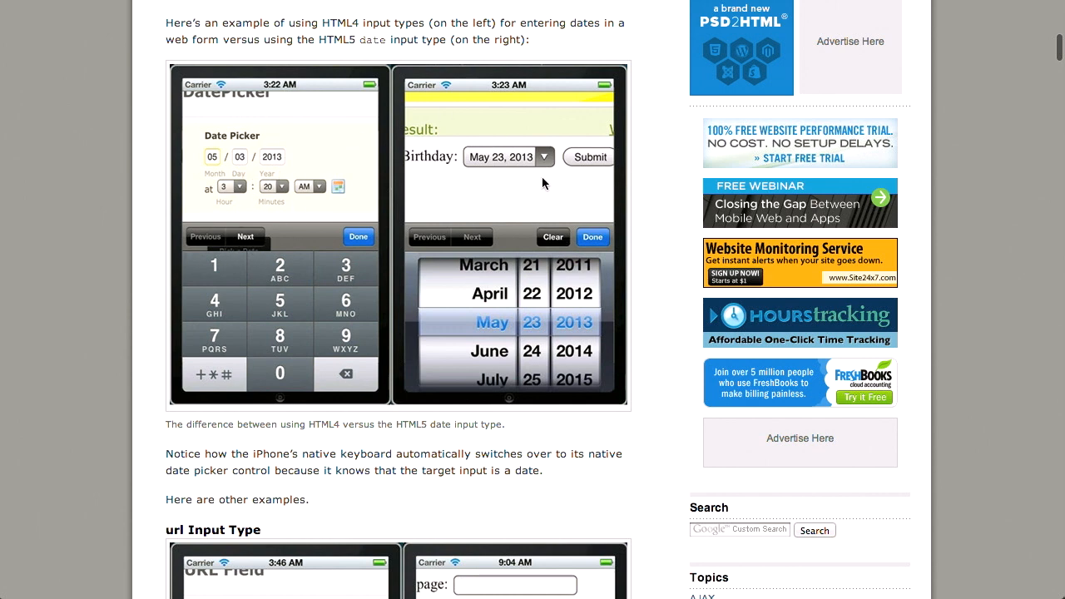
pyautogui.moveTo(407, 166)
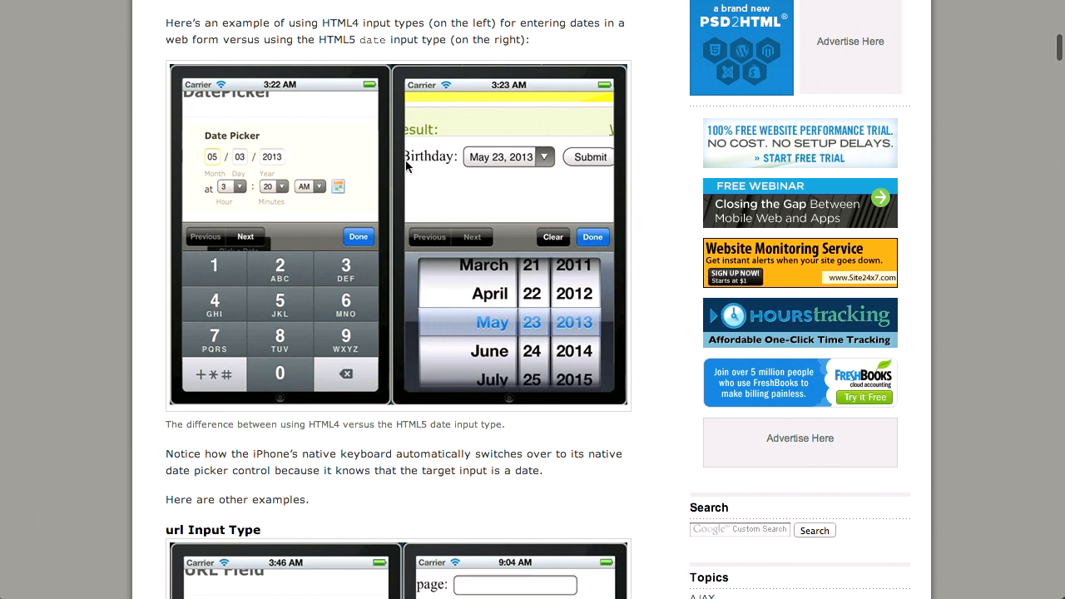
pyautogui.moveTo(517, 172)
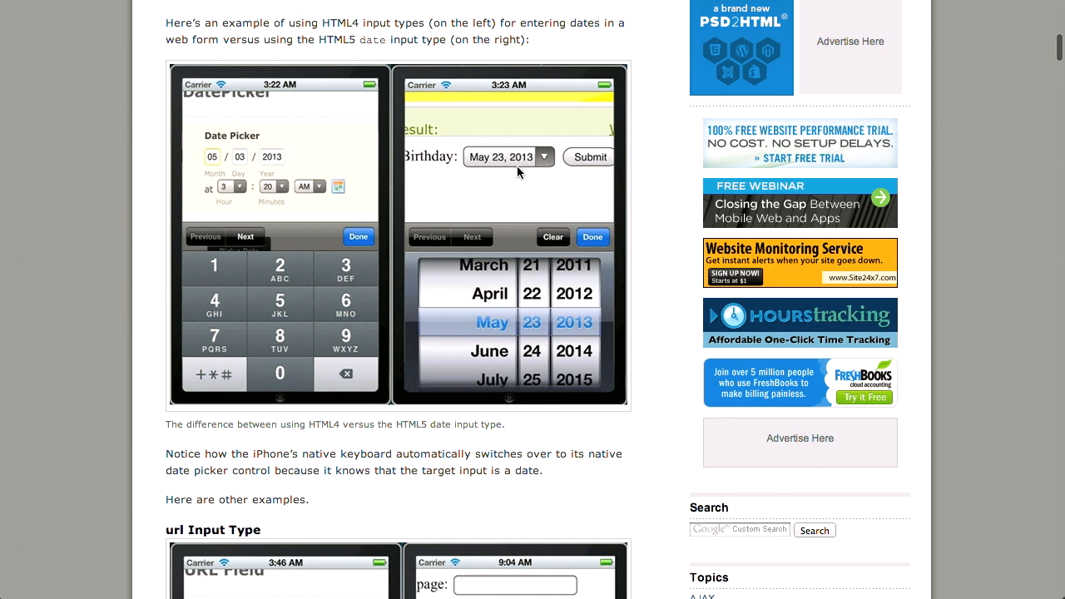
pyautogui.moveTo(442, 297)
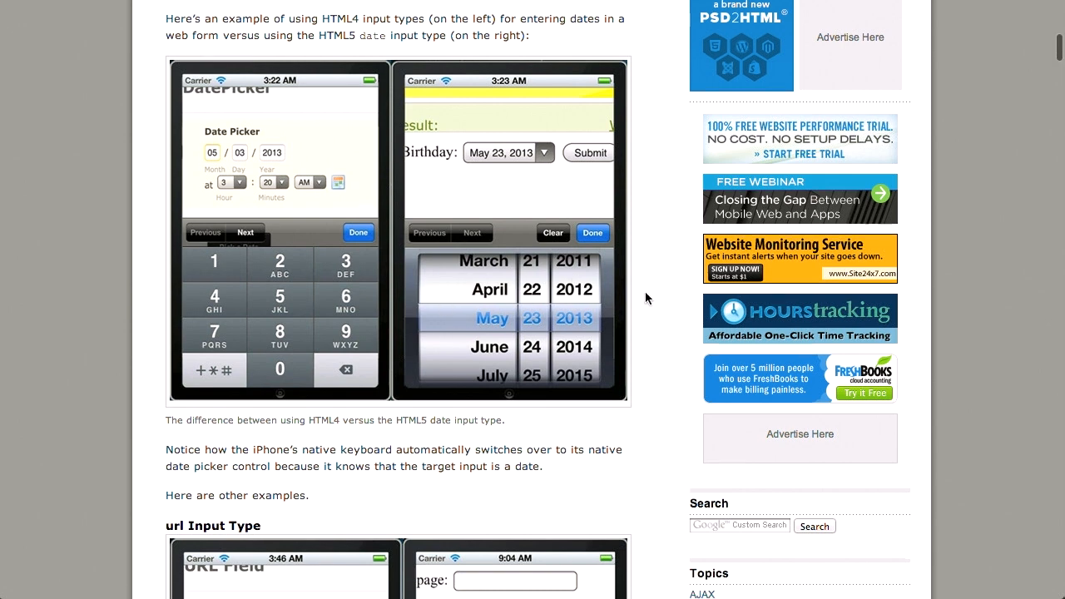
pyautogui.scroll(-3)
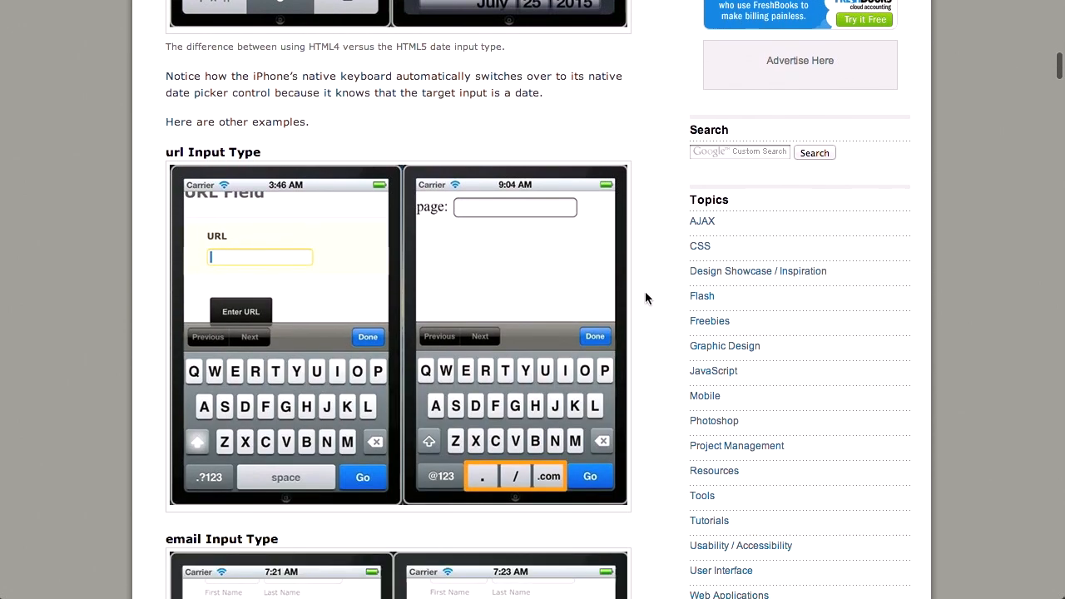
pyautogui.scroll(-3)
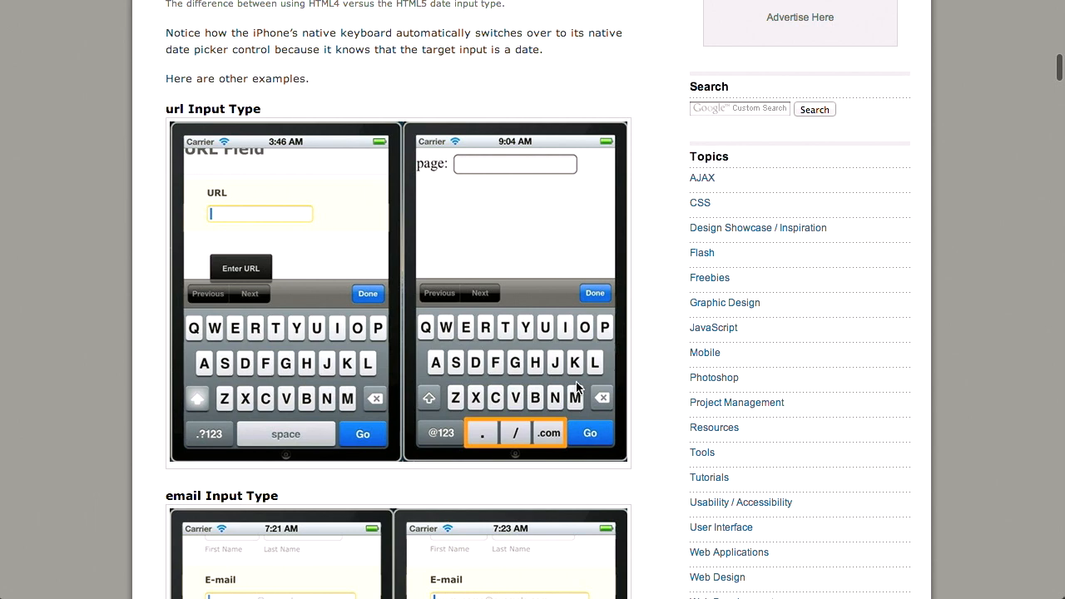
pyautogui.moveTo(478, 464)
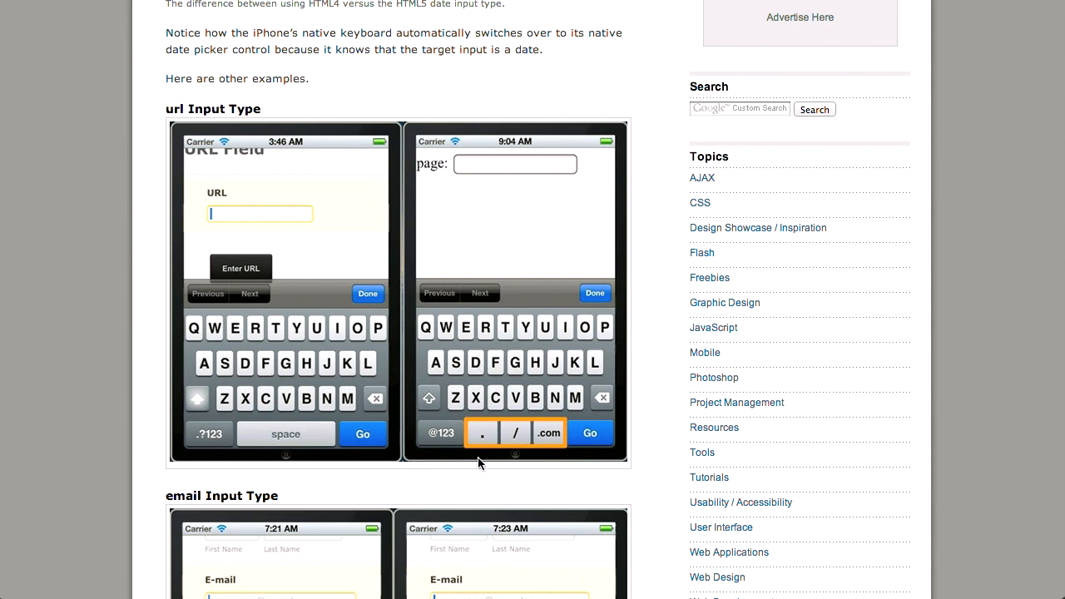
pyautogui.moveTo(479, 434)
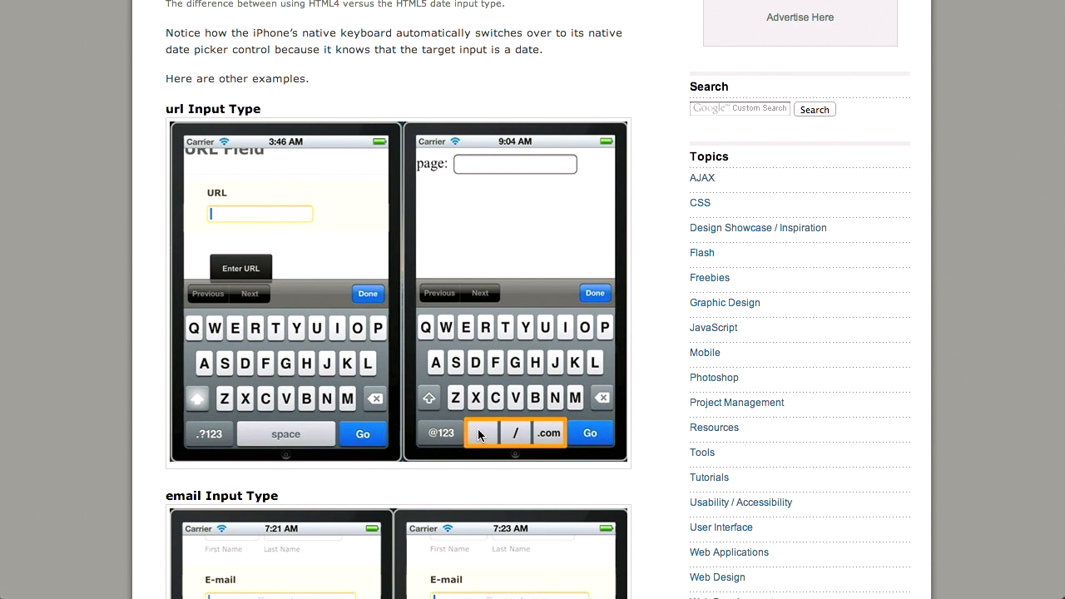
pyautogui.moveTo(481, 451)
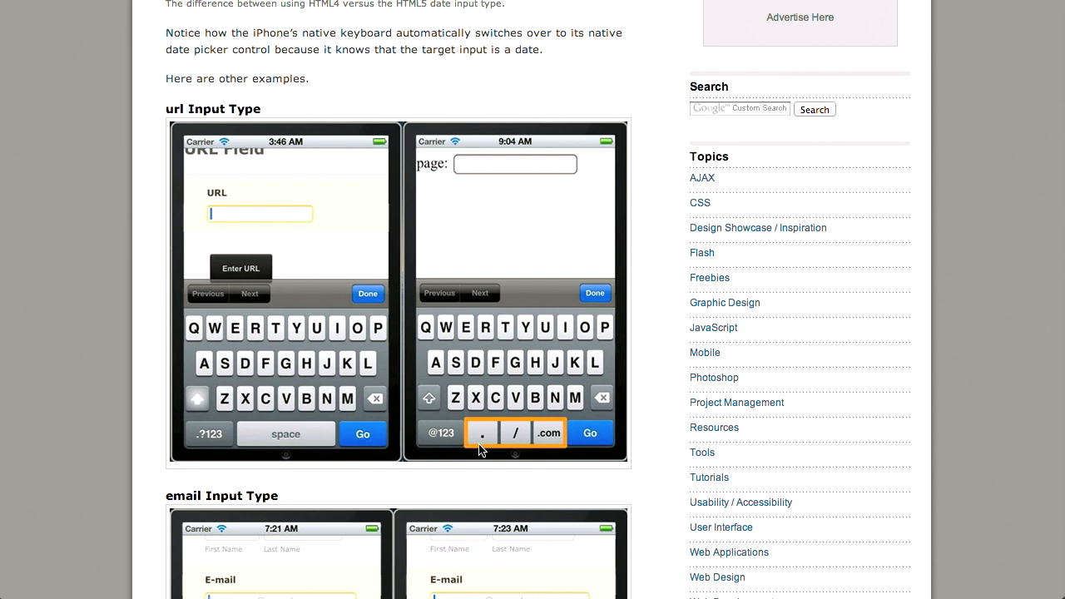
pyautogui.moveTo(537, 441)
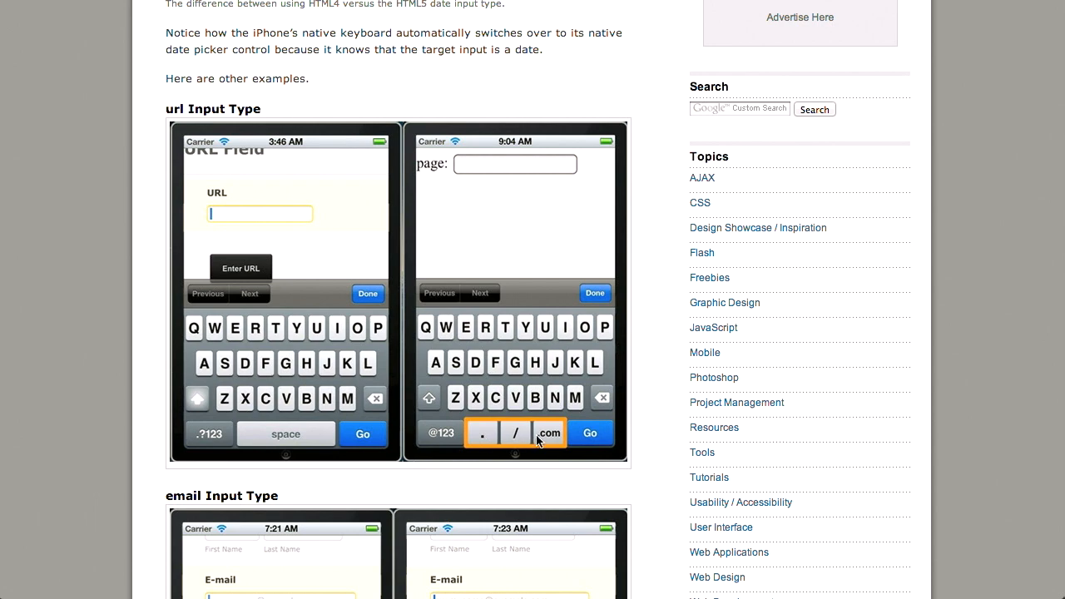
pyautogui.moveTo(642, 395)
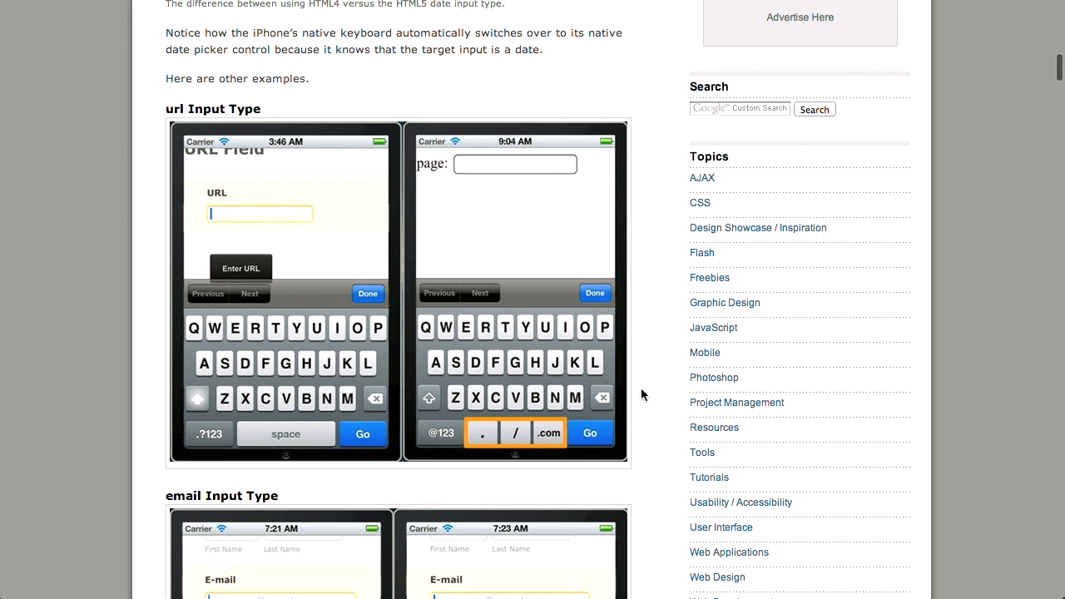
pyautogui.scroll(-3)
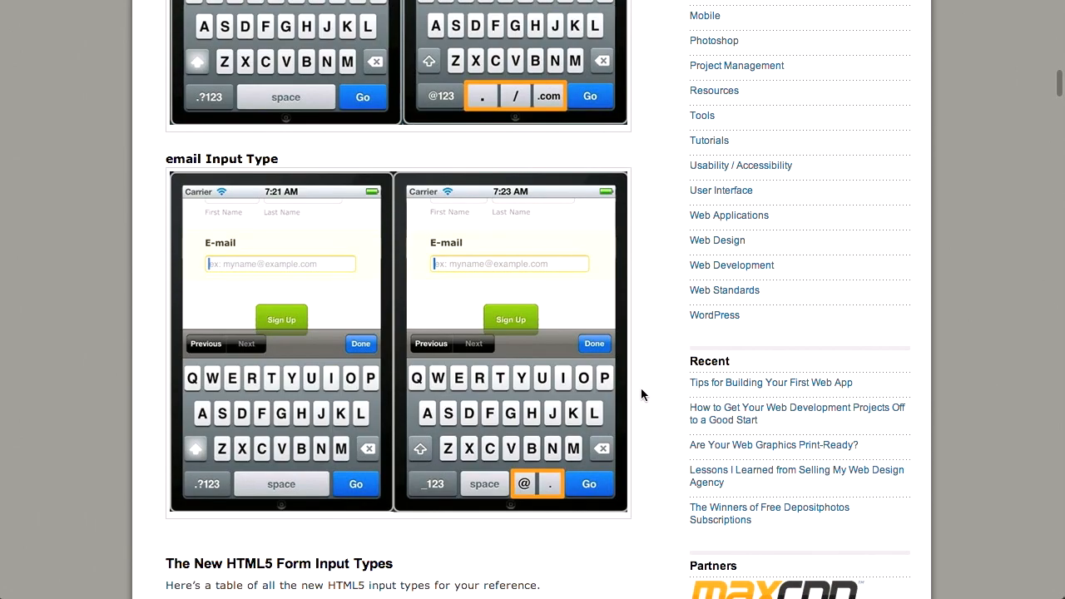
pyautogui.moveTo(251, 162)
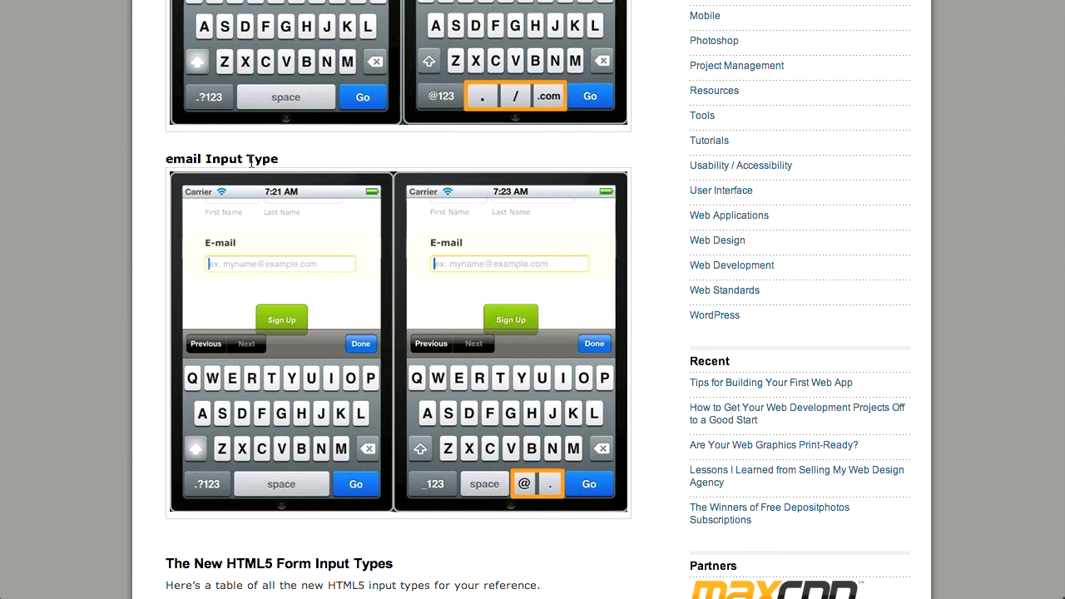
pyautogui.moveTo(633, 483)
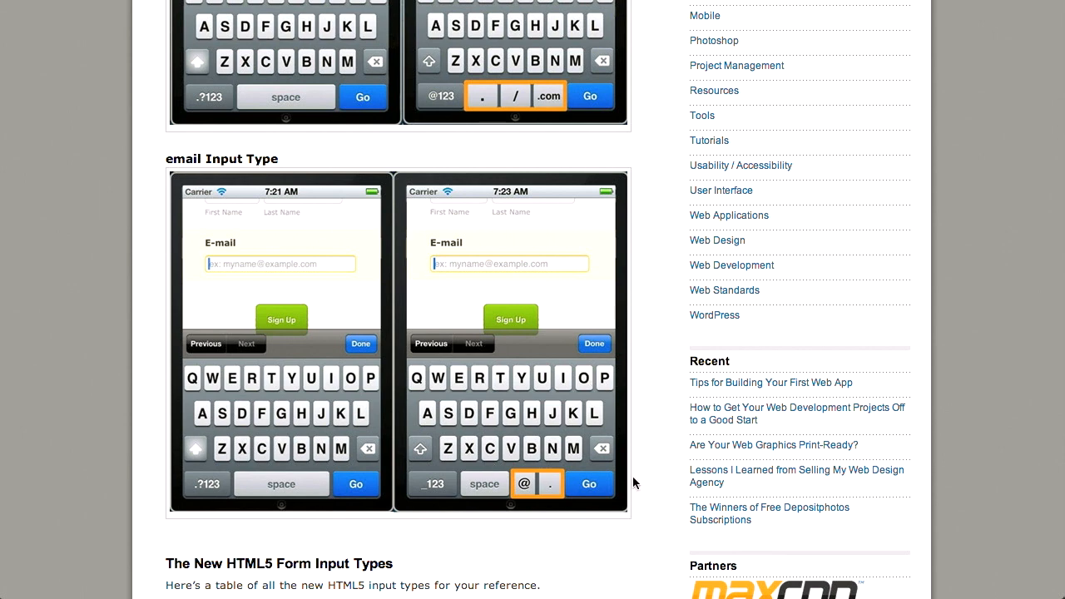
pyautogui.scroll(-3)
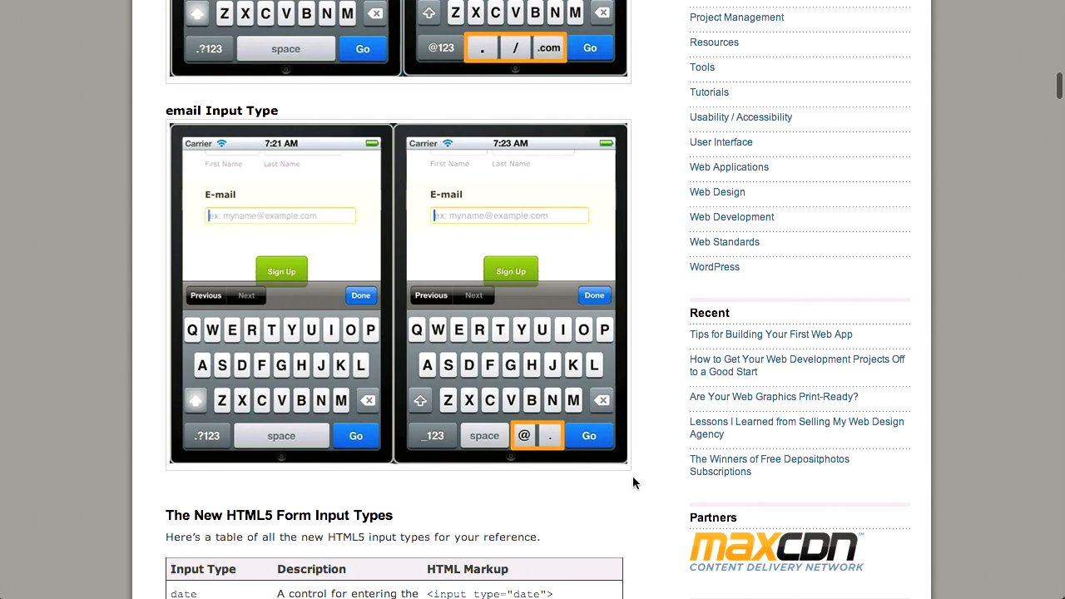
pyautogui.scroll(-3)
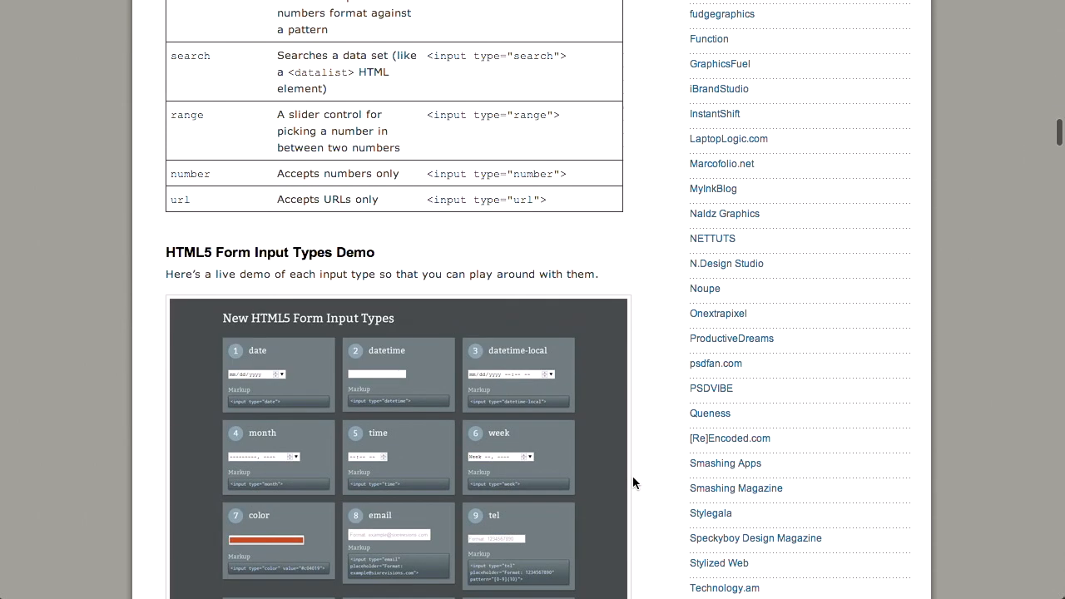
pyautogui.scroll(-3)
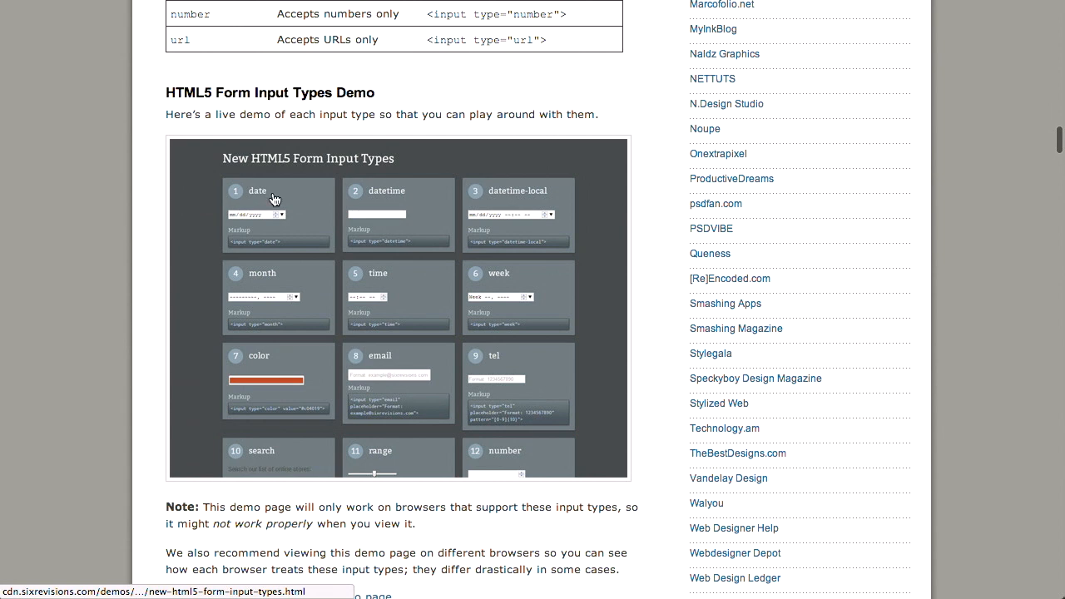
pyautogui.moveTo(362, 240)
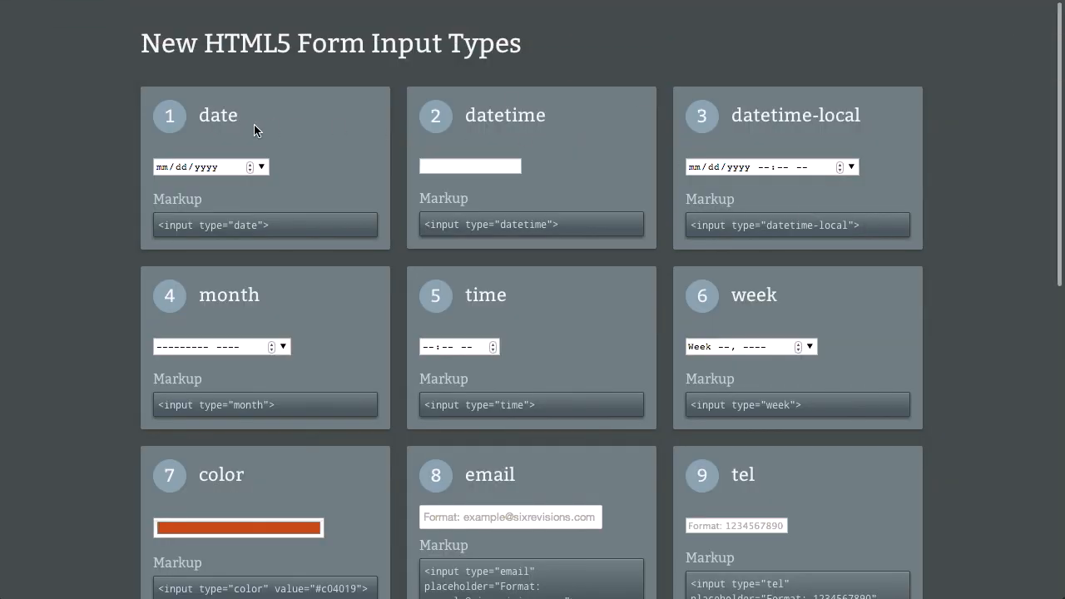
pyautogui.moveTo(941, 198)
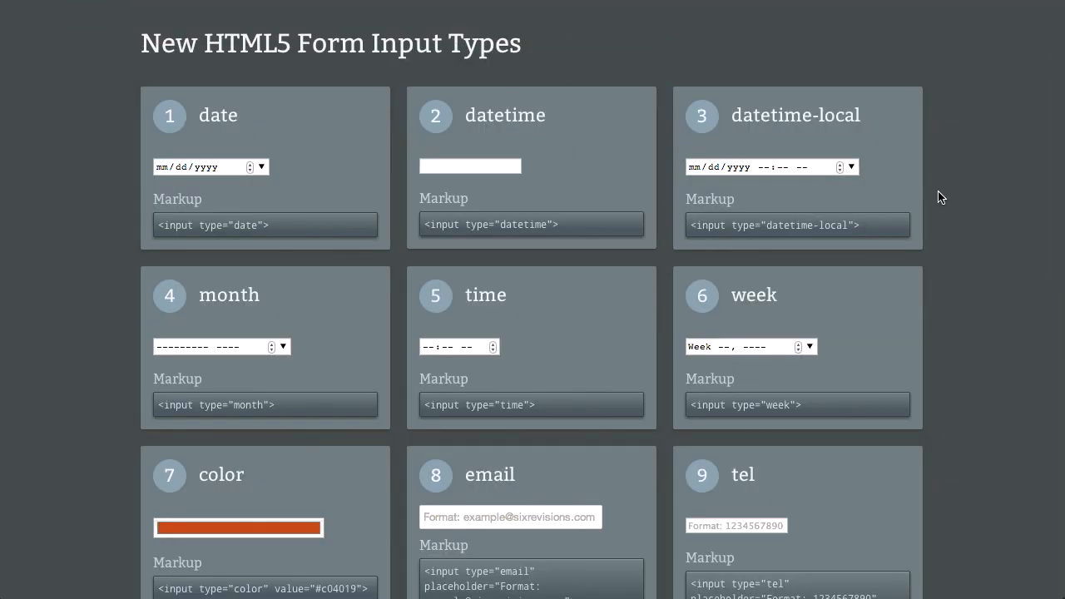
pyautogui.scroll(-3)
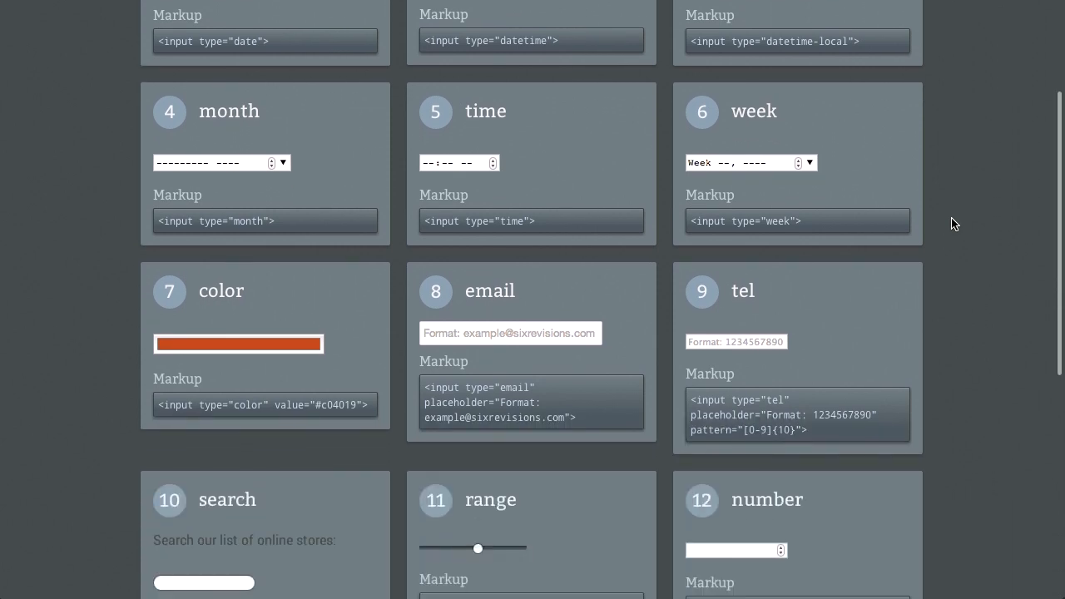
pyautogui.scroll(-3)
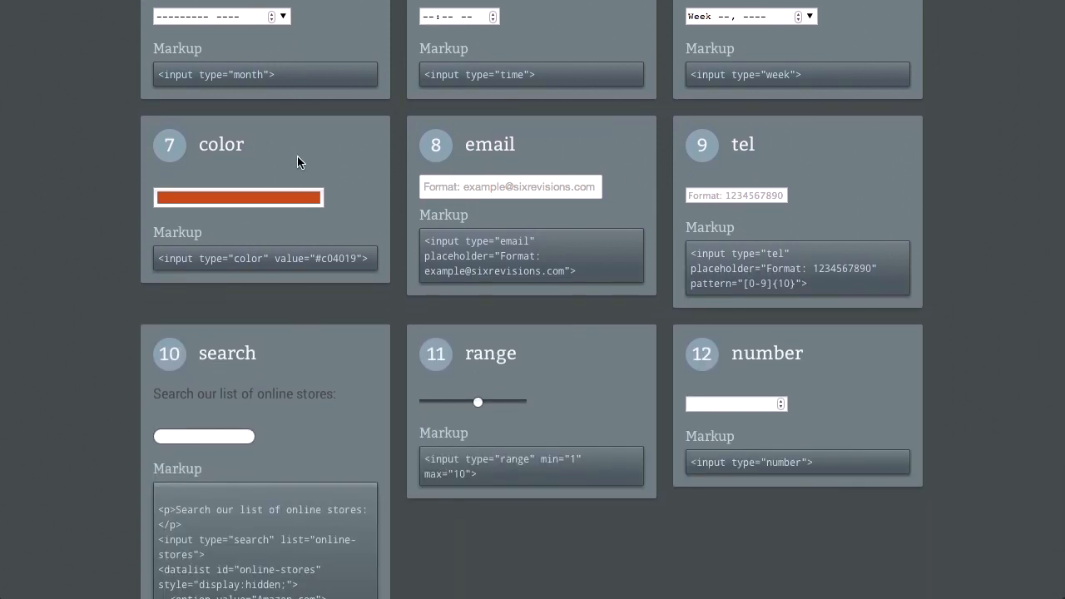
pyautogui.click(238, 197)
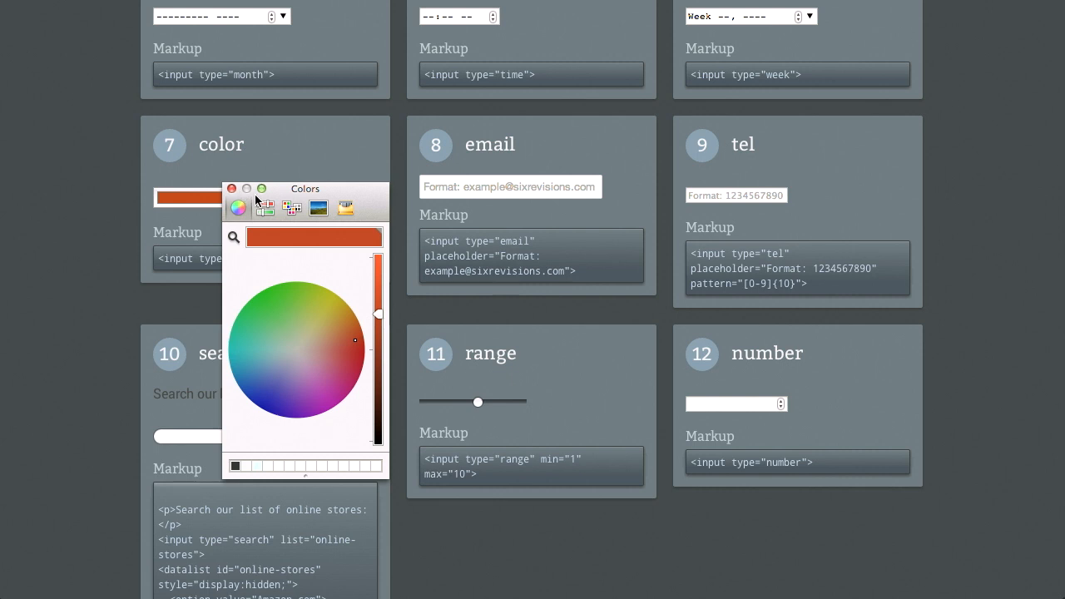
pyautogui.moveTo(305, 188); pyautogui.dragTo(410, 119)
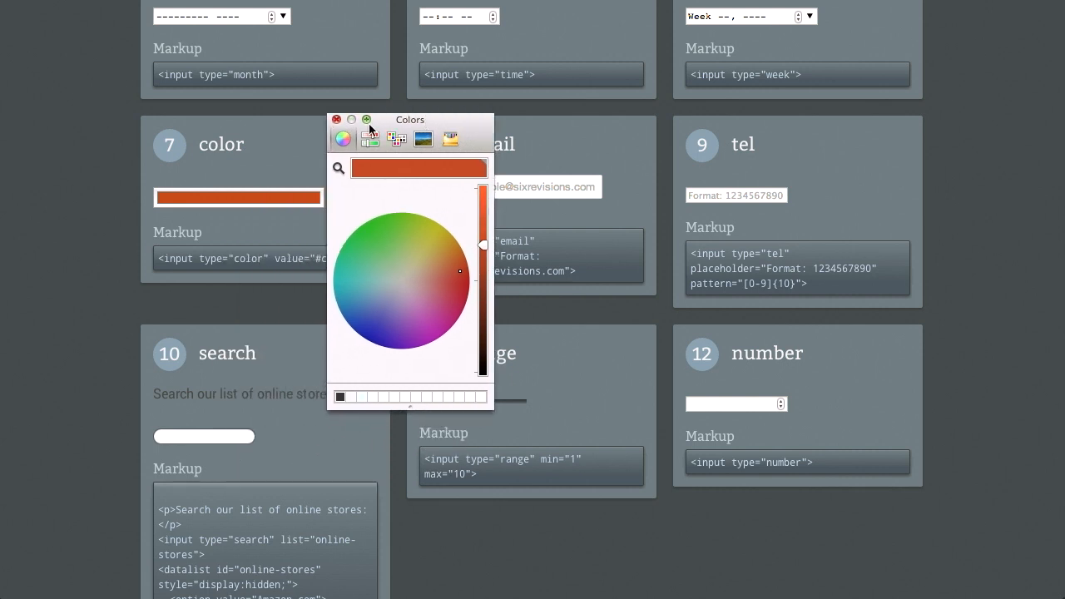
pyautogui.click(337, 119)
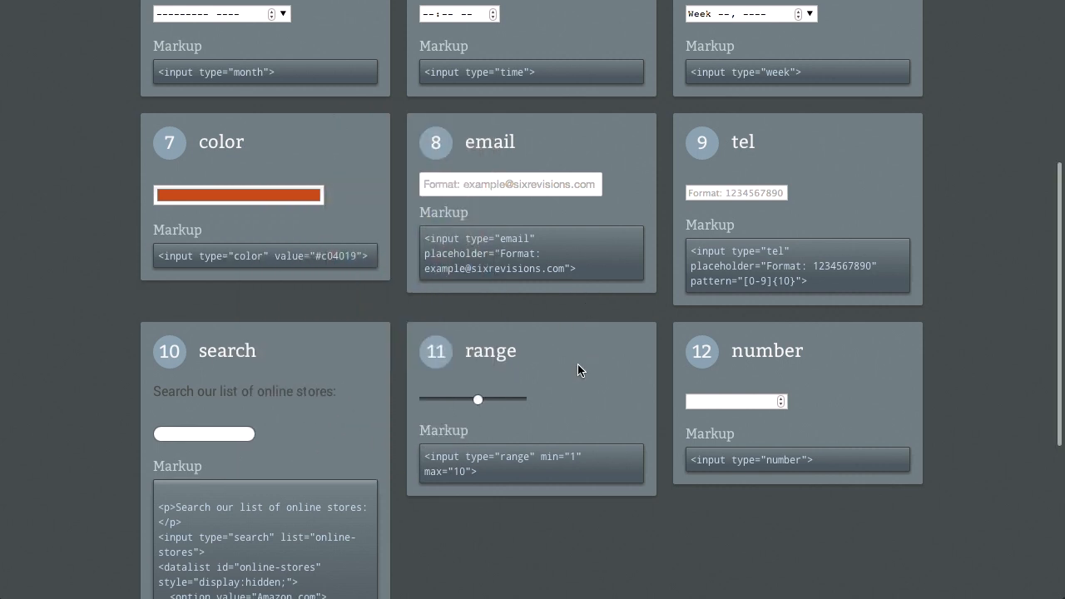
pyautogui.scroll(-3)
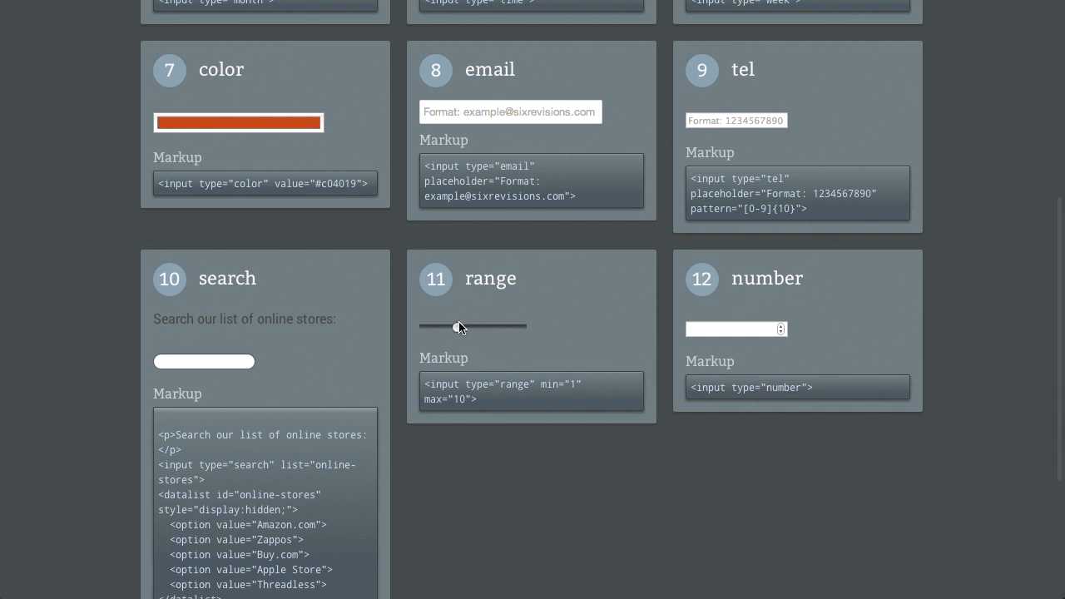
pyautogui.moveTo(457, 325); pyautogui.dragTo(424, 326)
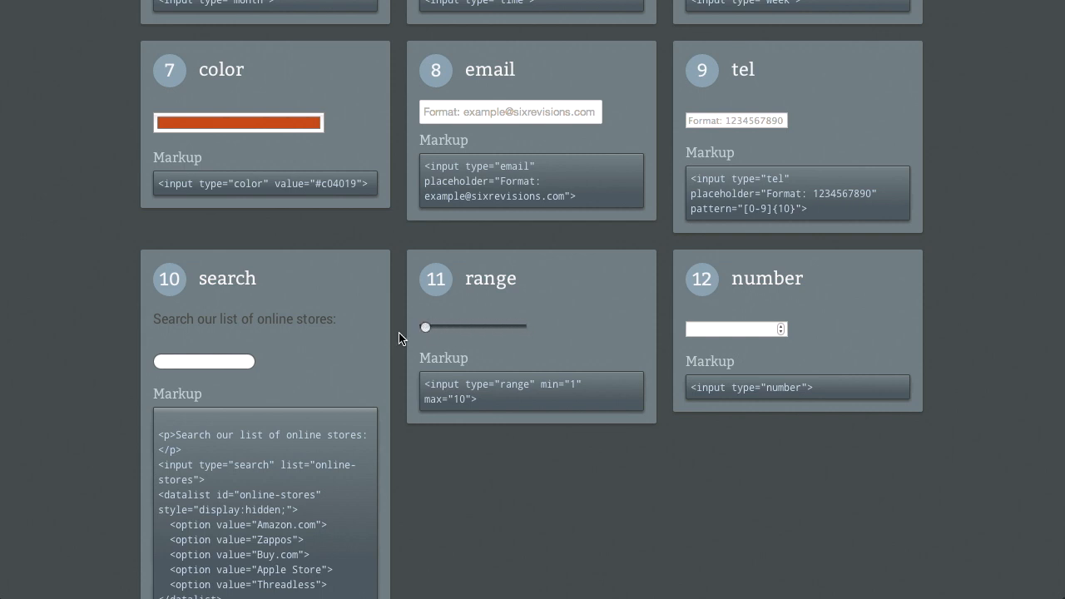
pyautogui.moveTo(425, 327); pyautogui.dragTo(510, 327)
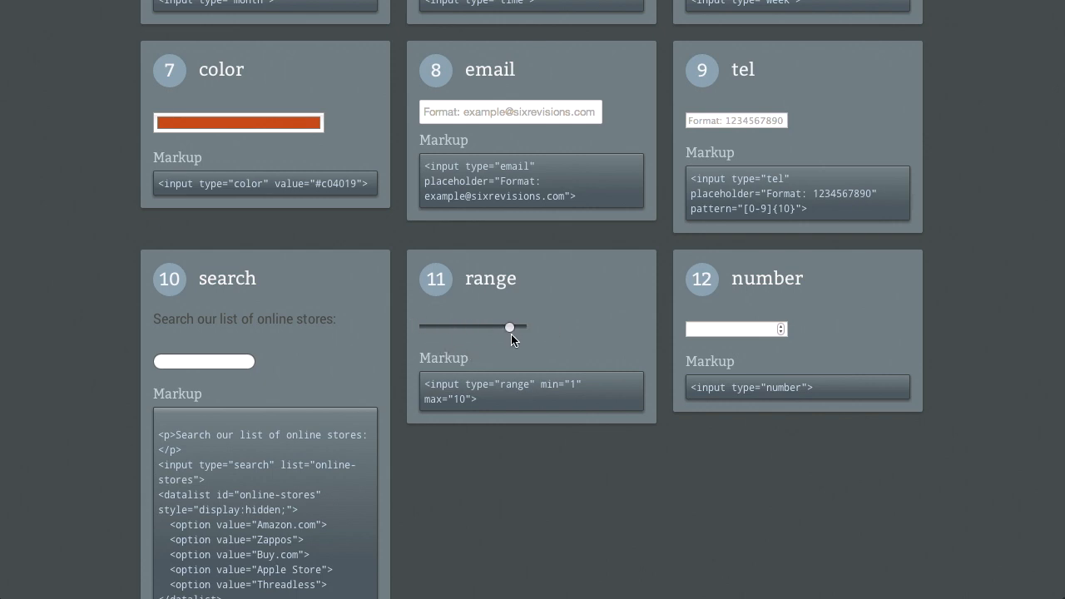
pyautogui.scroll(3)
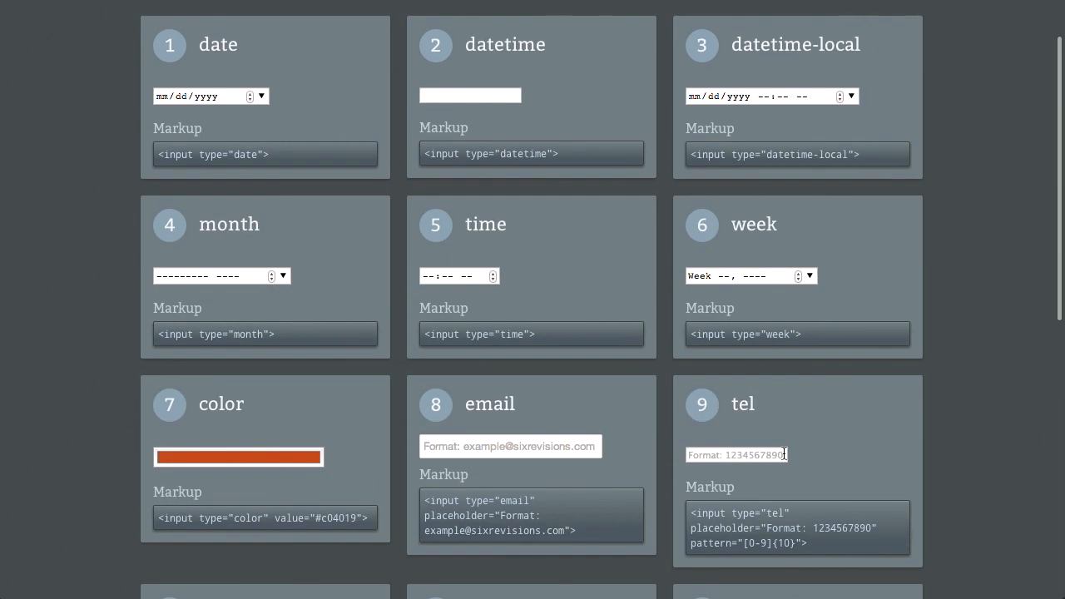
pyautogui.scroll(3)
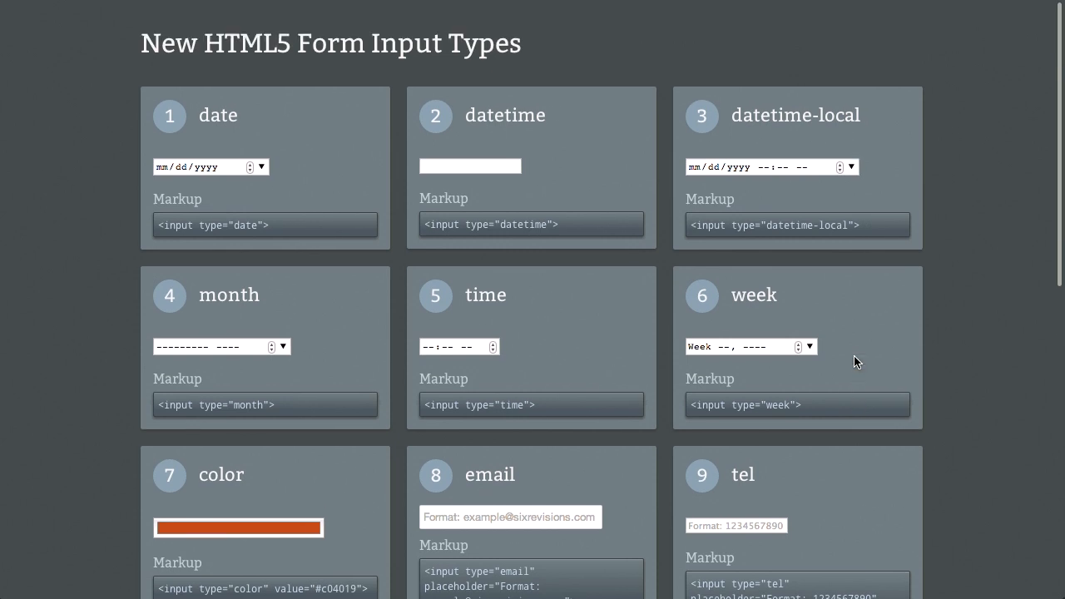
pyautogui.moveTo(958, 157)
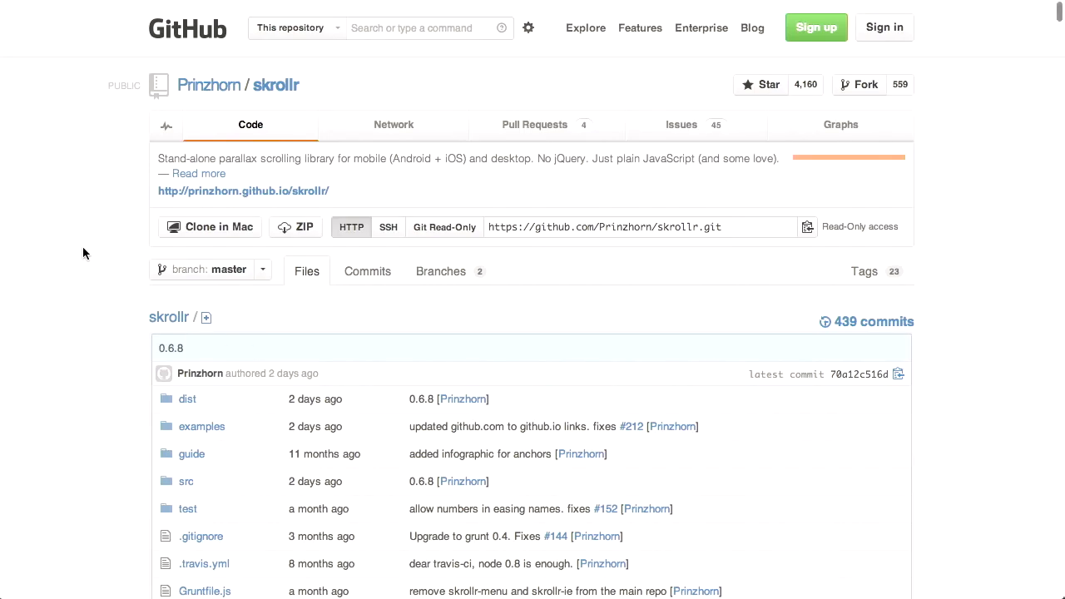
# Scroll the skrollr README past Official plugins and In the wild to the Documentation abstract.
pyautogui.scroll(-3)
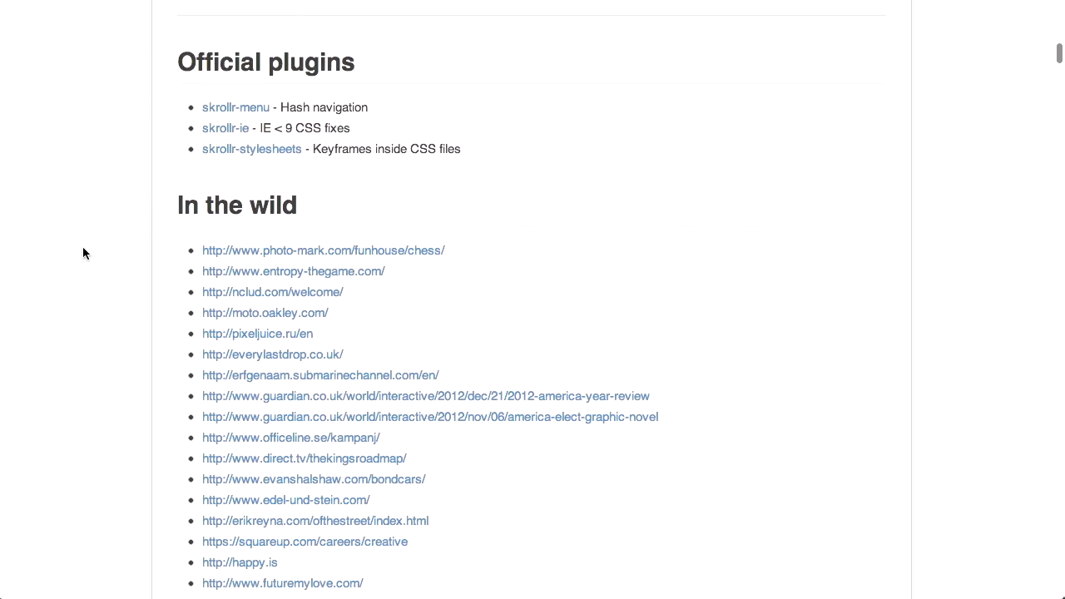
pyautogui.scroll(-3)
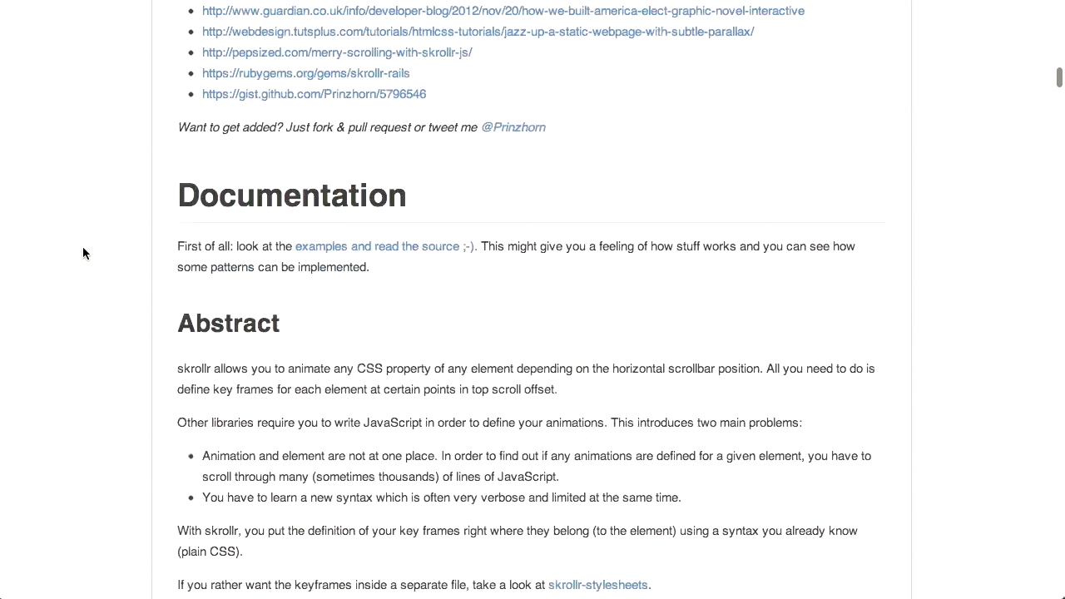
pyautogui.scroll(-3)
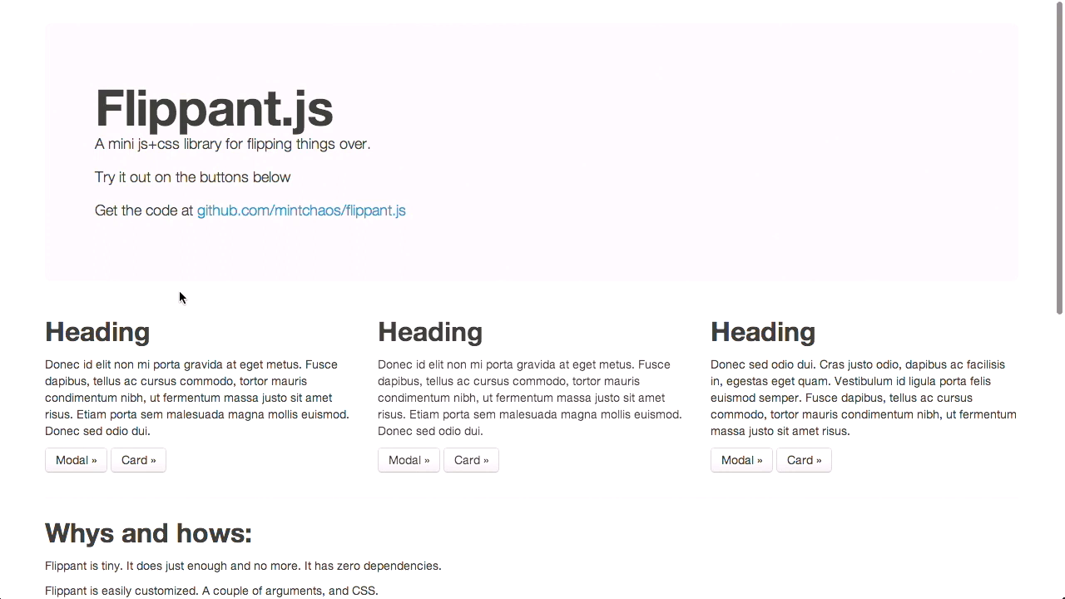
# Flip the first Flippant.js heading open as a modal, then close it with Update.
pyautogui.scroll(-3)
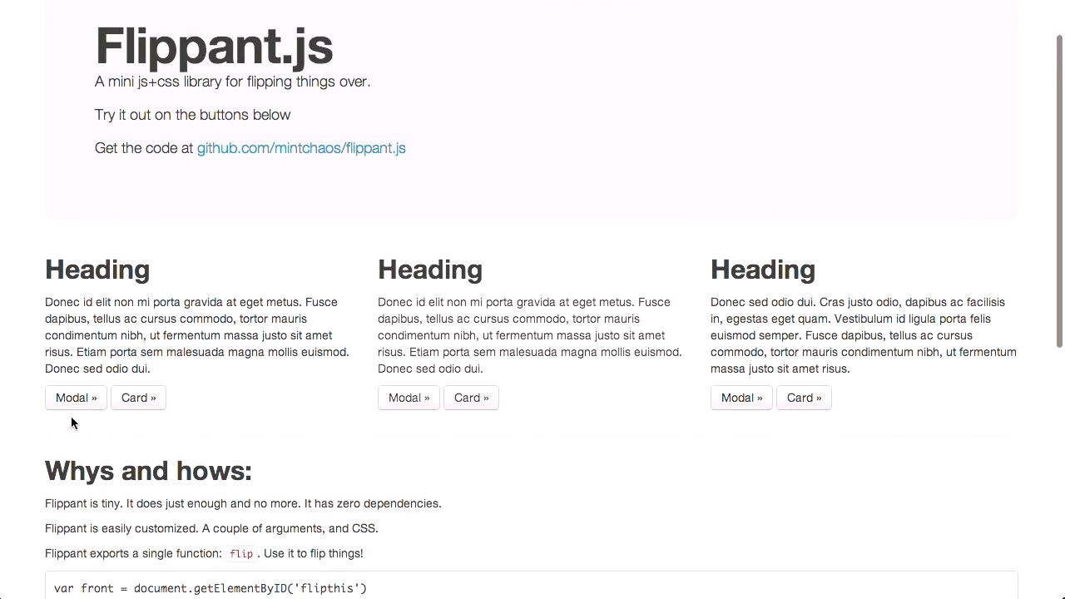
pyautogui.click(75, 397)
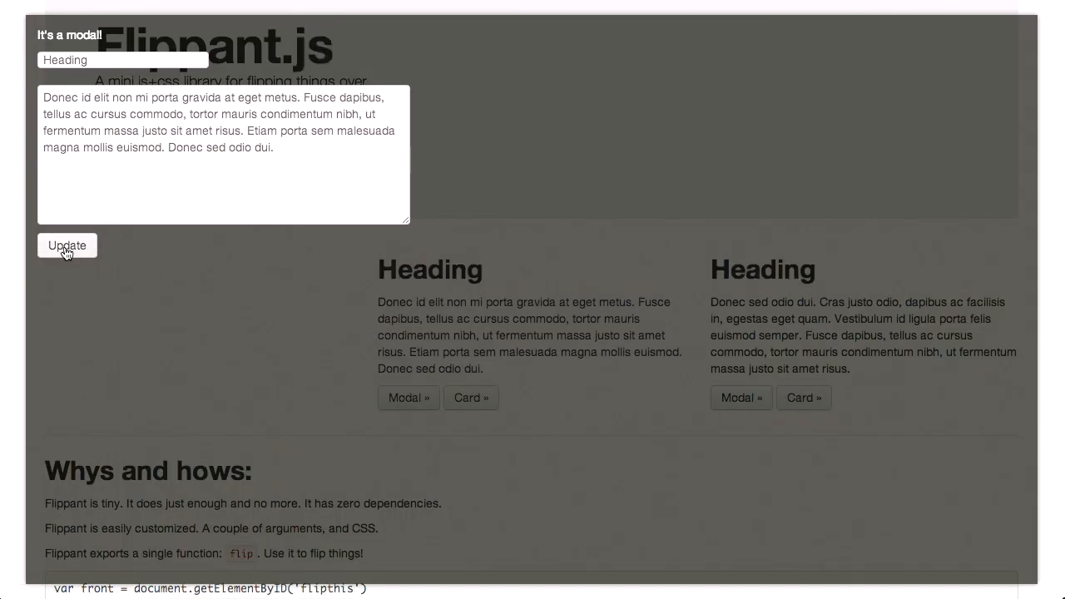
pyautogui.click(67, 245)
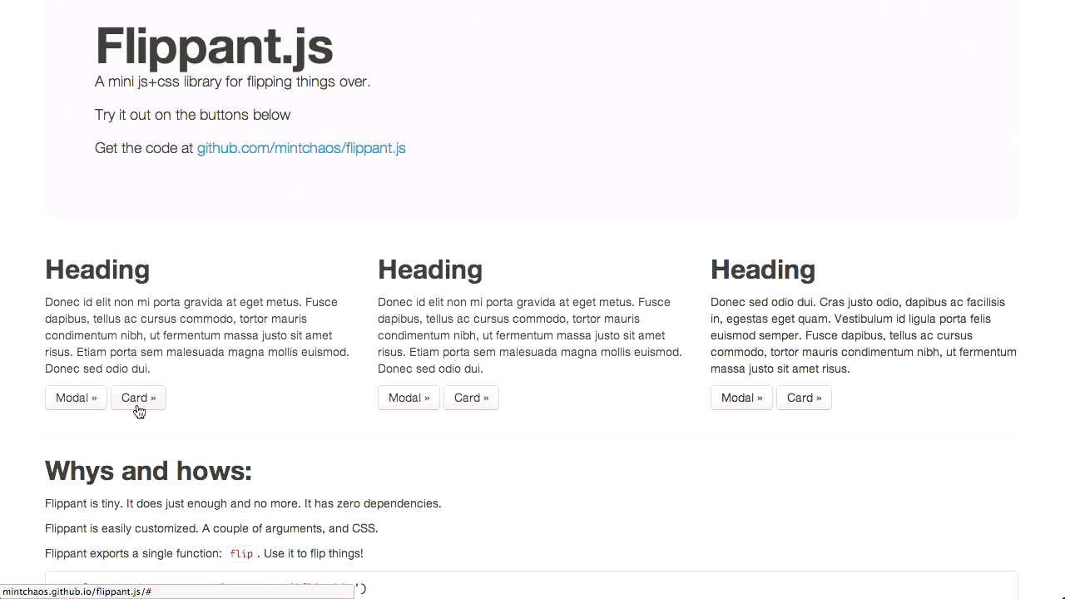
pyautogui.moveTo(150, 427)
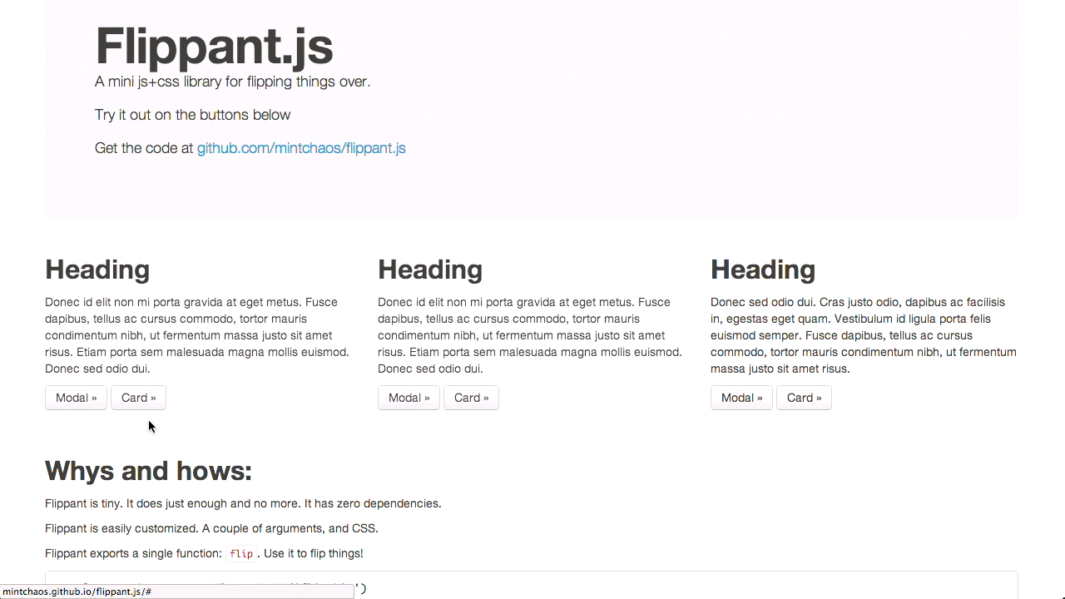
# Flip the first section into a card, change its heading to 'Test', and apply the update.
pyautogui.click(138, 397)
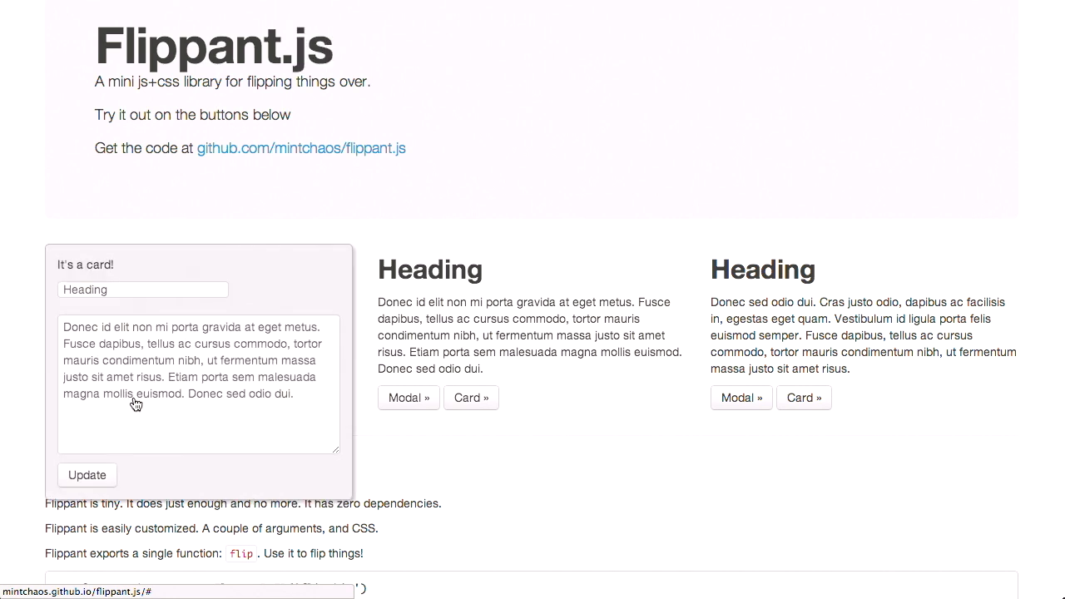
pyautogui.click(142, 289)
pyautogui.write('Test')
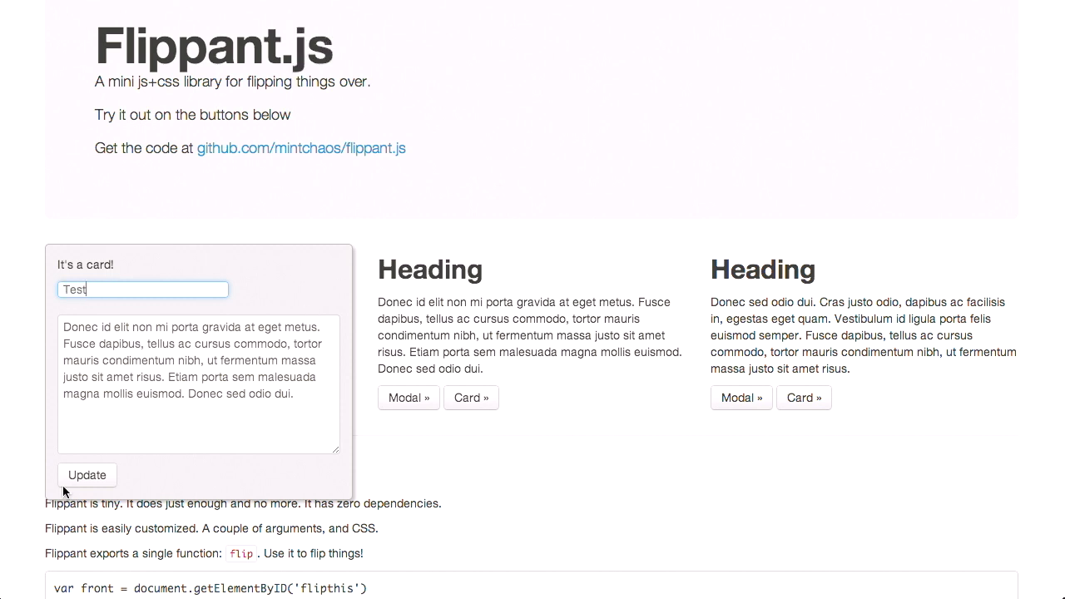
pyautogui.click(86, 475)
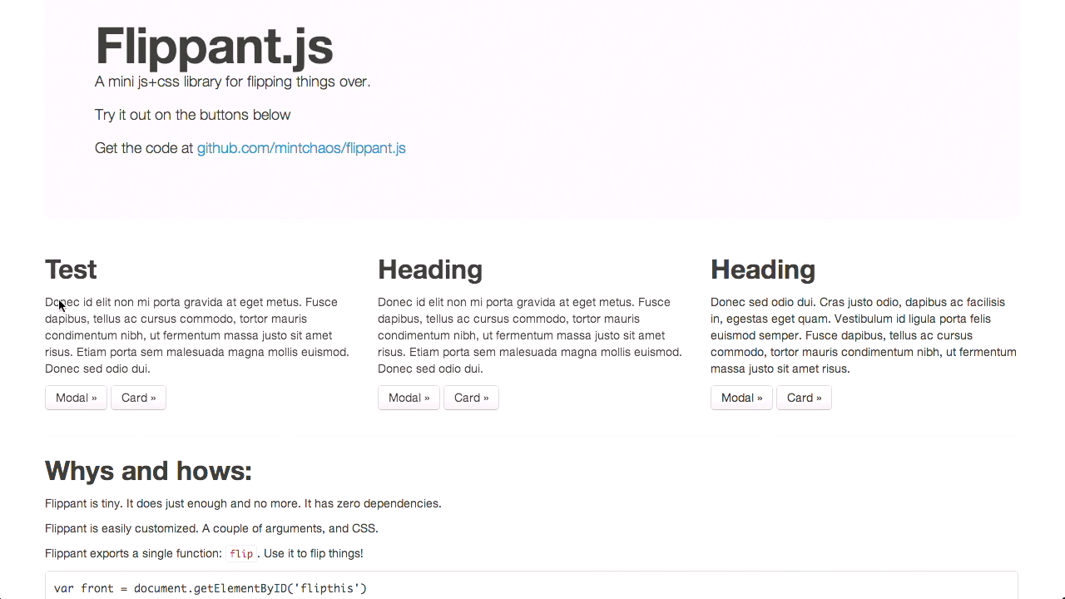
pyautogui.moveTo(150, 320)
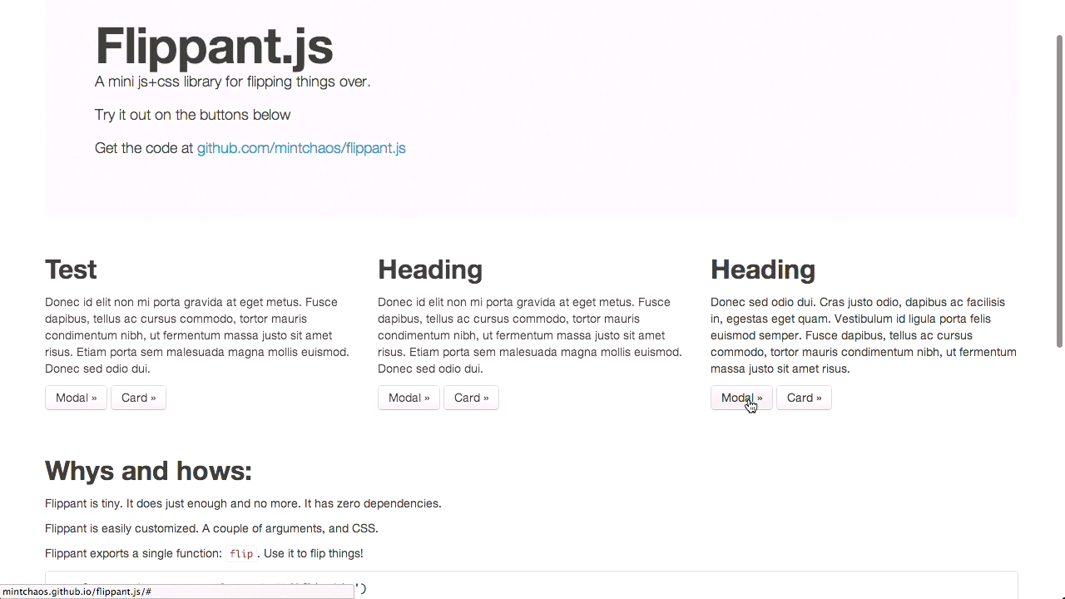
pyautogui.scroll(-3)
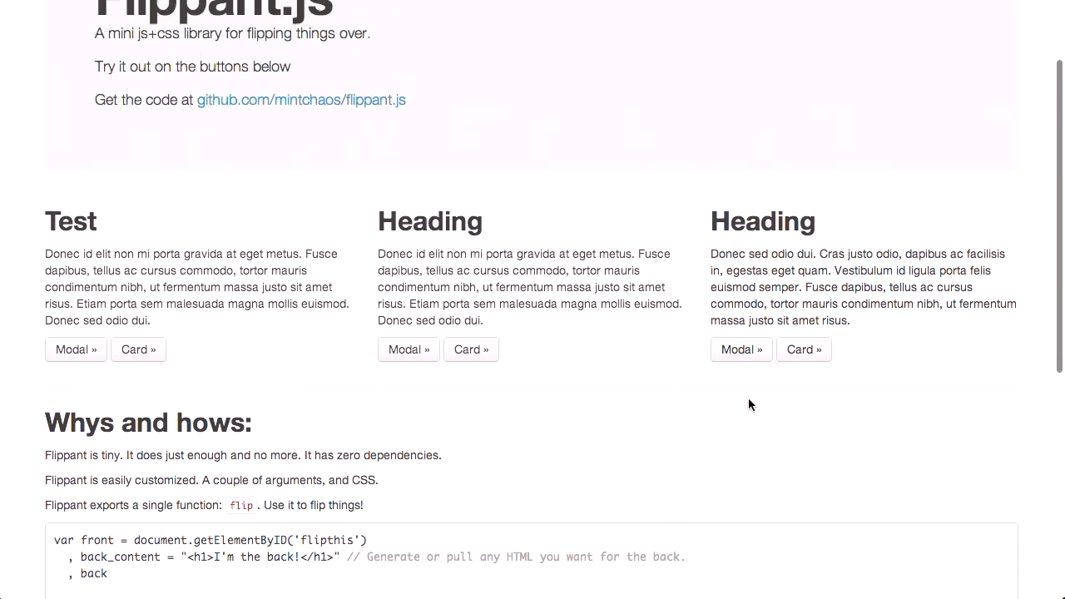
pyautogui.scroll(-3)
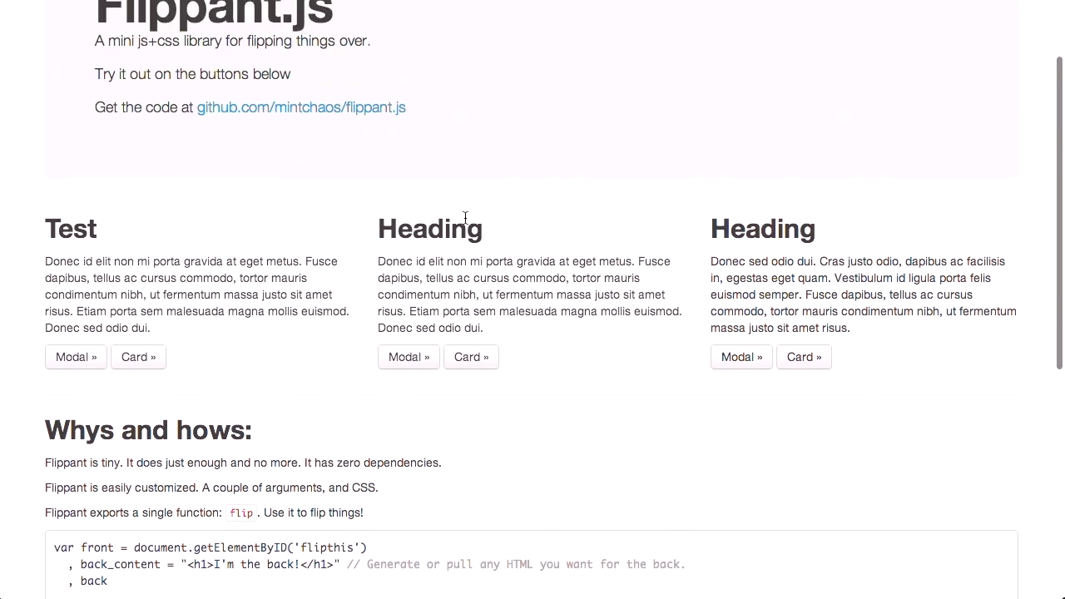
pyautogui.moveTo(614, 334)
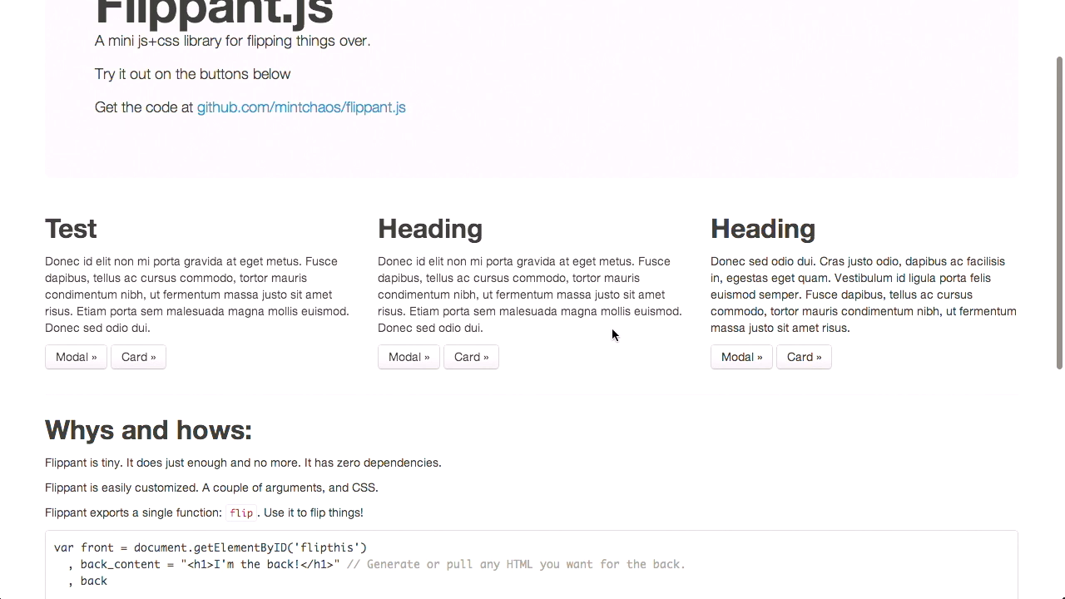
pyautogui.moveTo(138, 305)
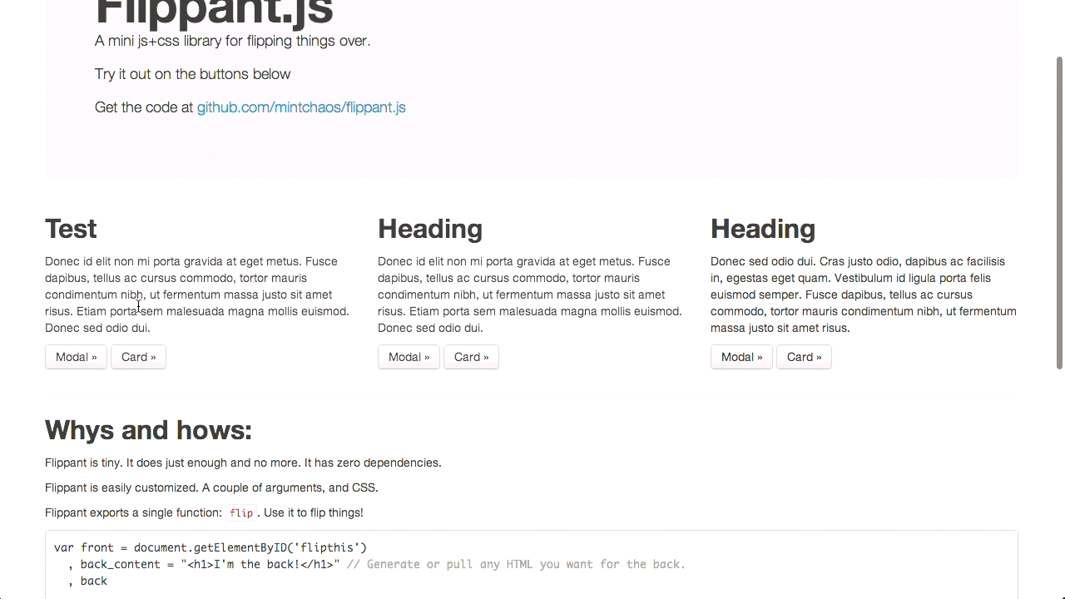
pyautogui.moveTo(742, 211)
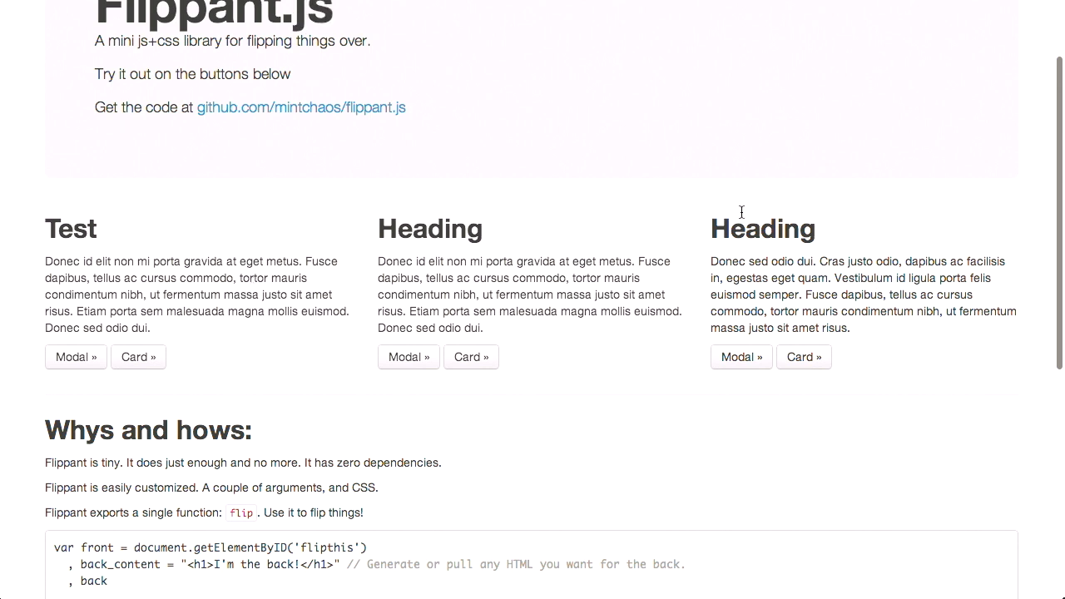
pyautogui.moveTo(816, 335)
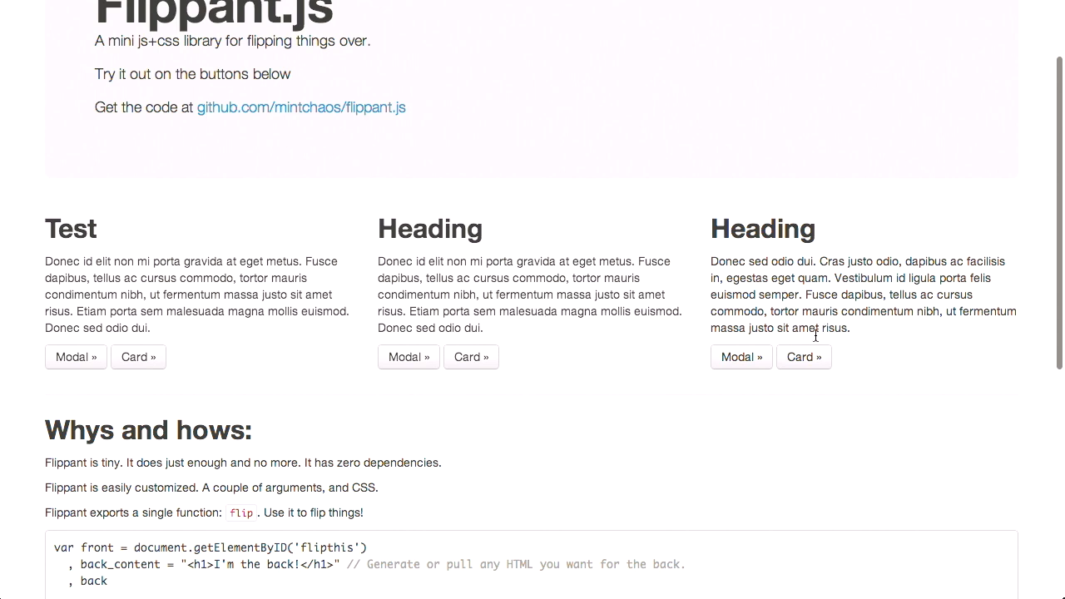
pyautogui.click(804, 357)
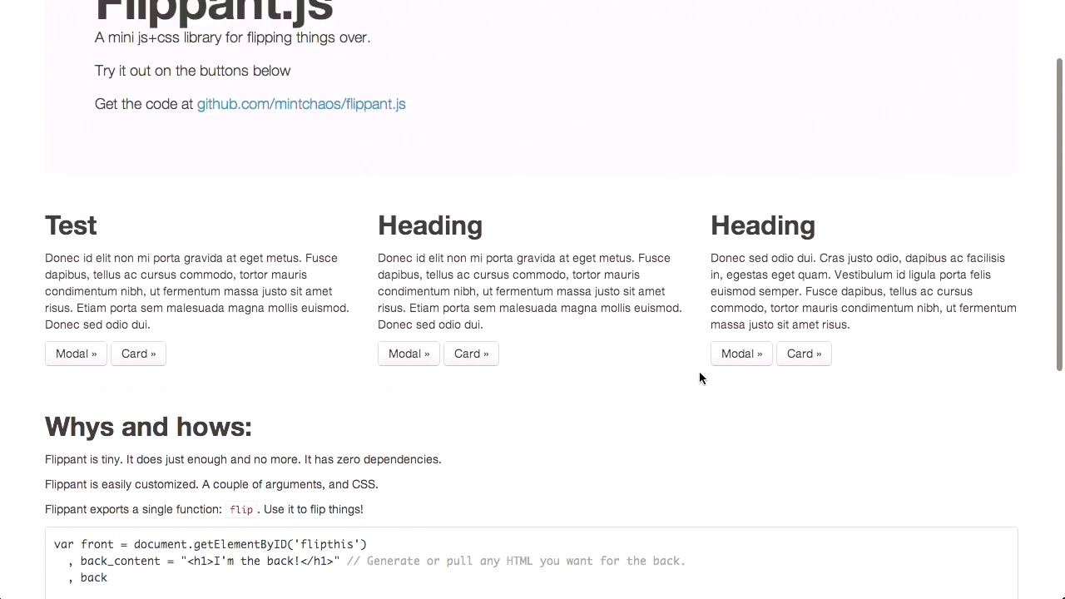
pyautogui.click(803, 354)
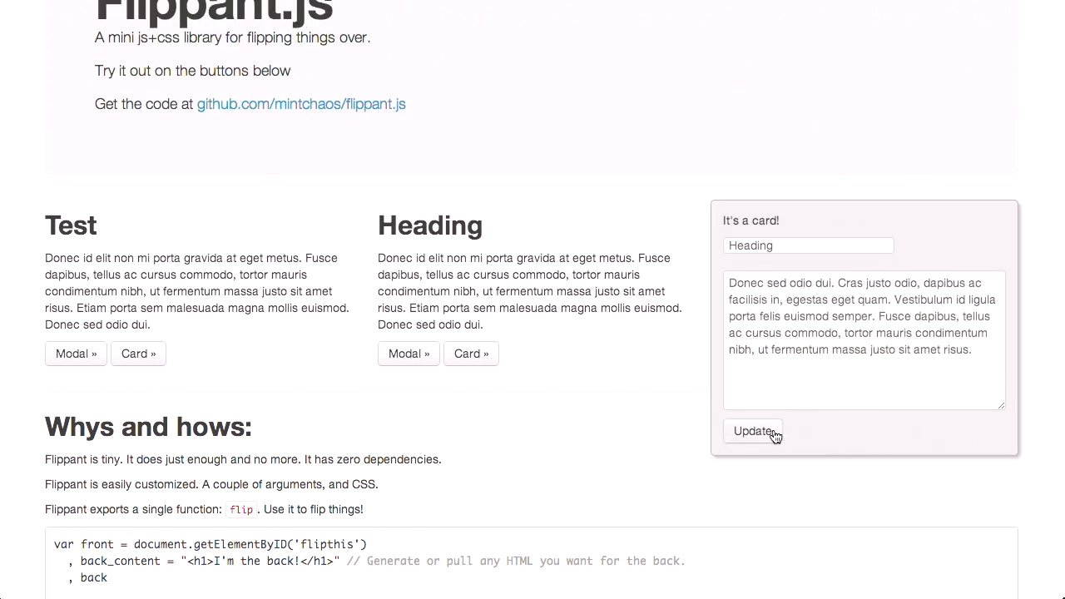
pyautogui.click(752, 431)
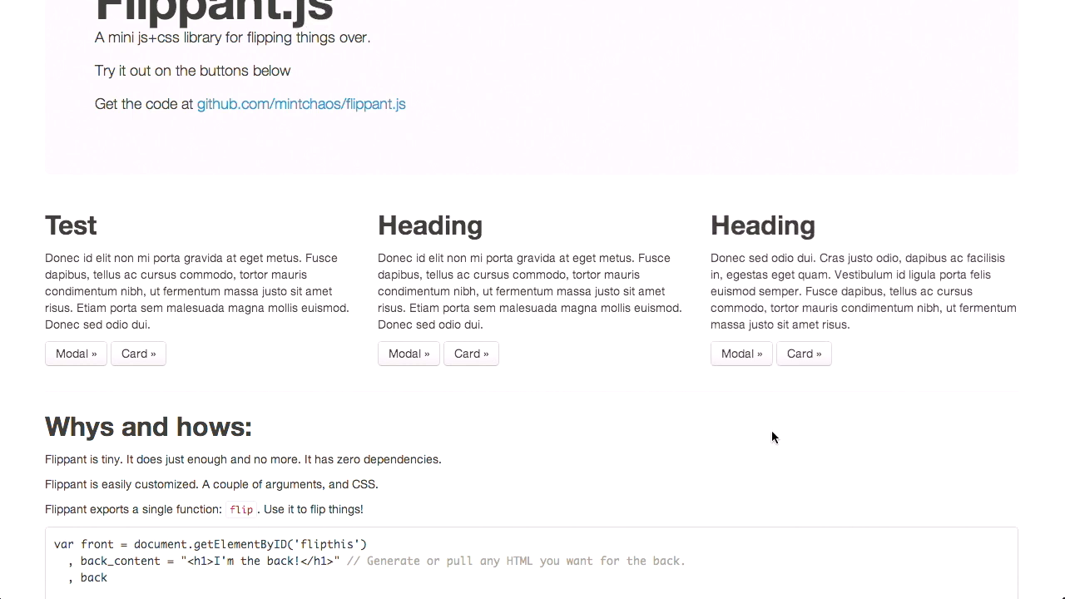
pyautogui.moveTo(812, 474)
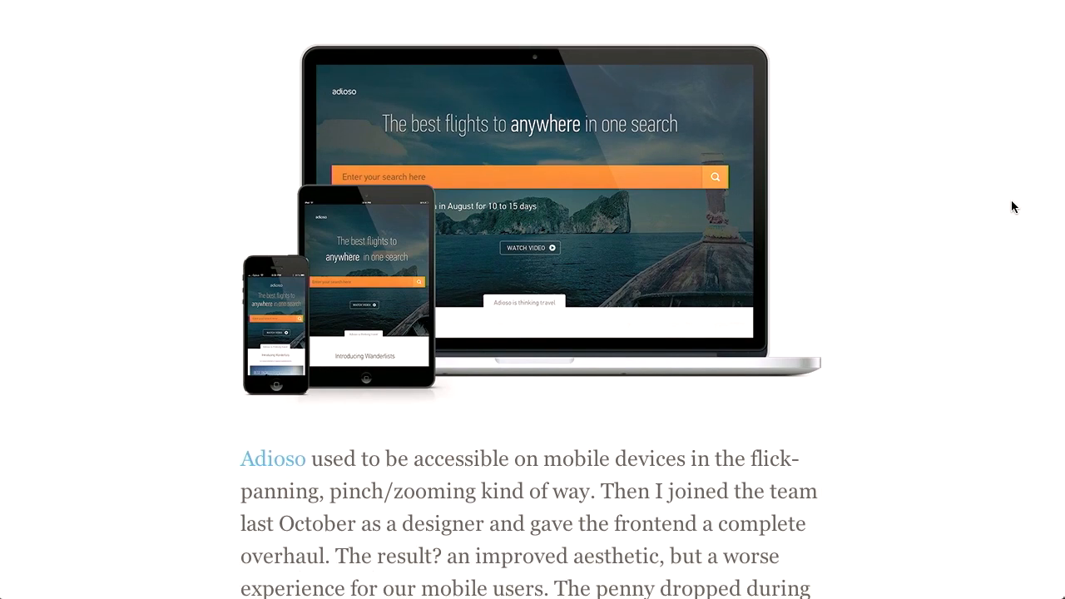
# Scroll the Adioso article past Foundation Framework to the Large and Medium mode search form images.
pyautogui.scroll(-3)
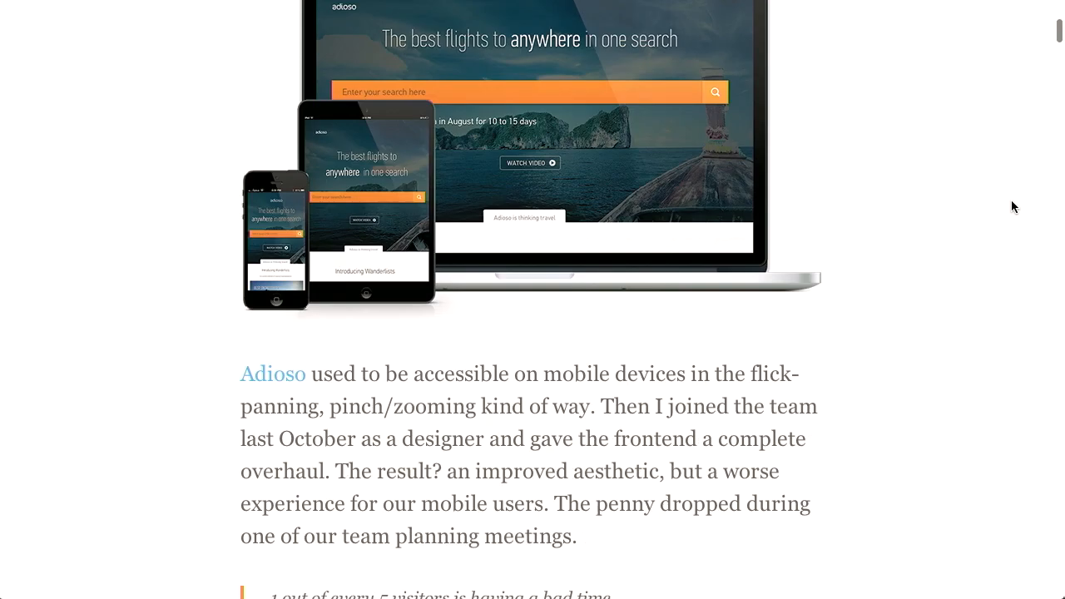
pyautogui.scroll(-3)
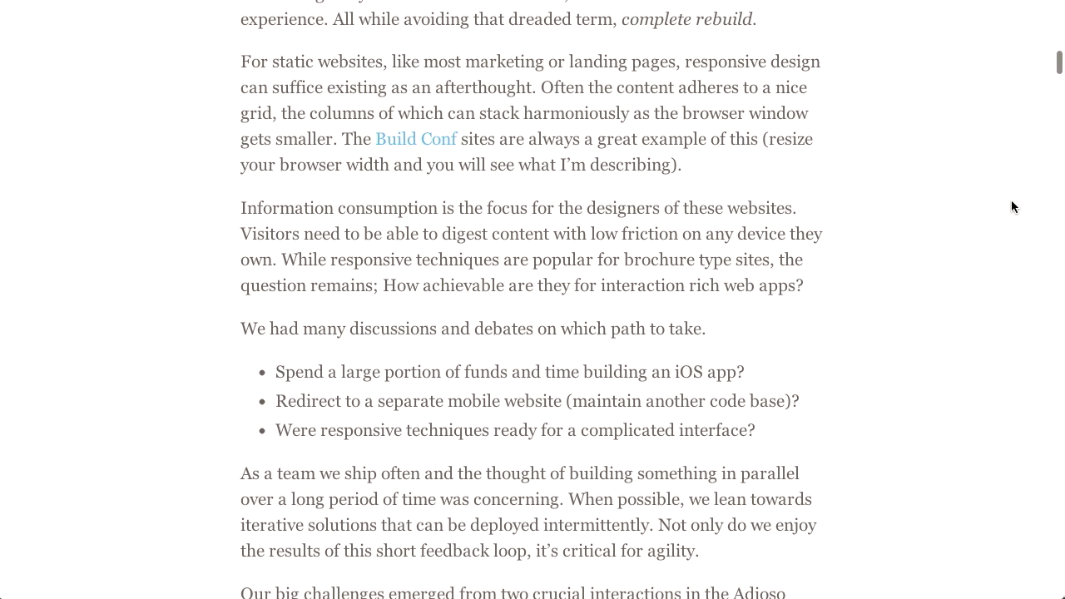
pyautogui.scroll(-3)
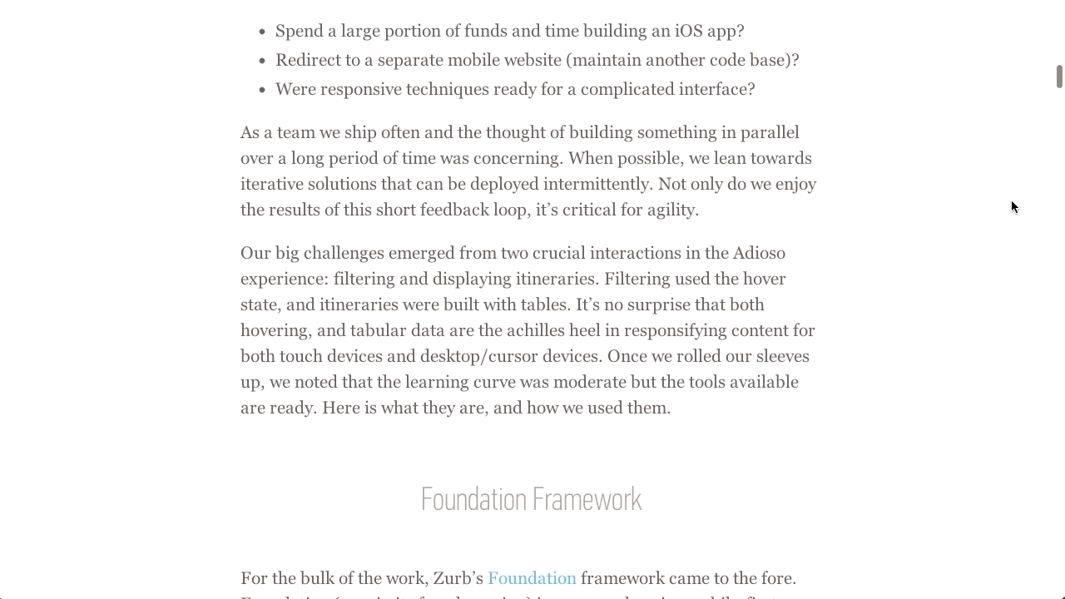
pyautogui.scroll(-3)
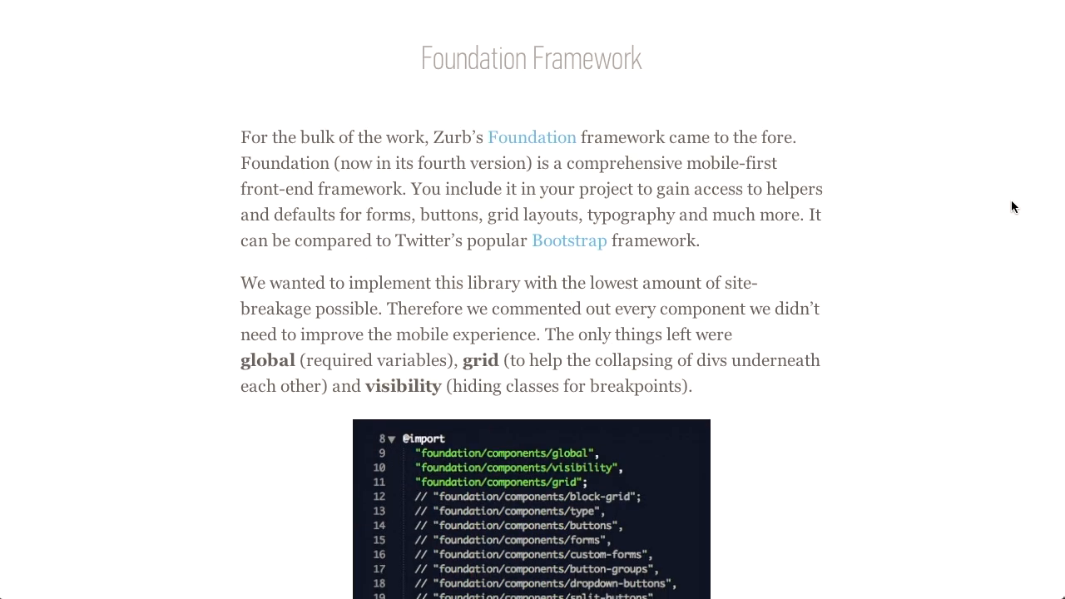
pyautogui.scroll(-3)
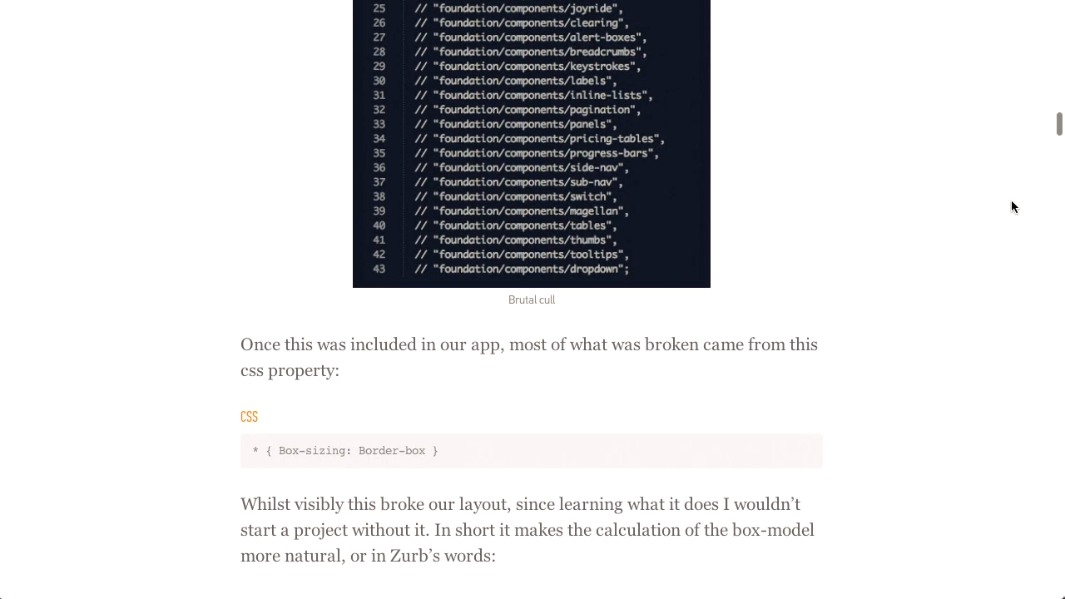
pyautogui.scroll(-3)
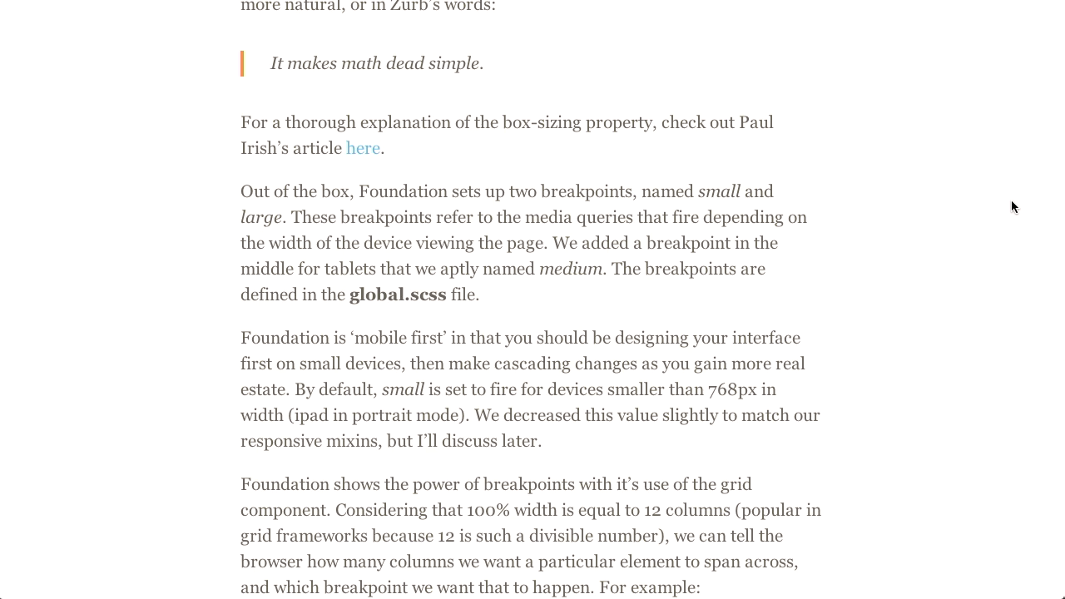
pyautogui.scroll(-3)
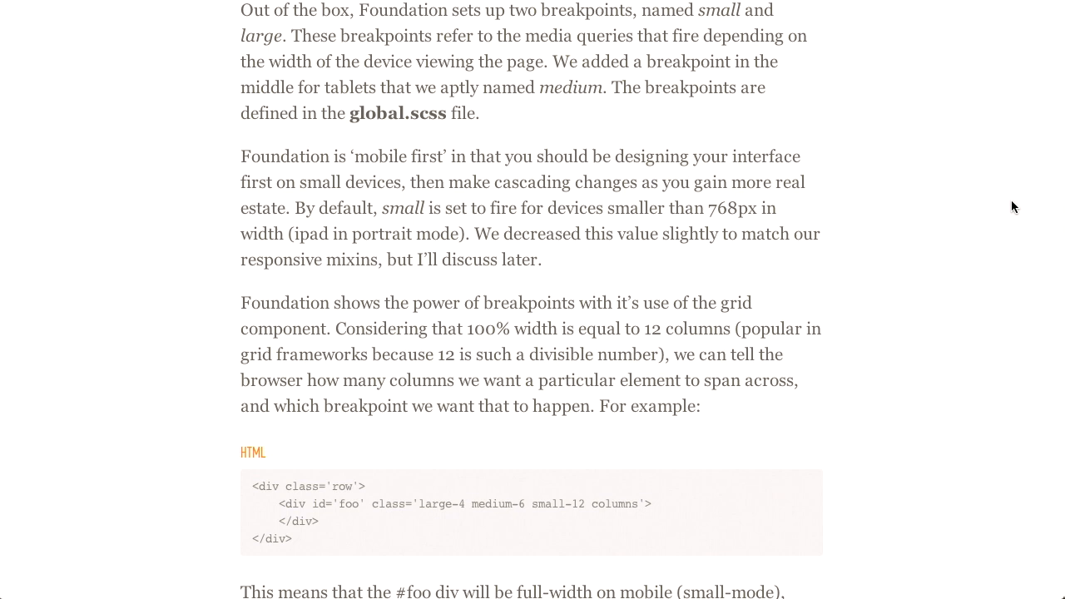
pyautogui.scroll(-3)
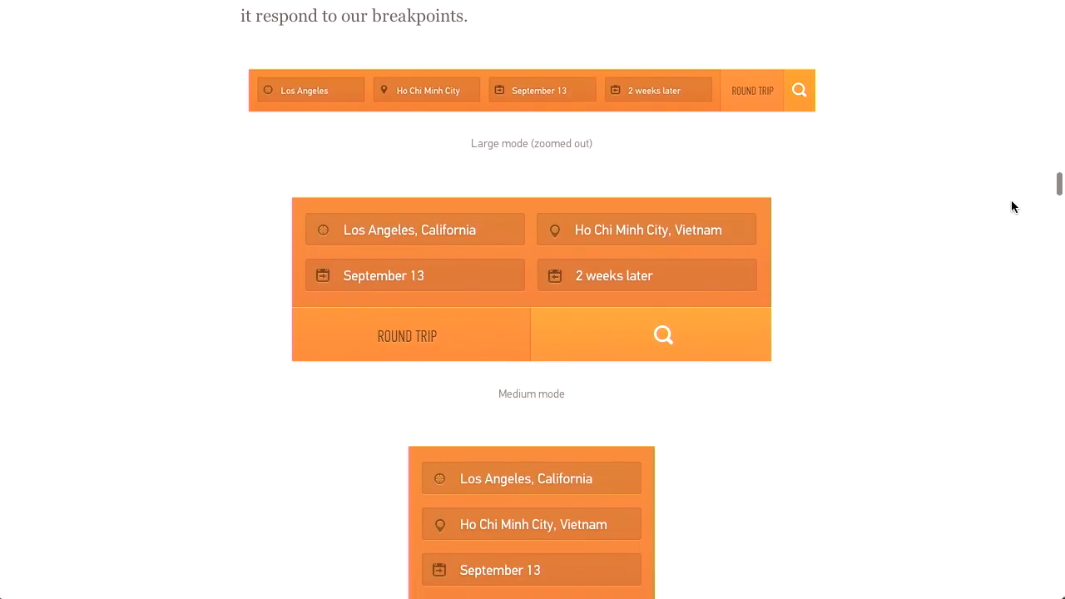
pyautogui.scroll(-3)
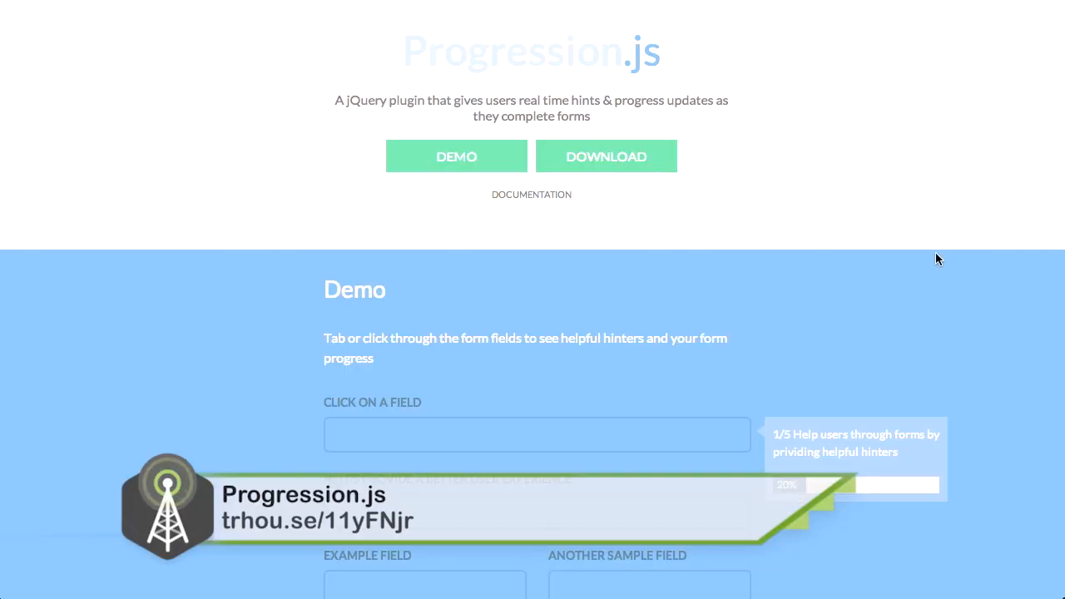
# Step through the Progression.js demo form fields to view each tooltip hint and the progress bar.
pyautogui.scroll(-3)
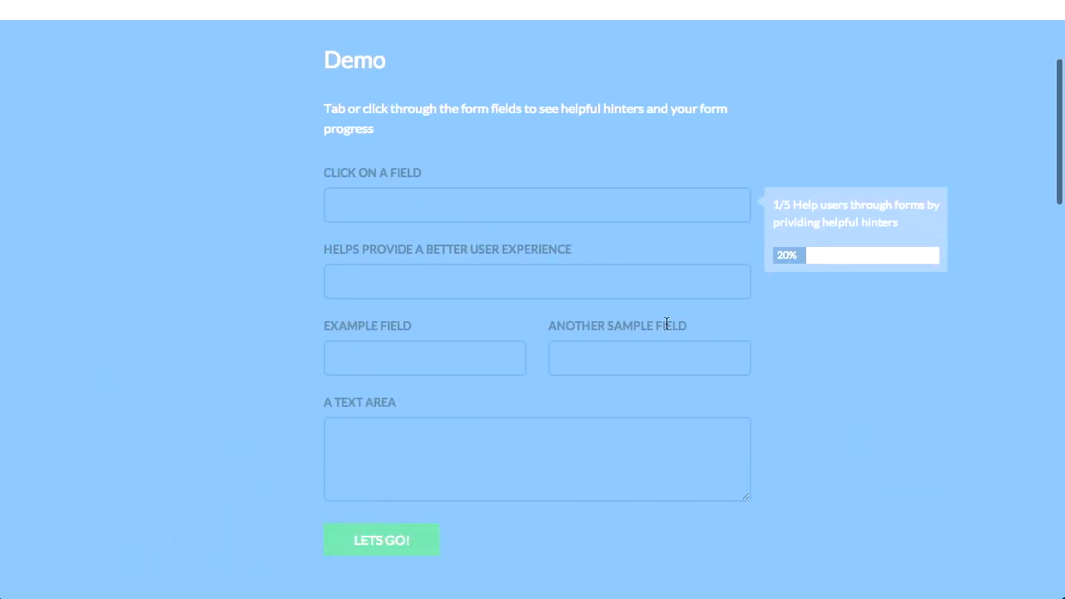
pyautogui.moveTo(495, 244)
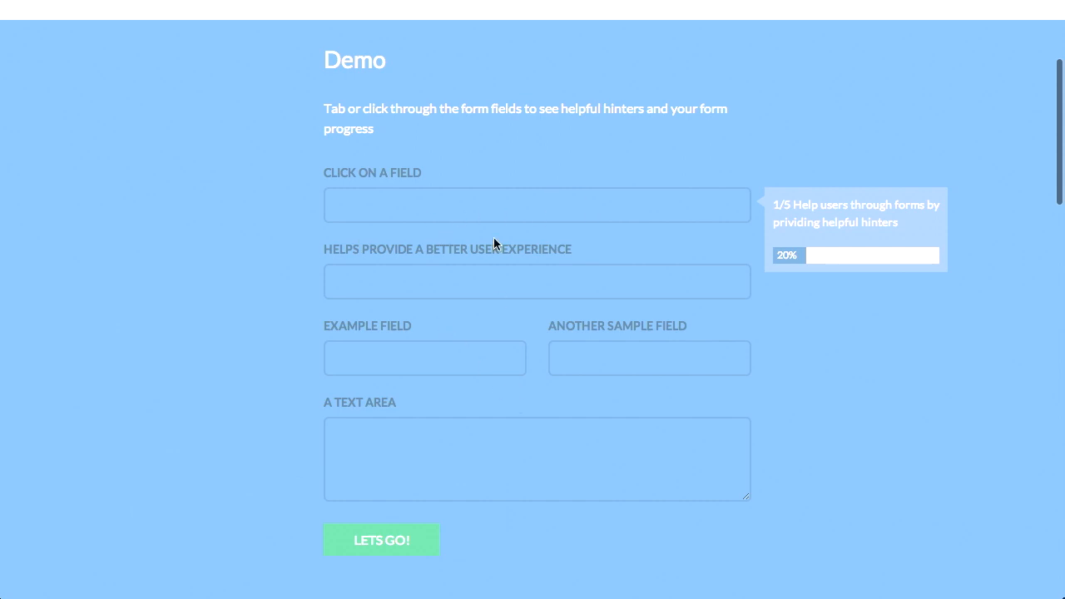
pyautogui.click(537, 204)
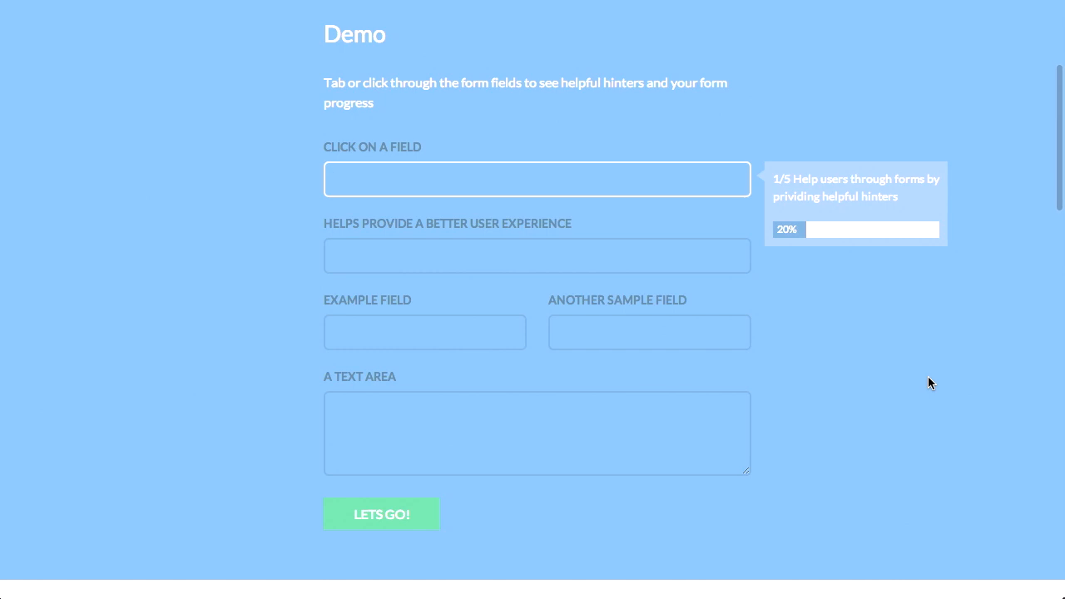
pyautogui.click(537, 255)
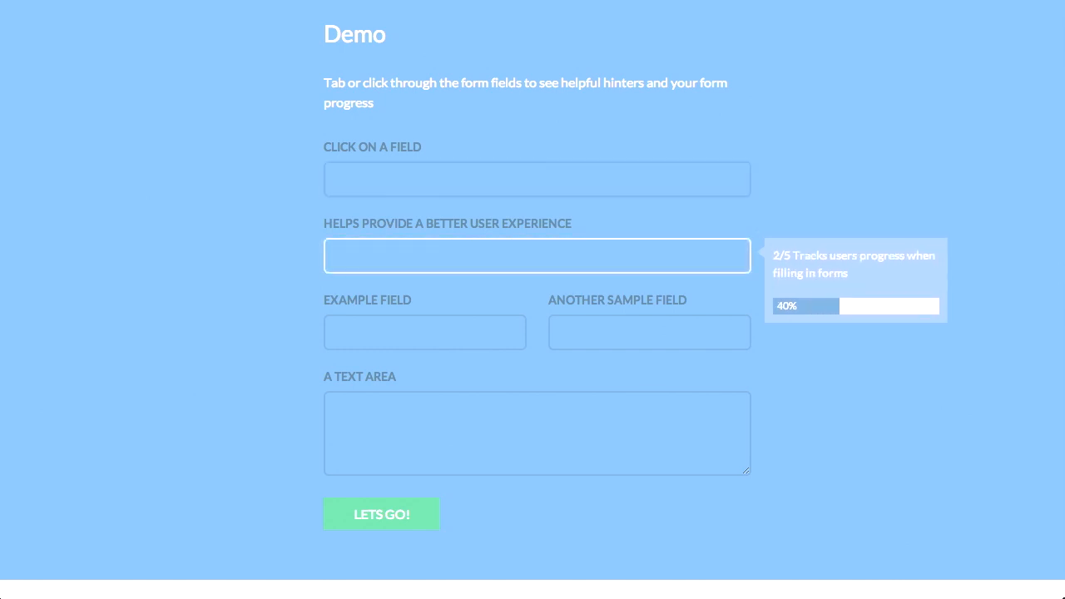
pyautogui.click(649, 332)
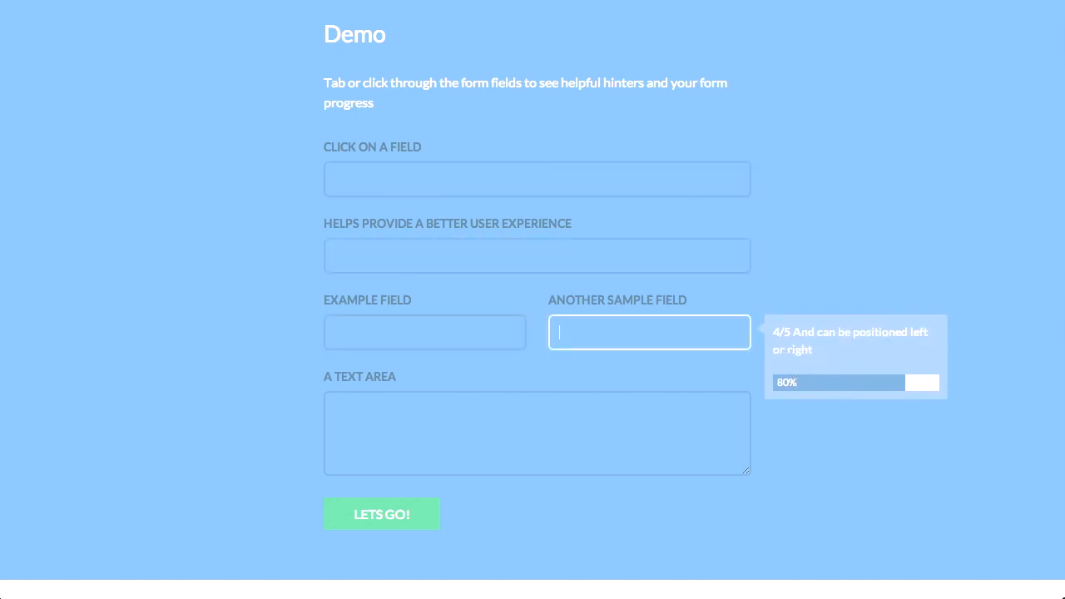
pyautogui.click(537, 433)
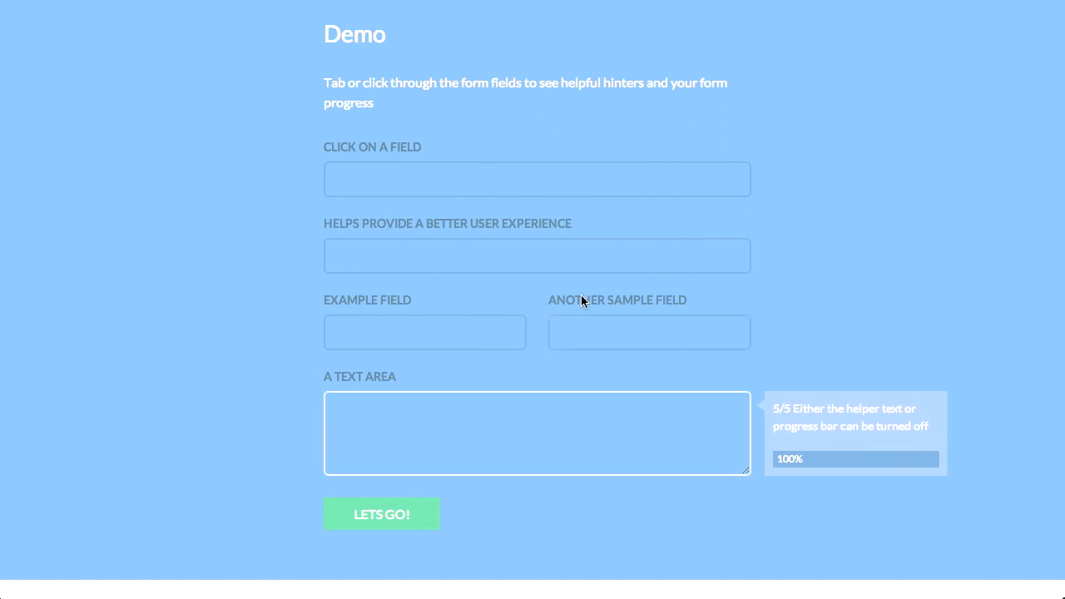
pyautogui.click(649, 332)
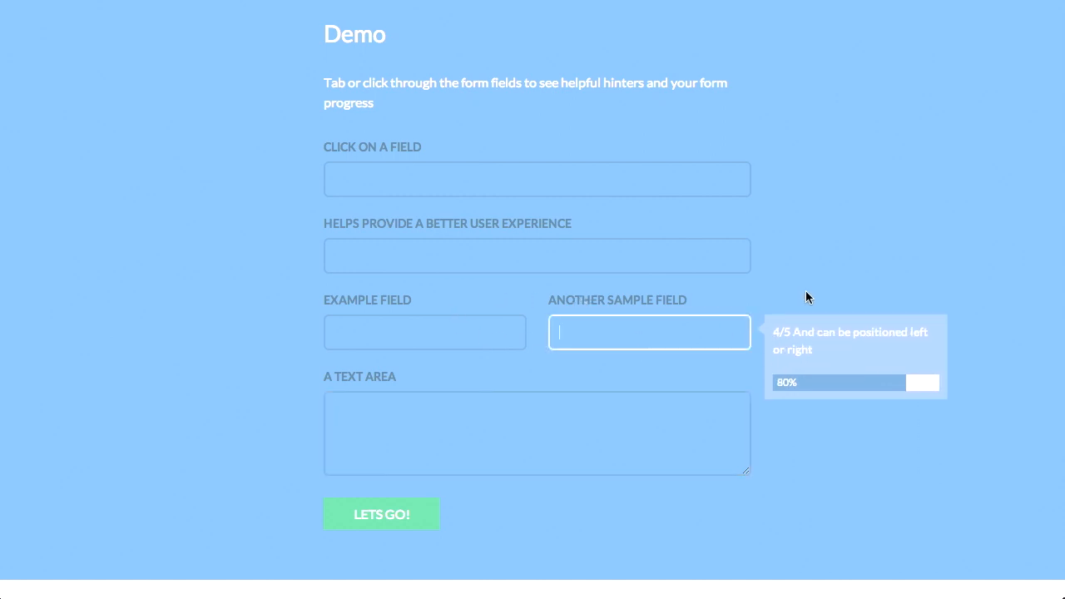
pyautogui.click(537, 179)
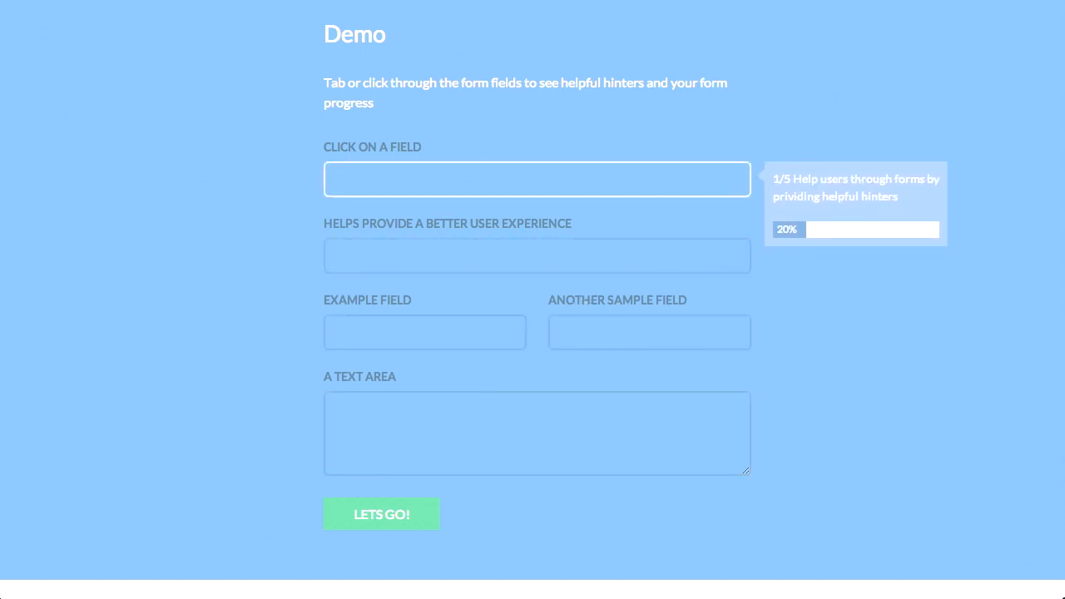
pyautogui.moveTo(875, 289)
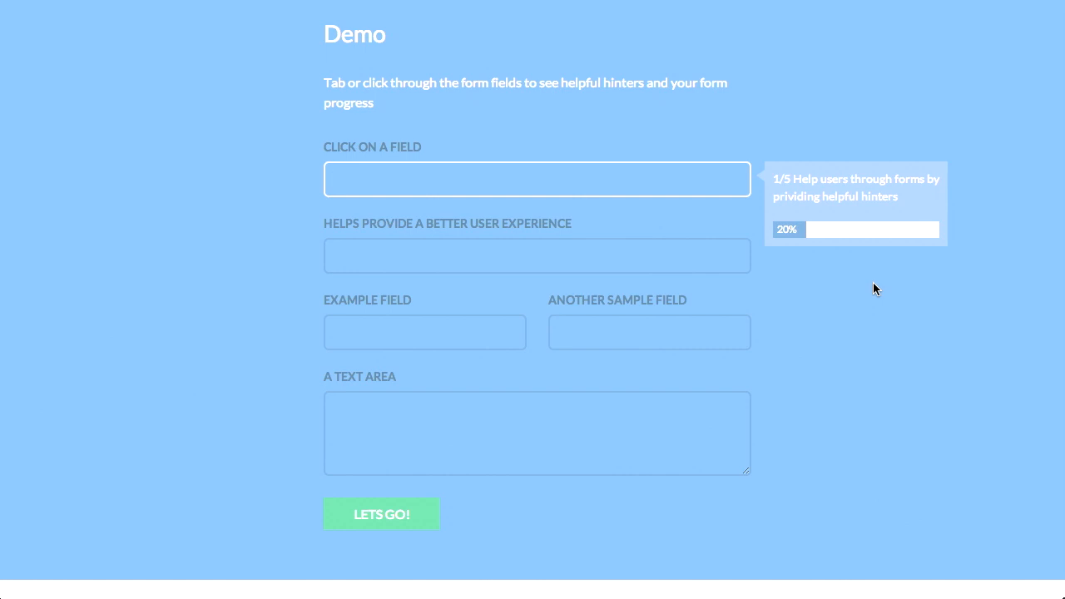
# Show the Example Field's customisable tooltip hint, then scroll down to the Getting Started documentation.
pyautogui.scroll(-3)
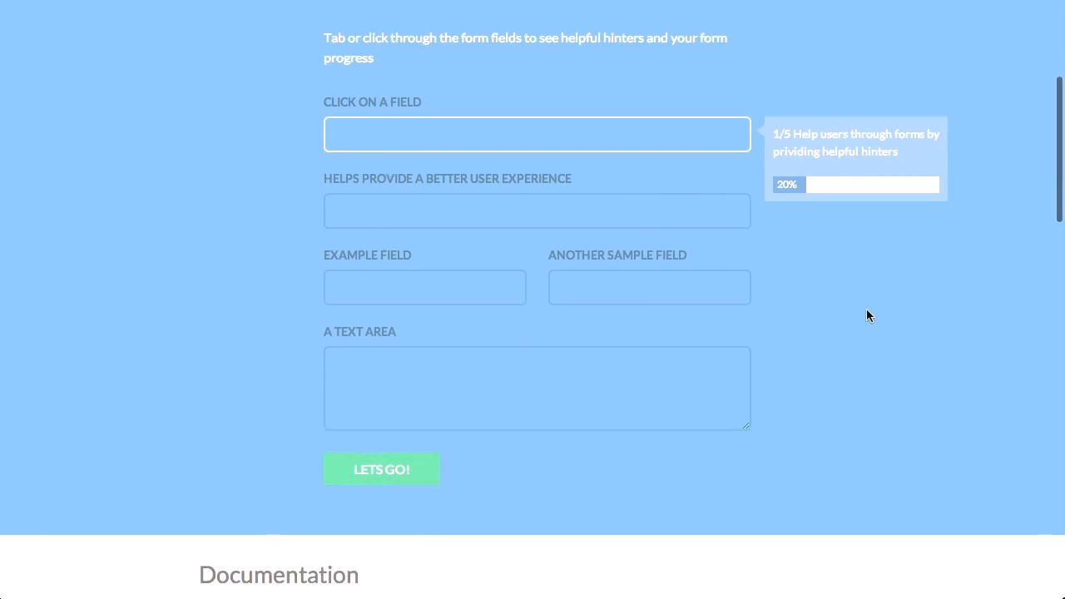
pyautogui.click(425, 316)
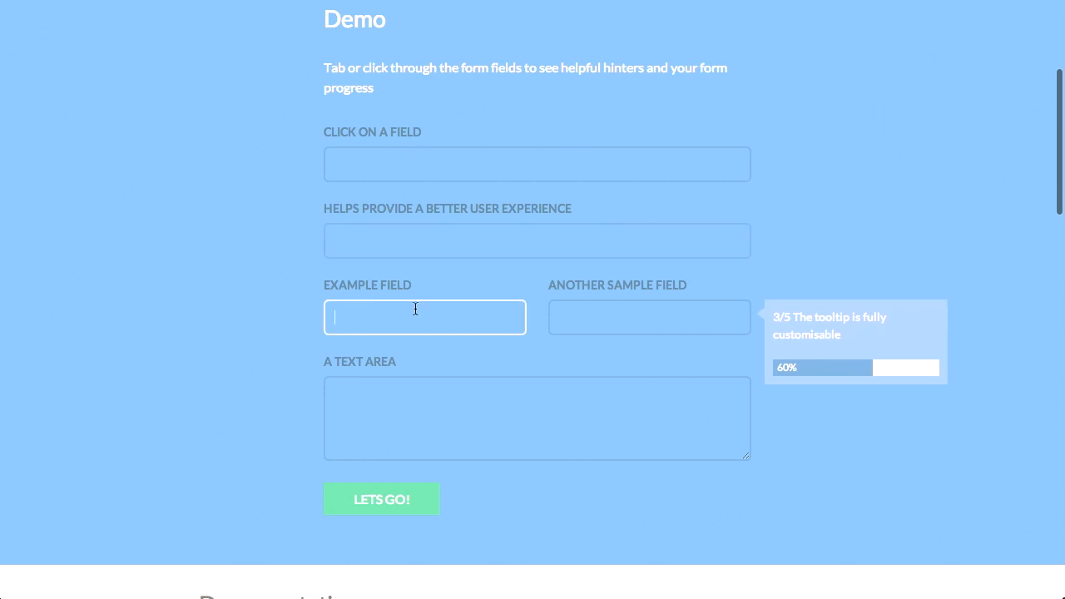
pyautogui.moveTo(468, 286)
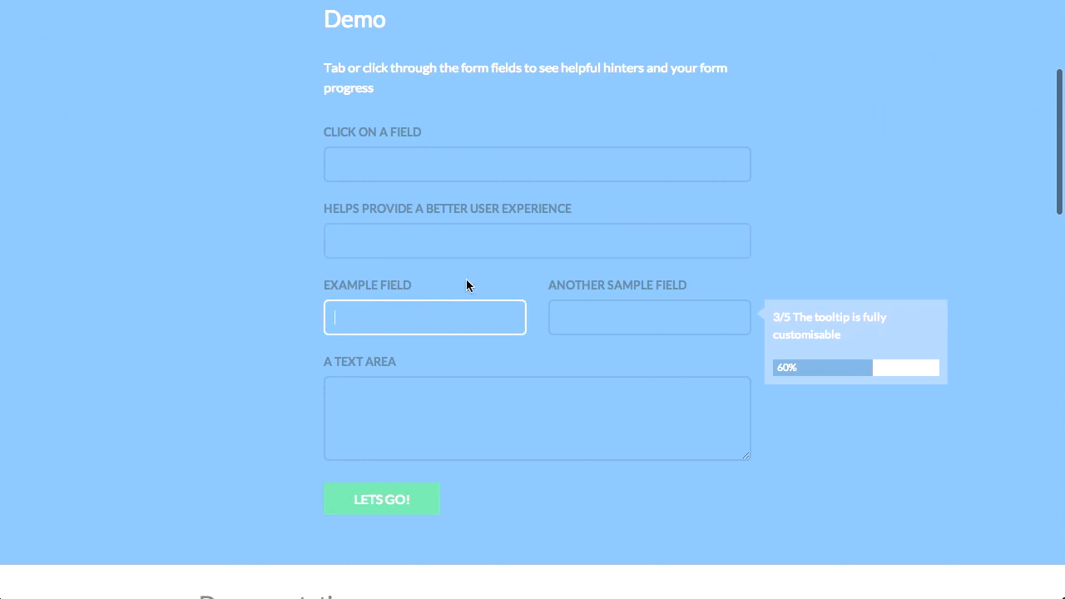
pyautogui.moveTo(857, 398)
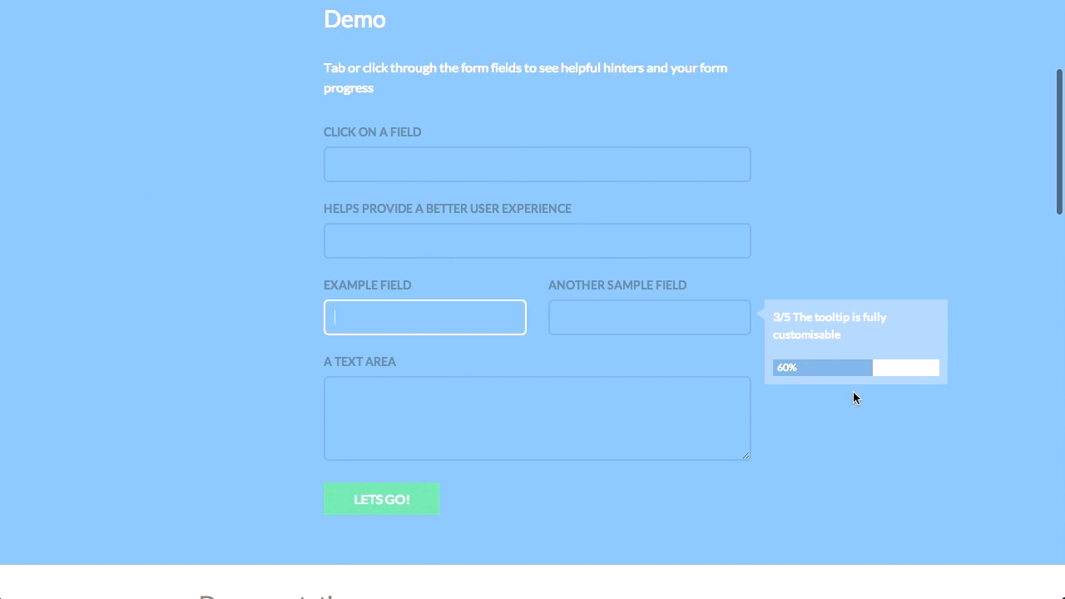
pyautogui.moveTo(882, 306)
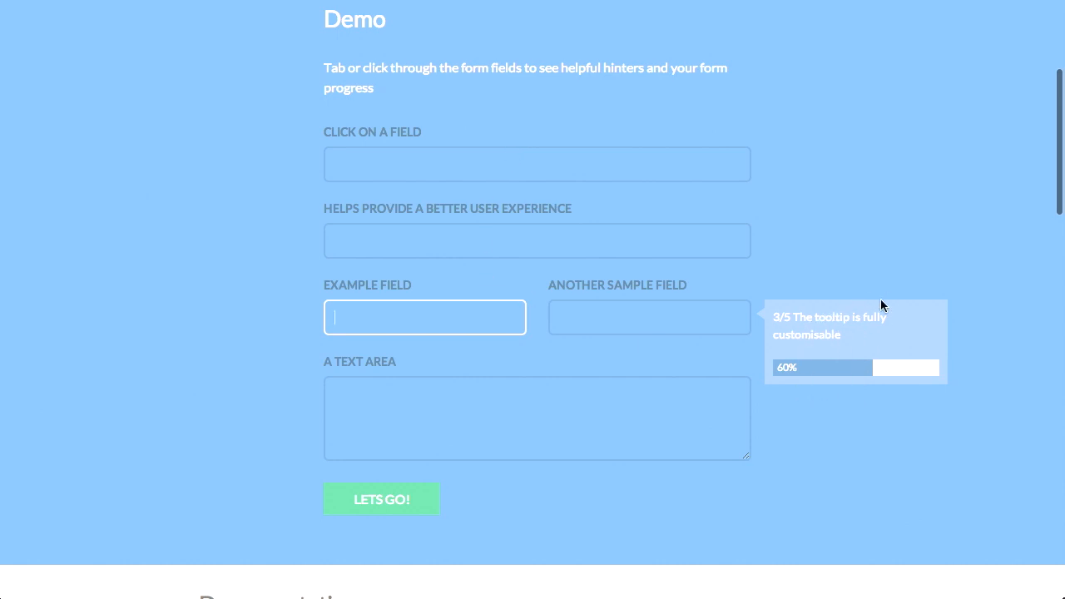
pyautogui.moveTo(892, 256)
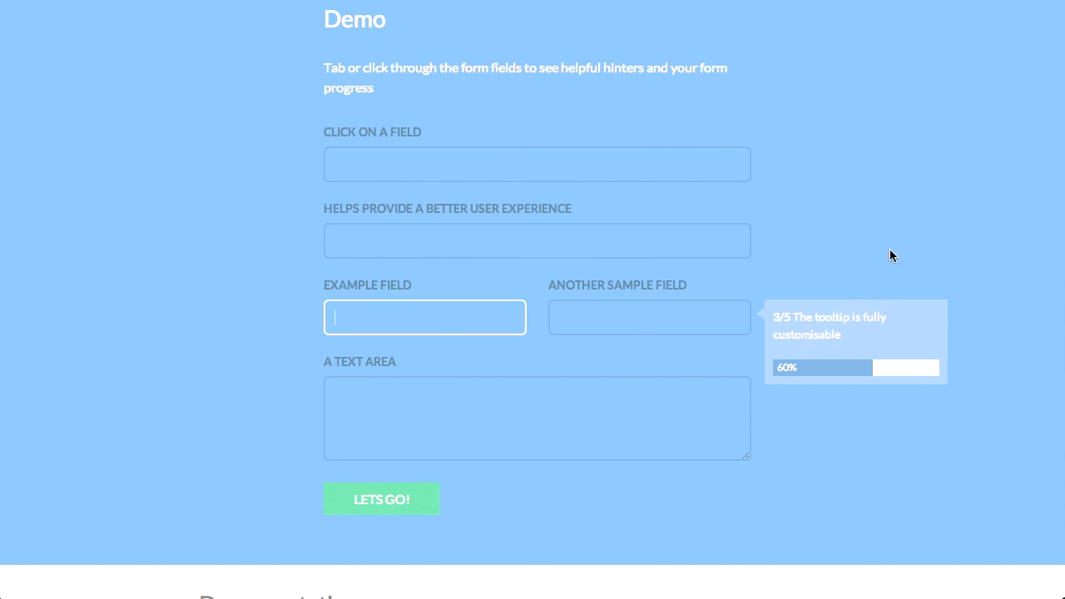
pyautogui.scroll(-3)
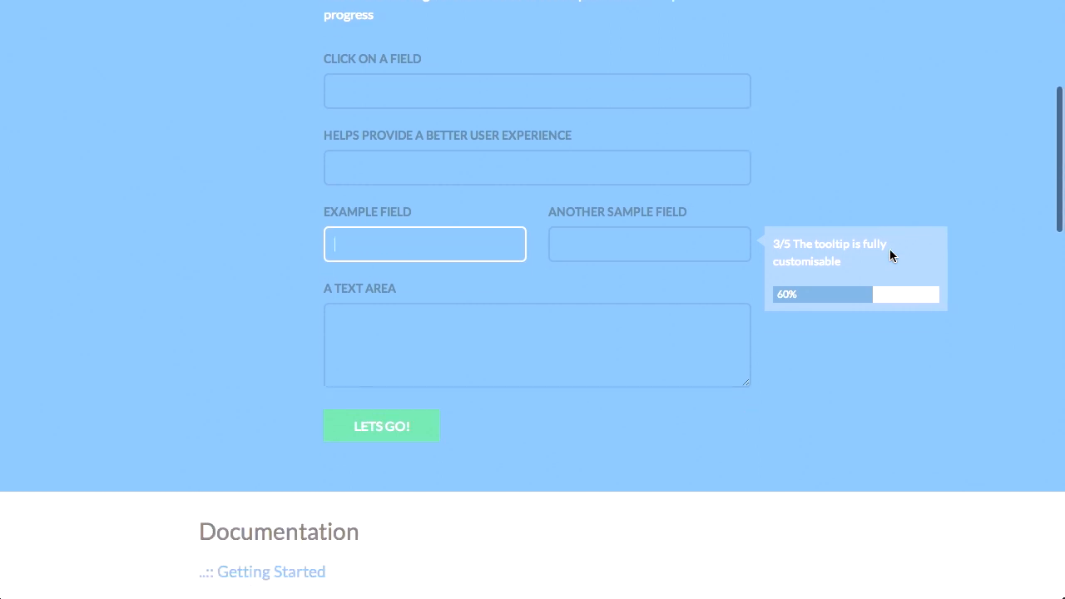
pyautogui.scroll(3)
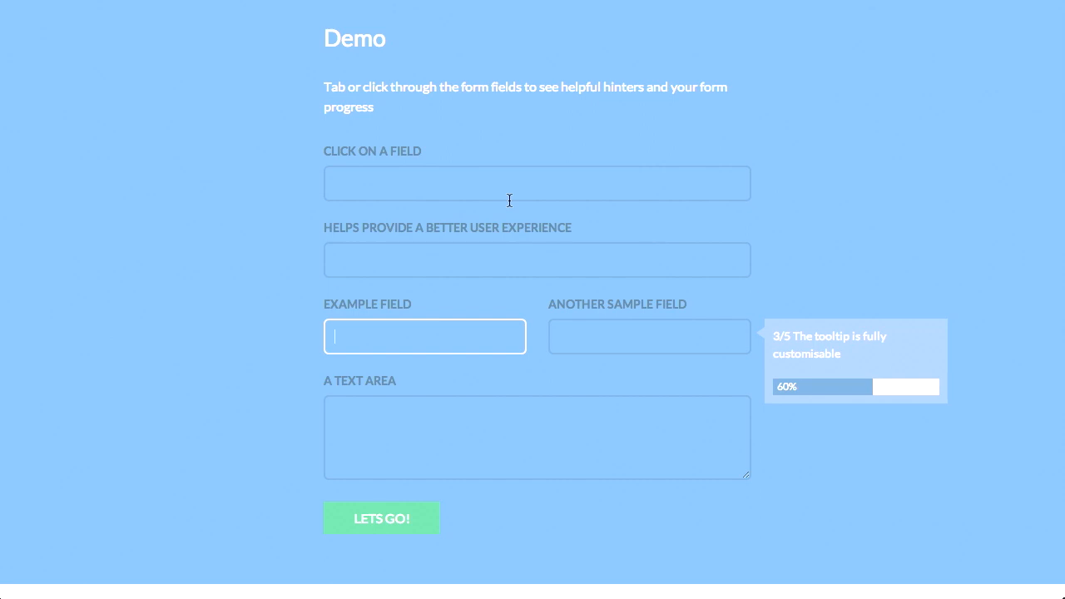
pyautogui.moveTo(757, 170)
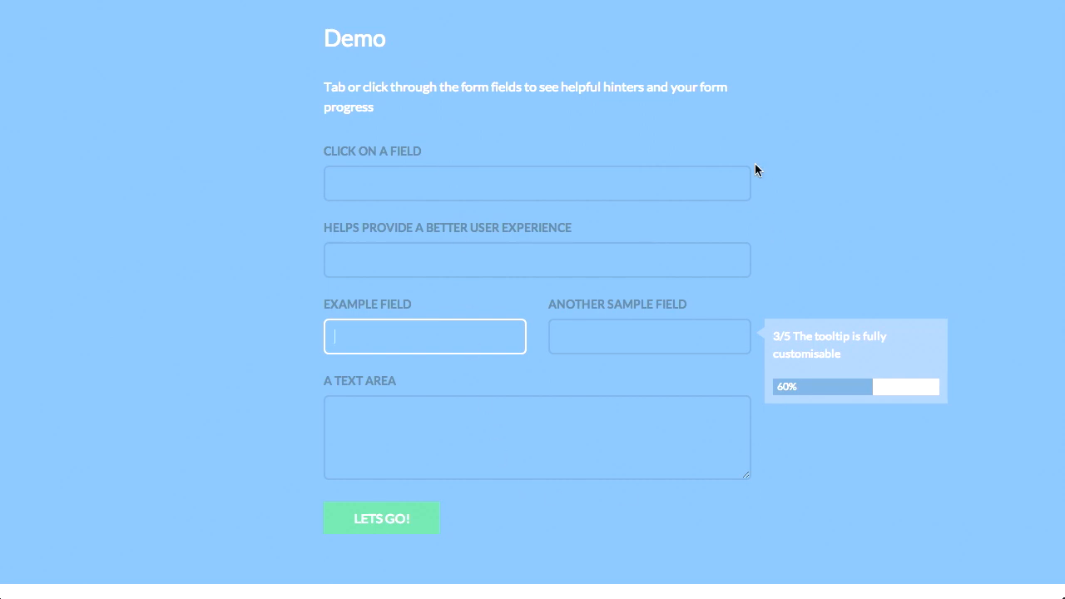
pyautogui.scroll(3)
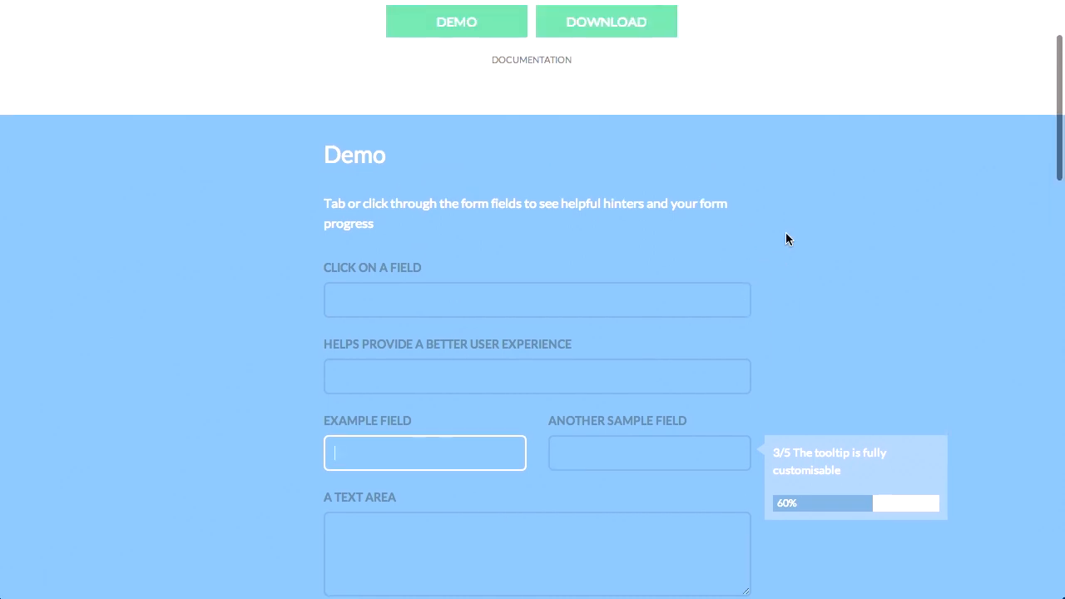
pyautogui.scroll(-3)
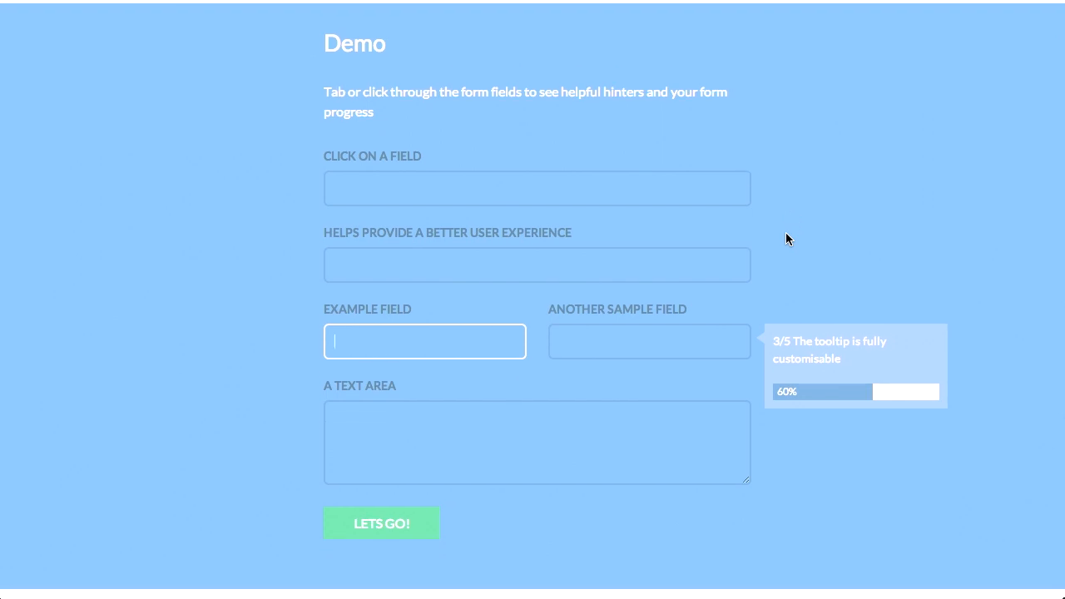
pyautogui.moveTo(816, 319)
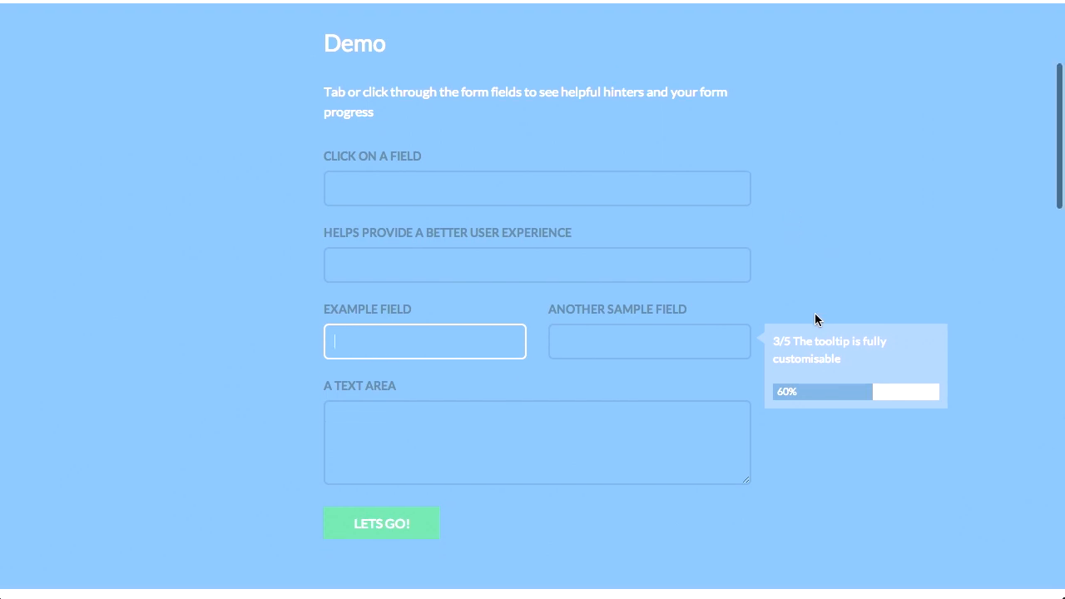
pyautogui.moveTo(969, 316)
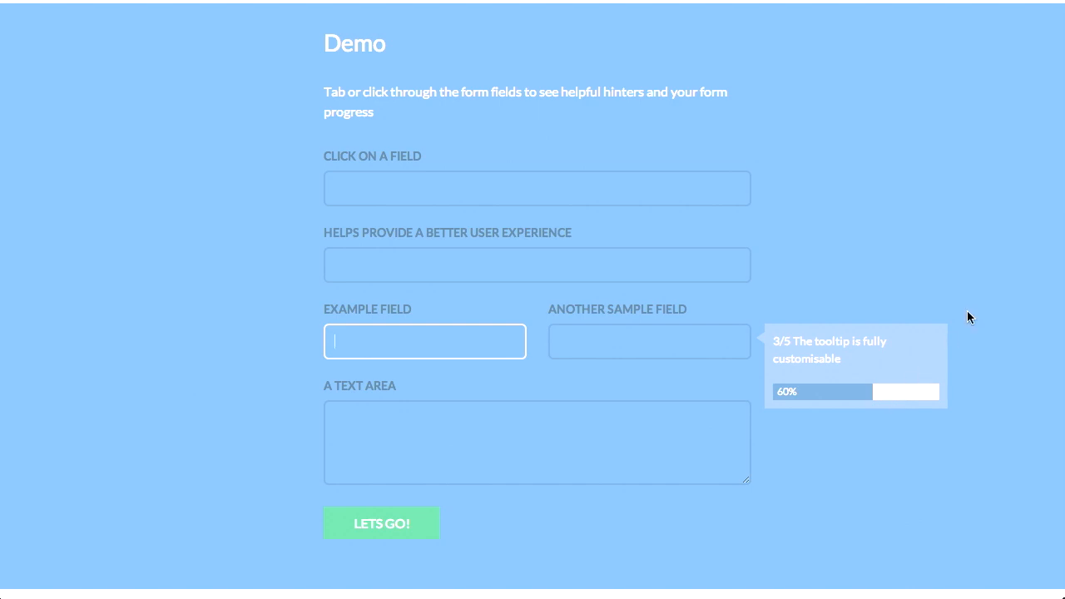
pyautogui.scroll(-3)
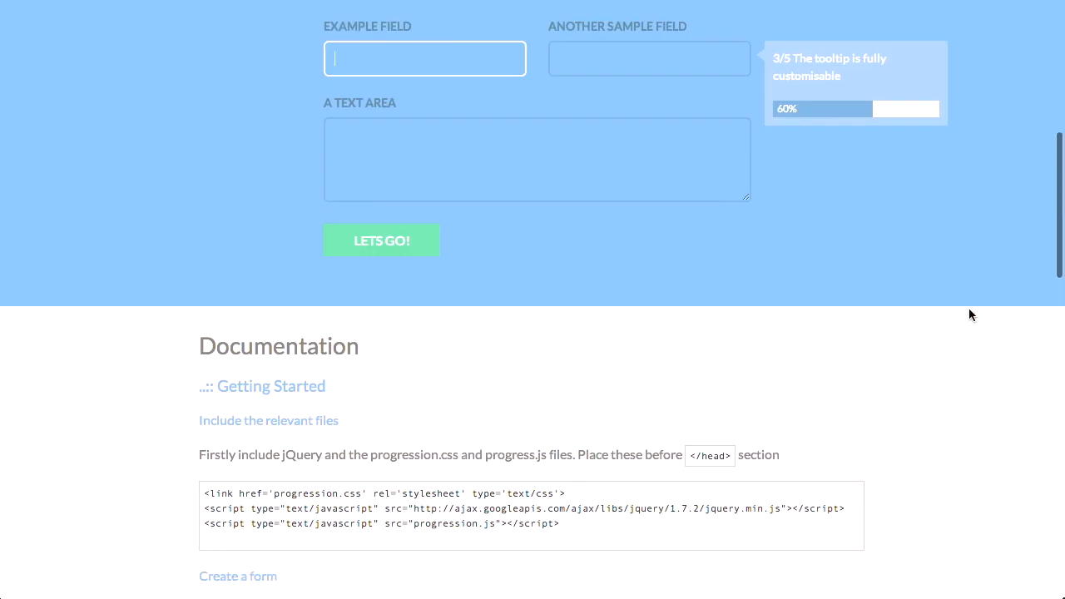
# Read the Create a form and Initiate the plugin docs, selecting #myform, down to the Options table.
pyautogui.scroll(-3)
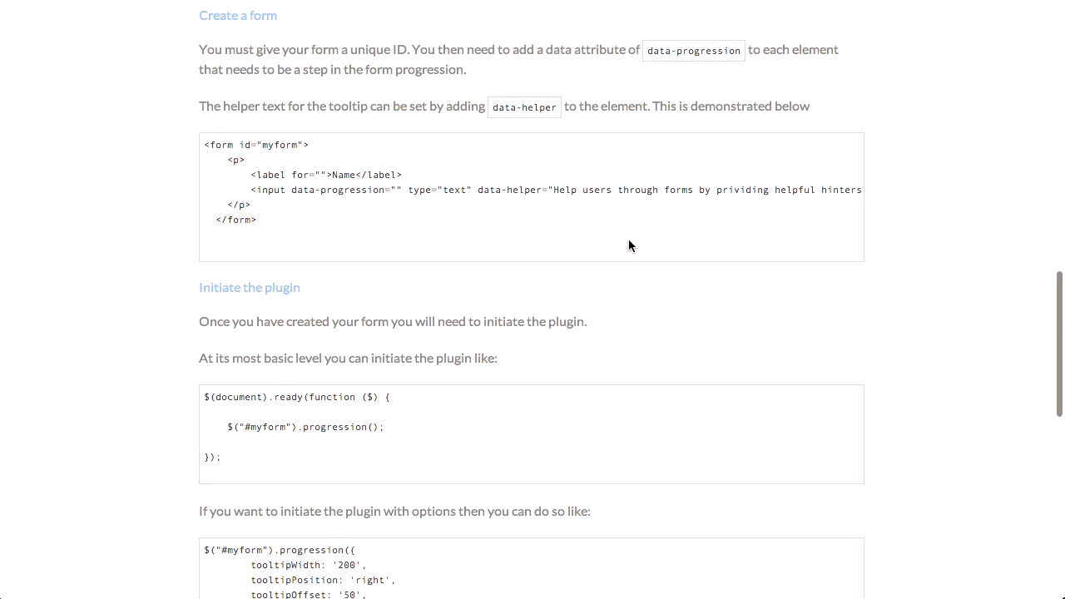
pyautogui.scroll(-3)
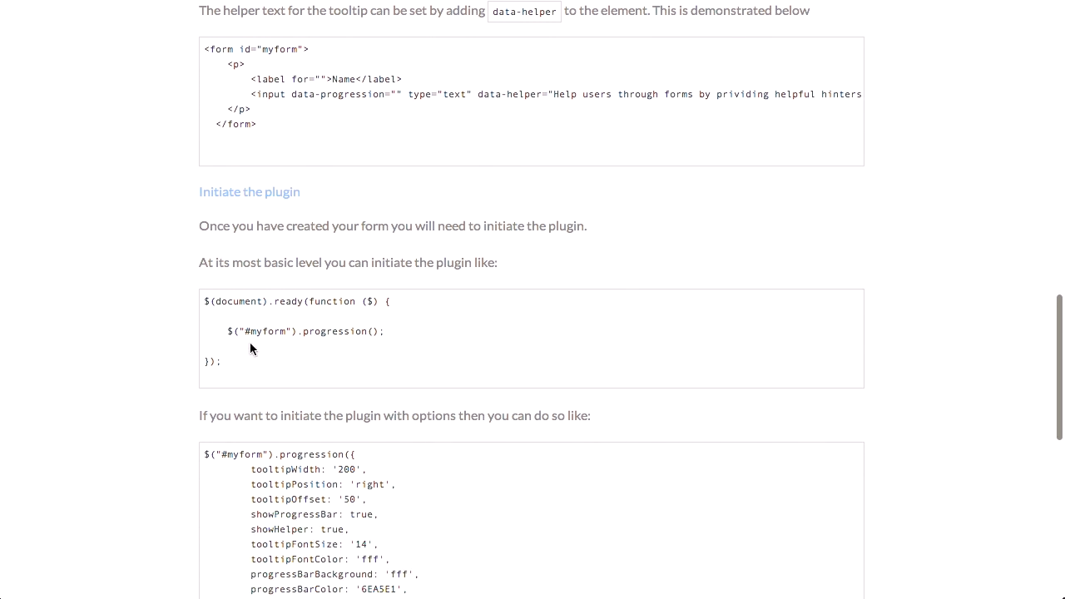
pyautogui.doubleClick(262, 331)
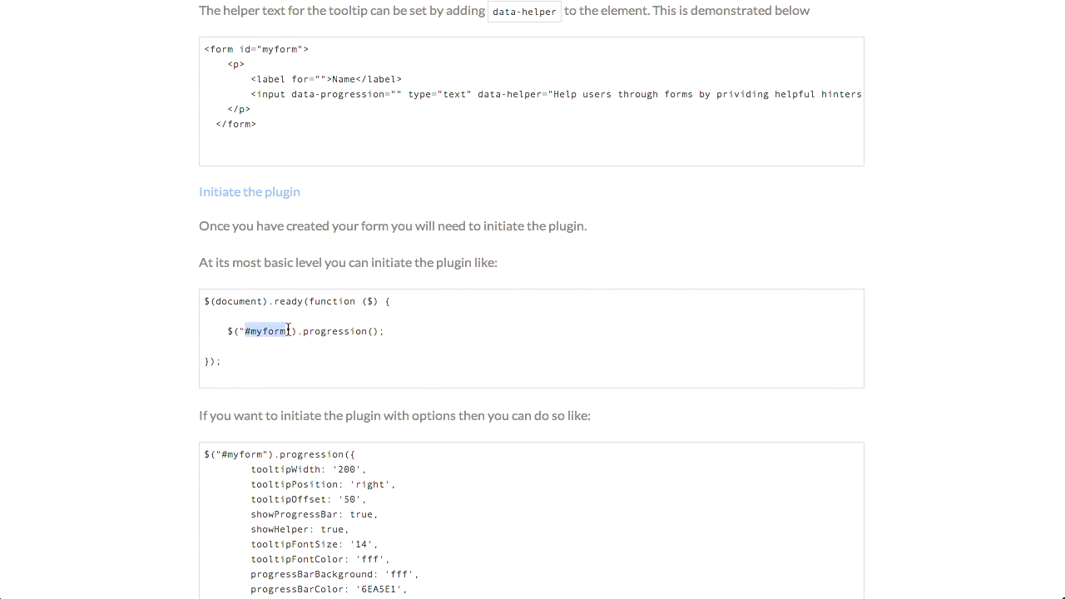
pyautogui.moveTo(322, 302)
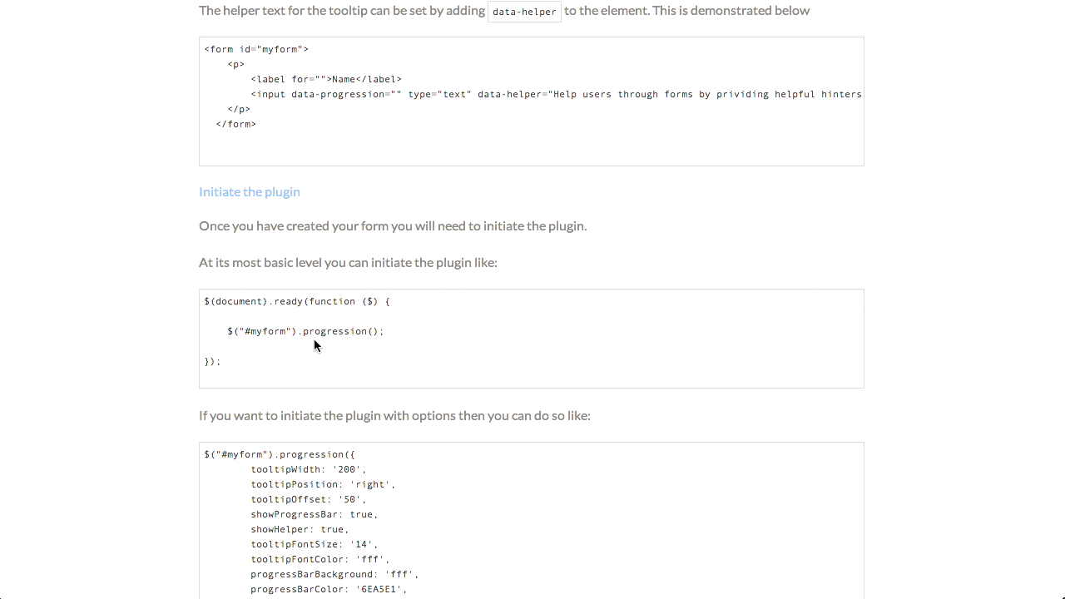
pyautogui.scroll(-3)
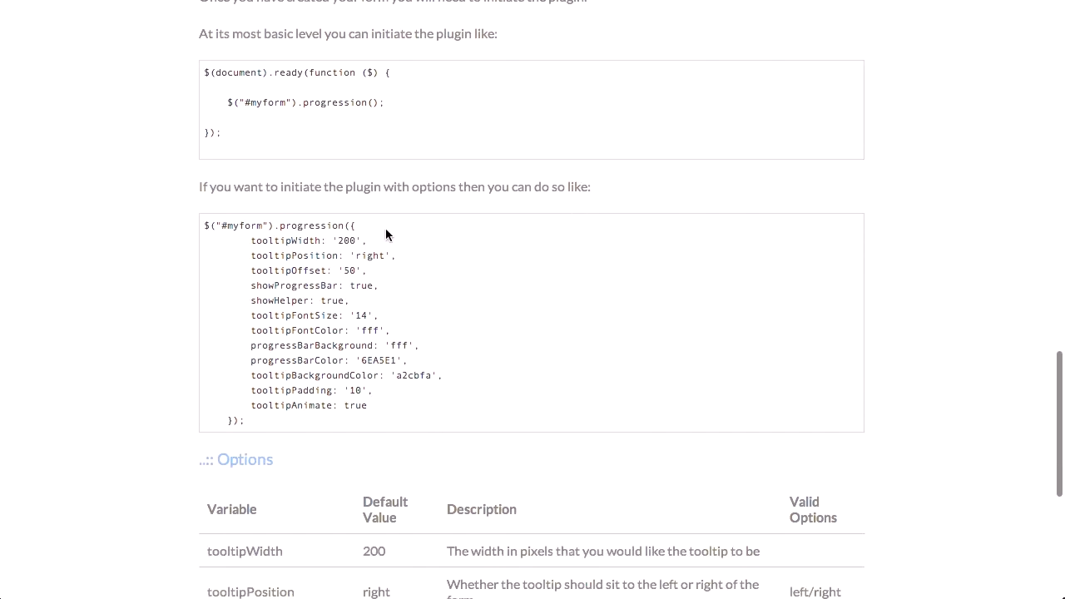
pyautogui.moveTo(420, 122)
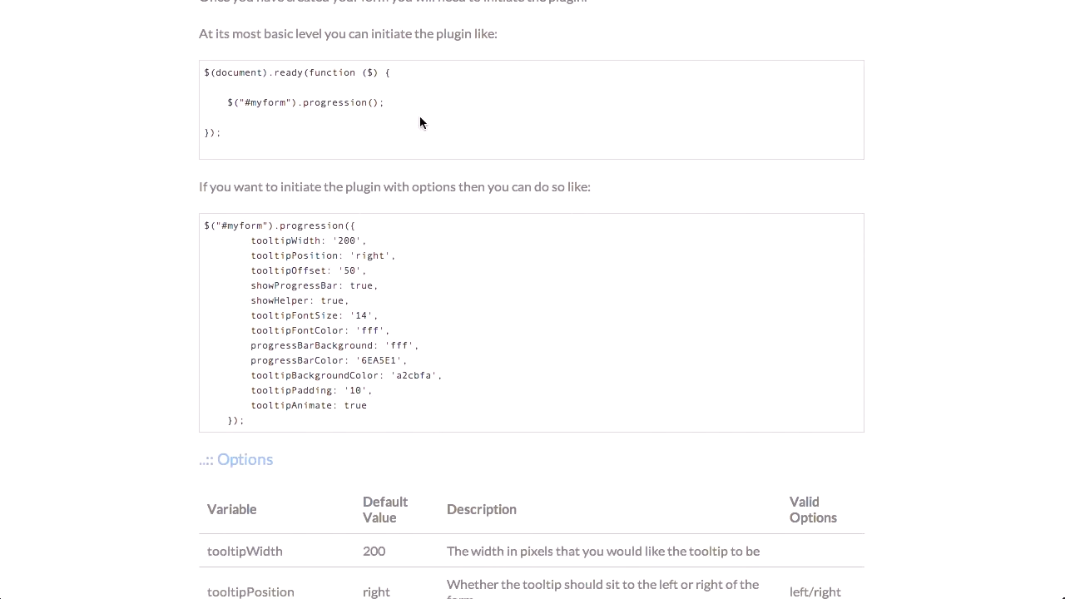
pyautogui.moveTo(323, 437)
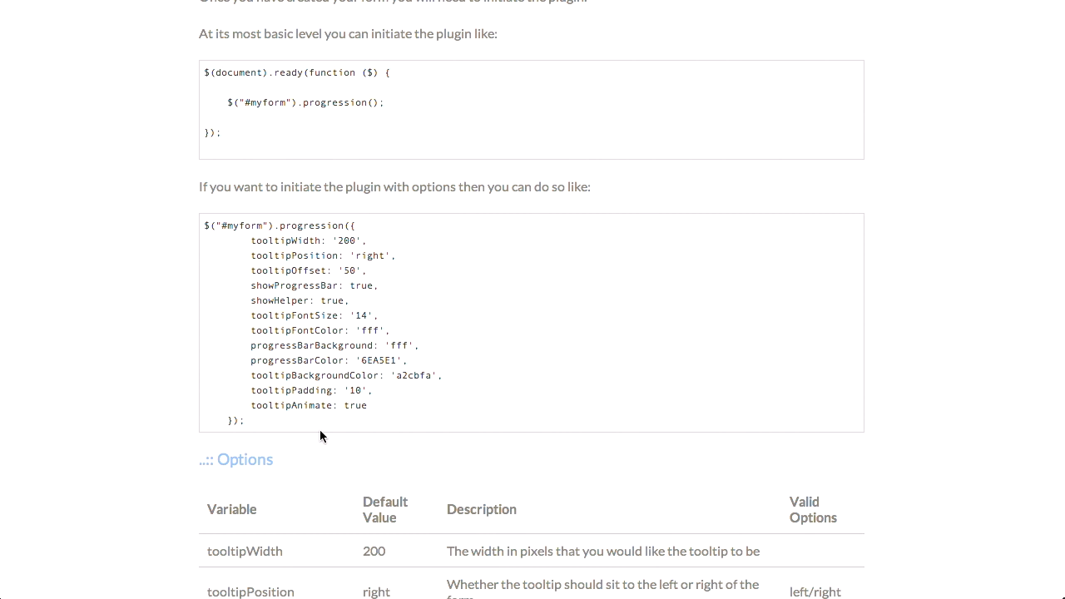
pyautogui.moveTo(252, 251)
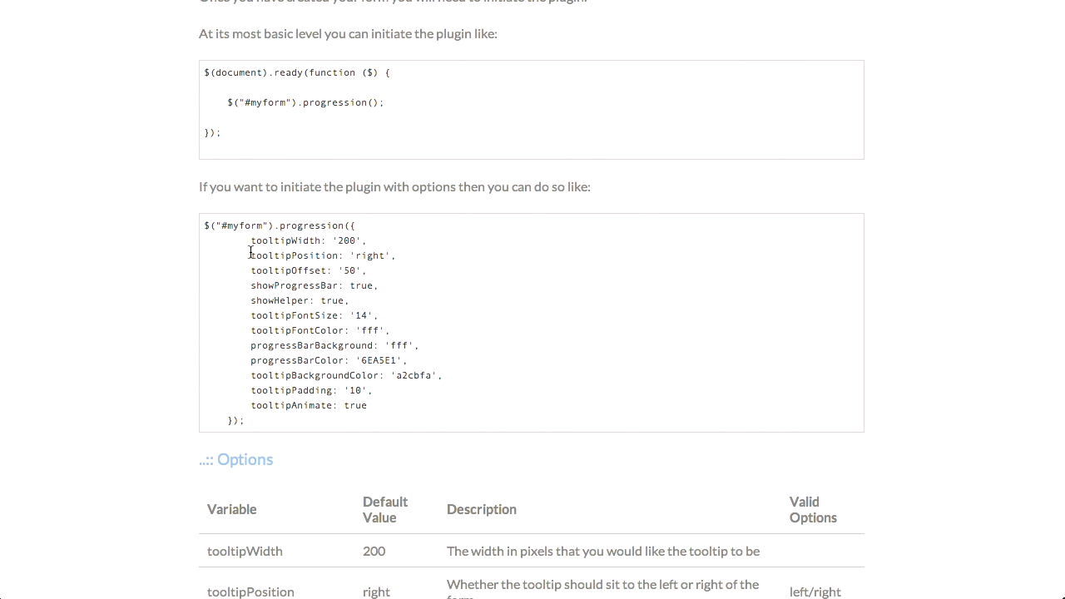
pyautogui.moveTo(900, 188)
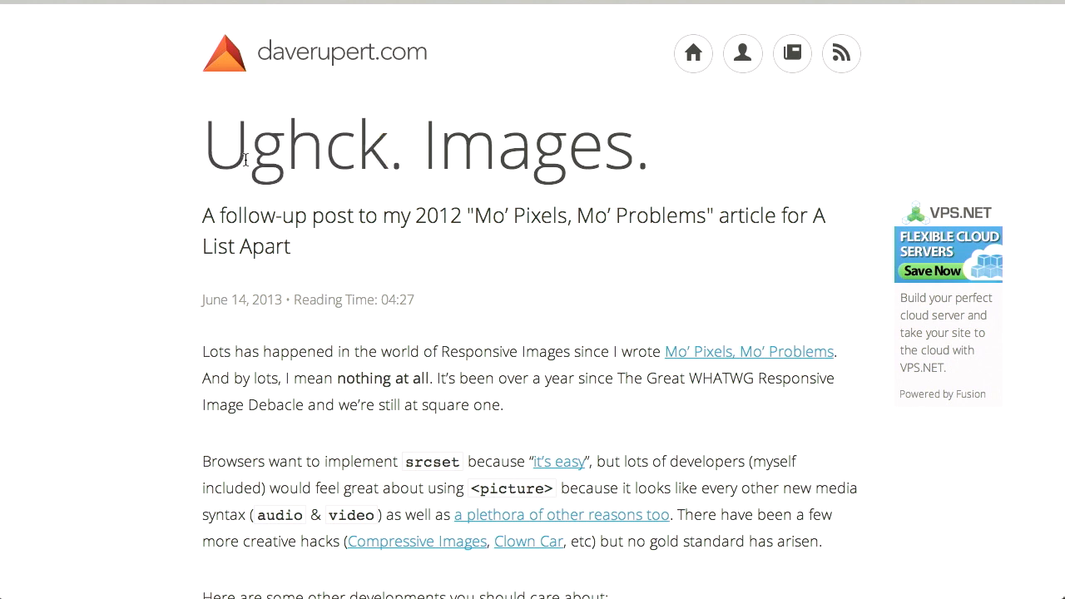
pyautogui.moveTo(1042, 120)
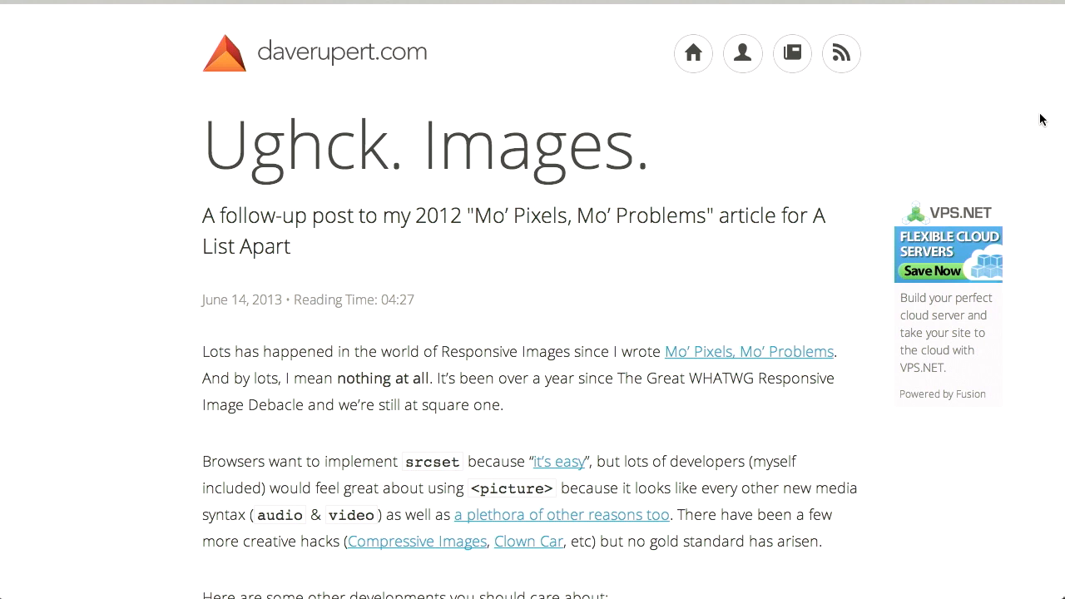
# Scroll into the introduction of Dave Rupert's 'Ughck. Images.' post.
pyautogui.scroll(-3)
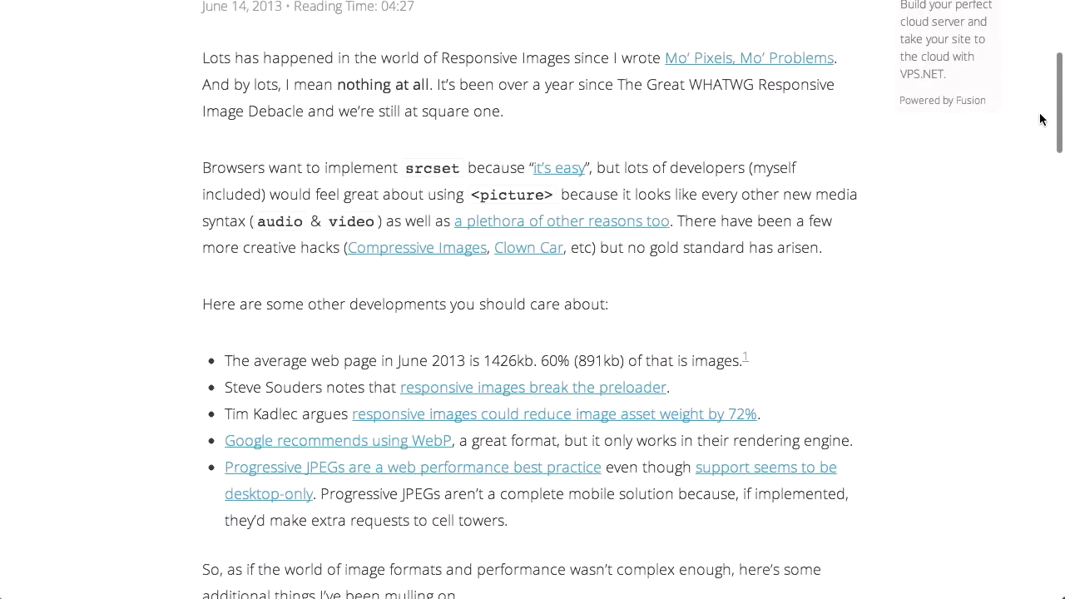
pyautogui.scroll(-3)
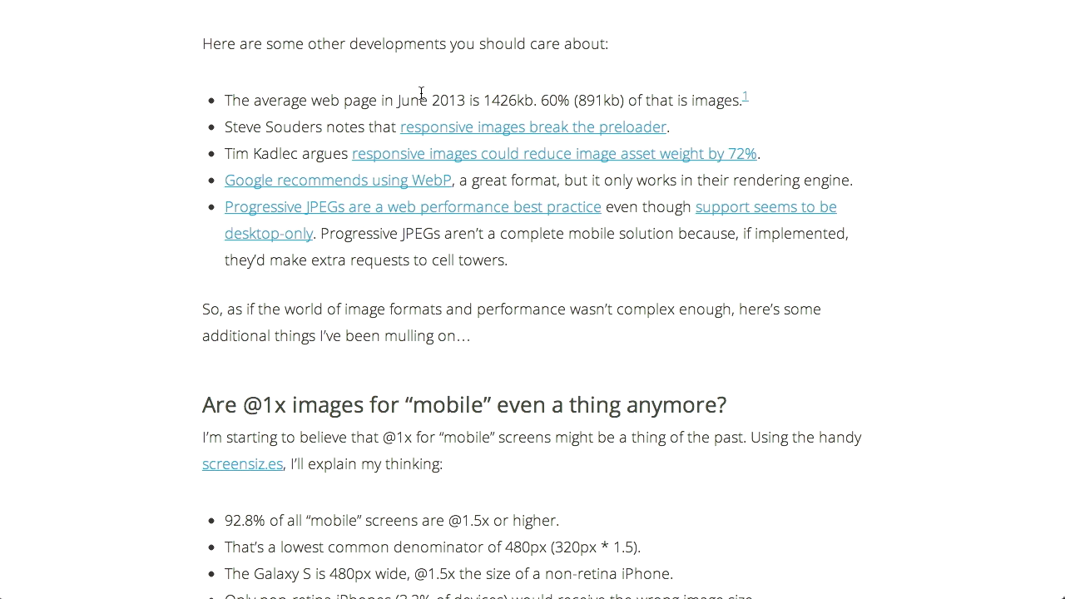
pyautogui.moveTo(541, 163)
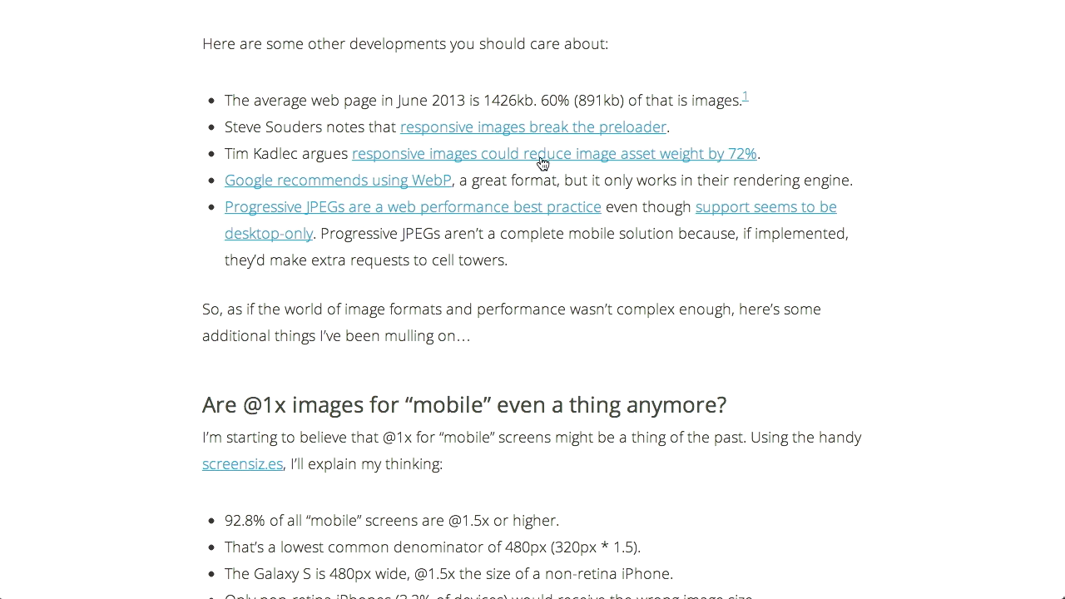
pyautogui.moveTo(694, 156)
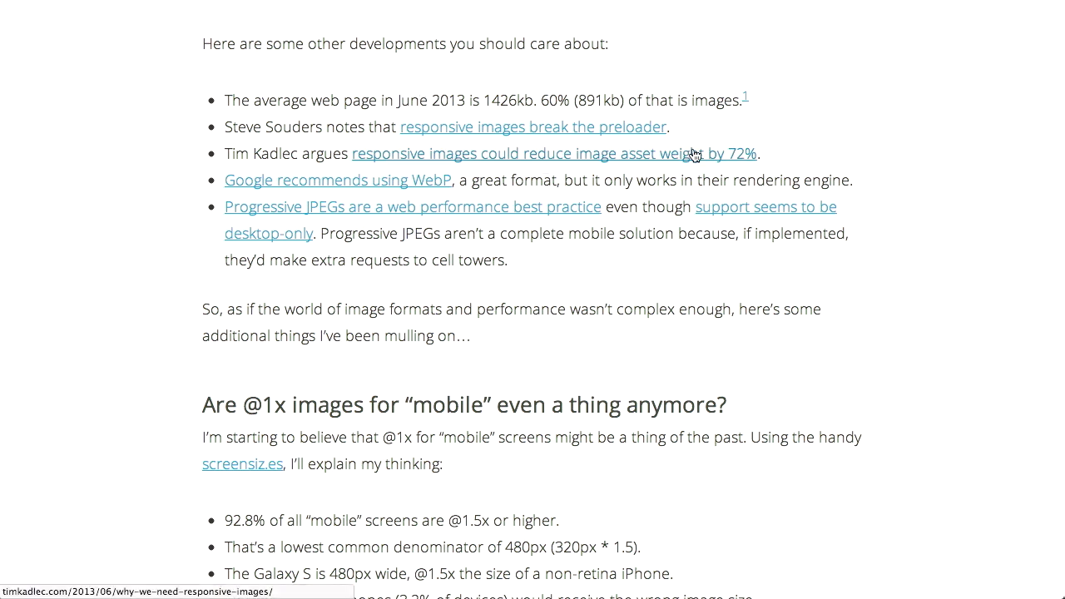
pyautogui.moveTo(945, 167)
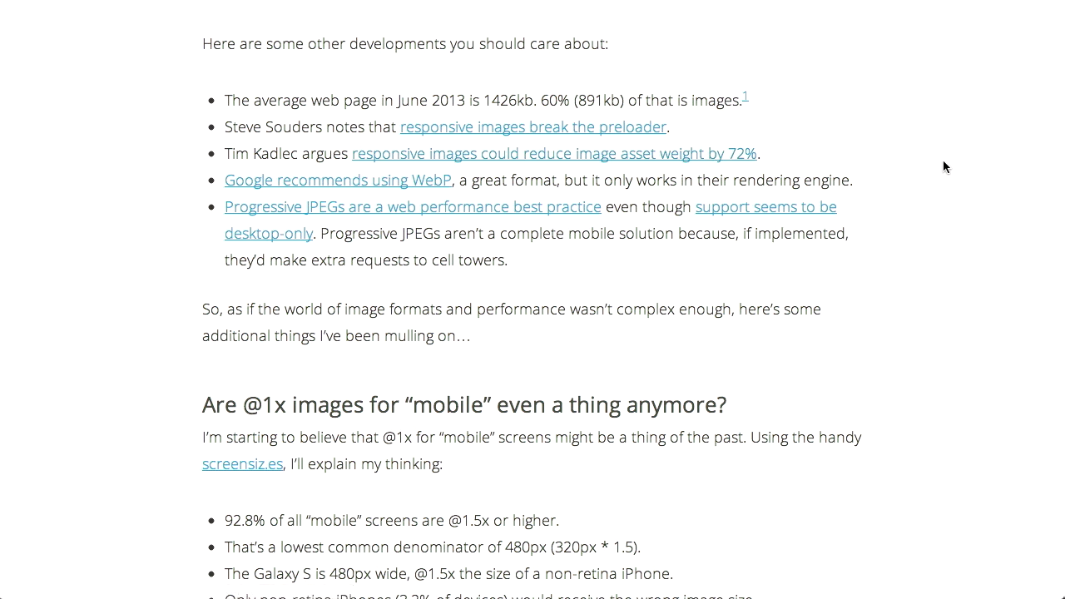
pyautogui.scroll(-3)
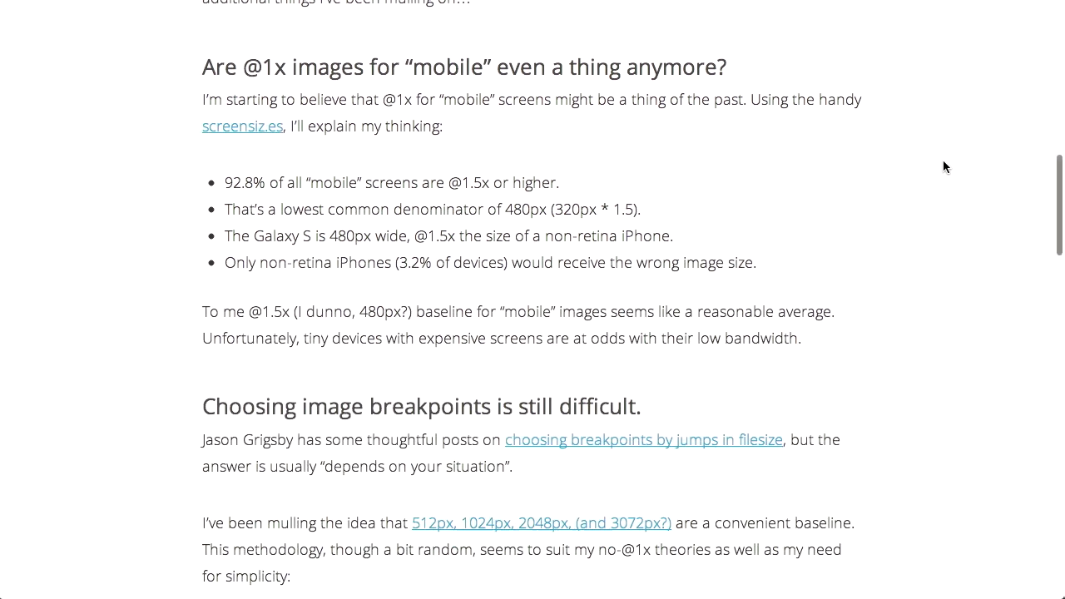
pyautogui.scroll(-3)
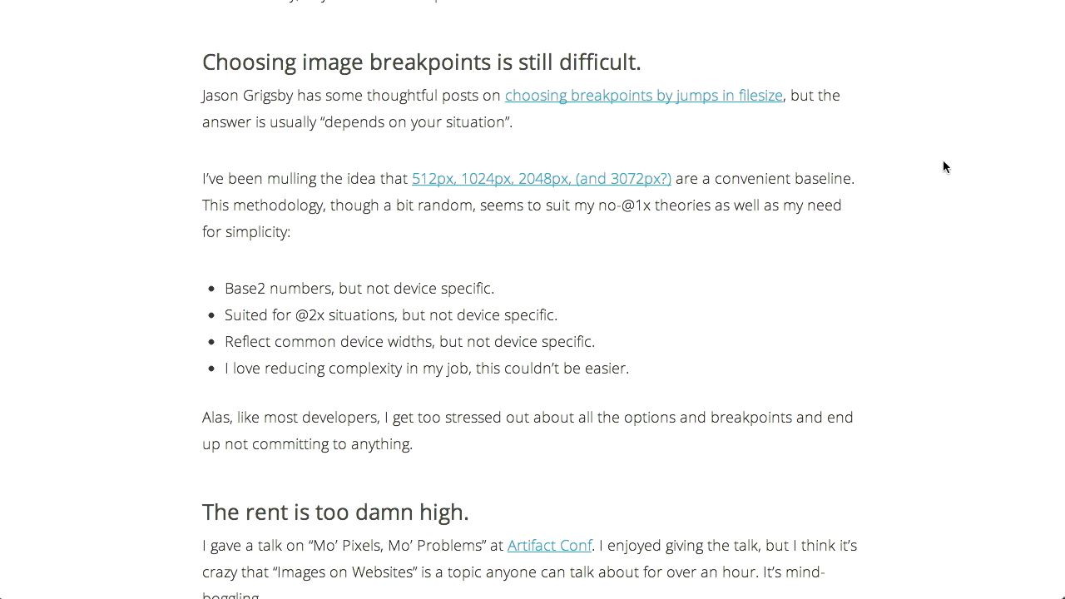
pyautogui.scroll(-3)
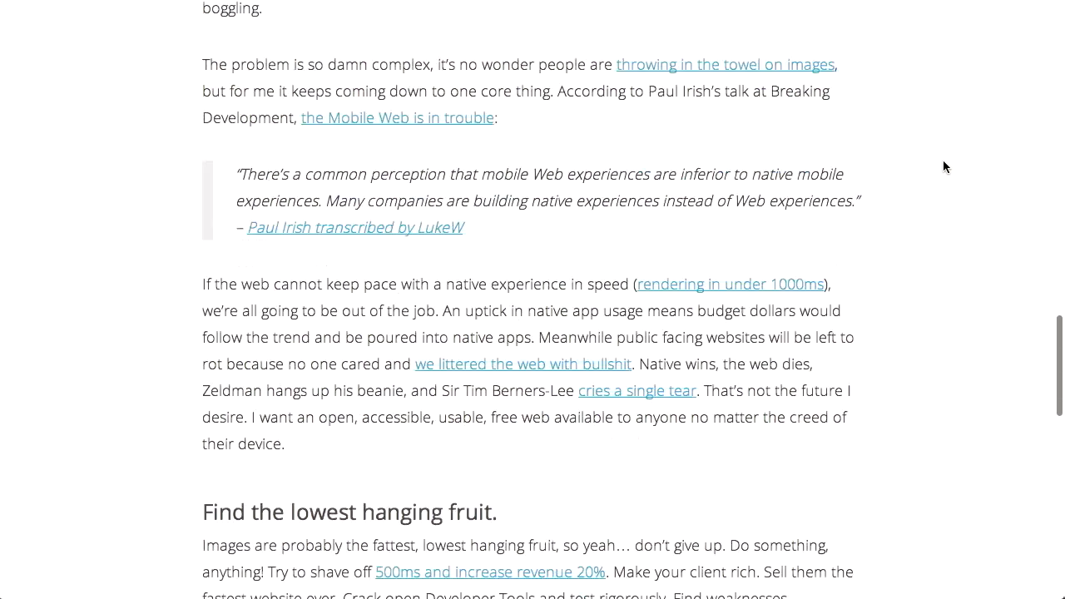
# Scroll to the embedded 'Mo' Pixels, Mo' Problems' Speaker Deck at the post's end.
pyautogui.scroll(-3)
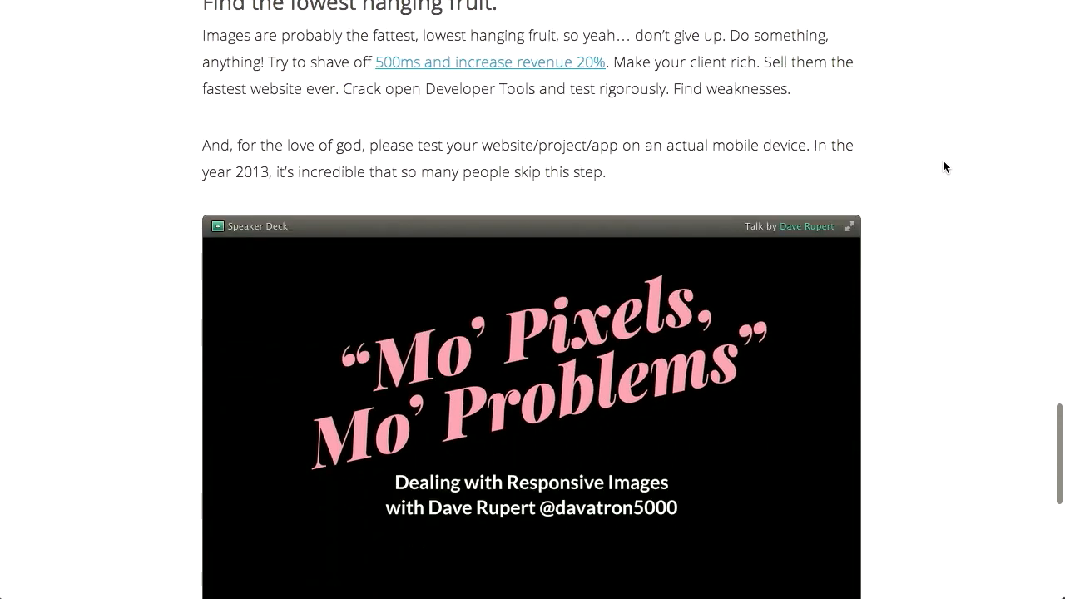
pyautogui.scroll(-3)
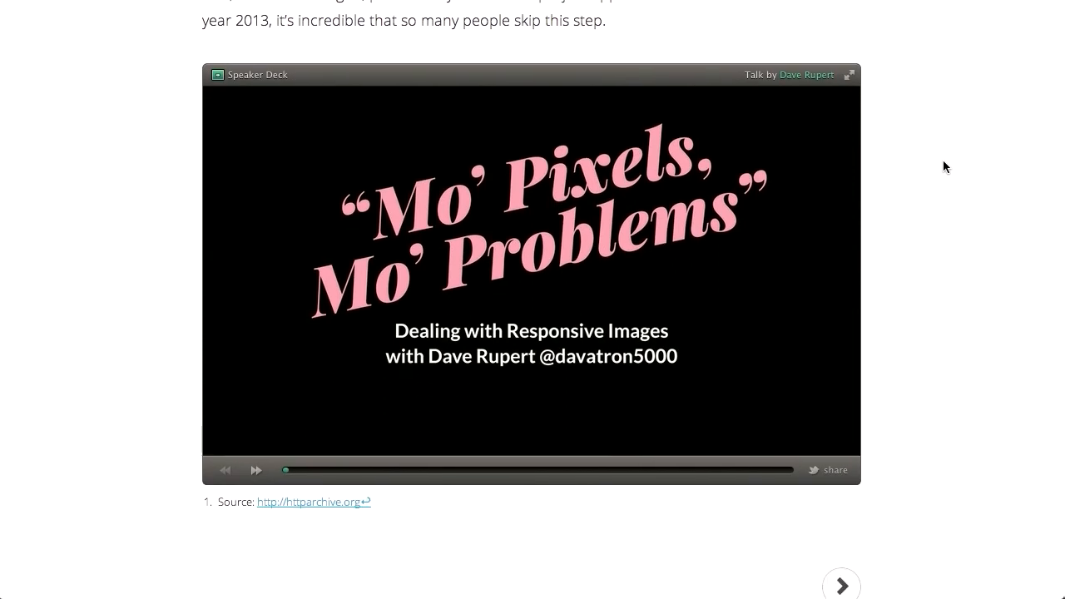
pyautogui.scroll(3)
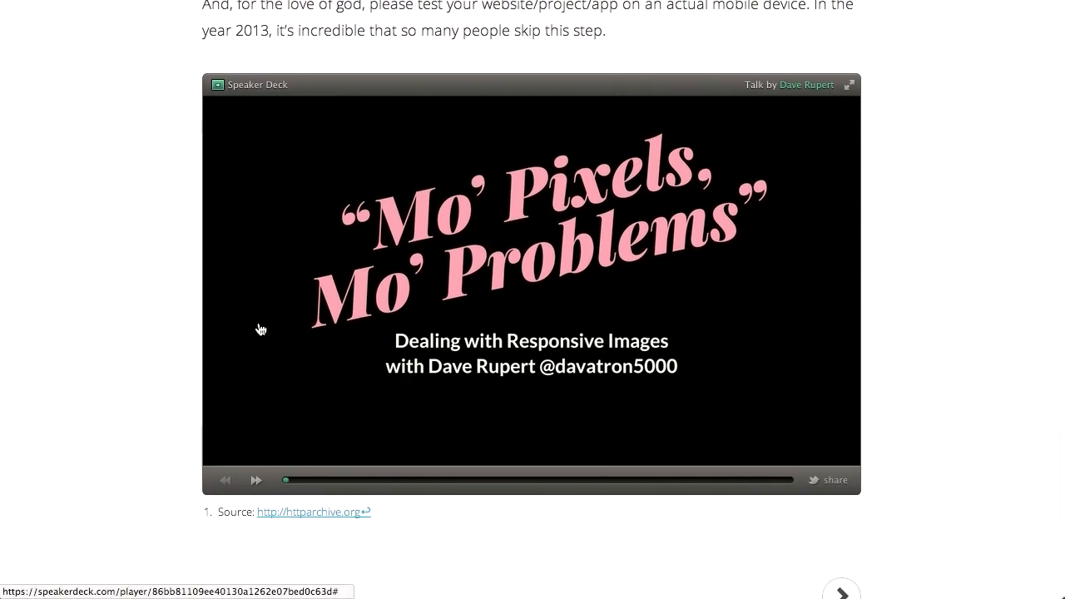
pyautogui.moveTo(175, 442)
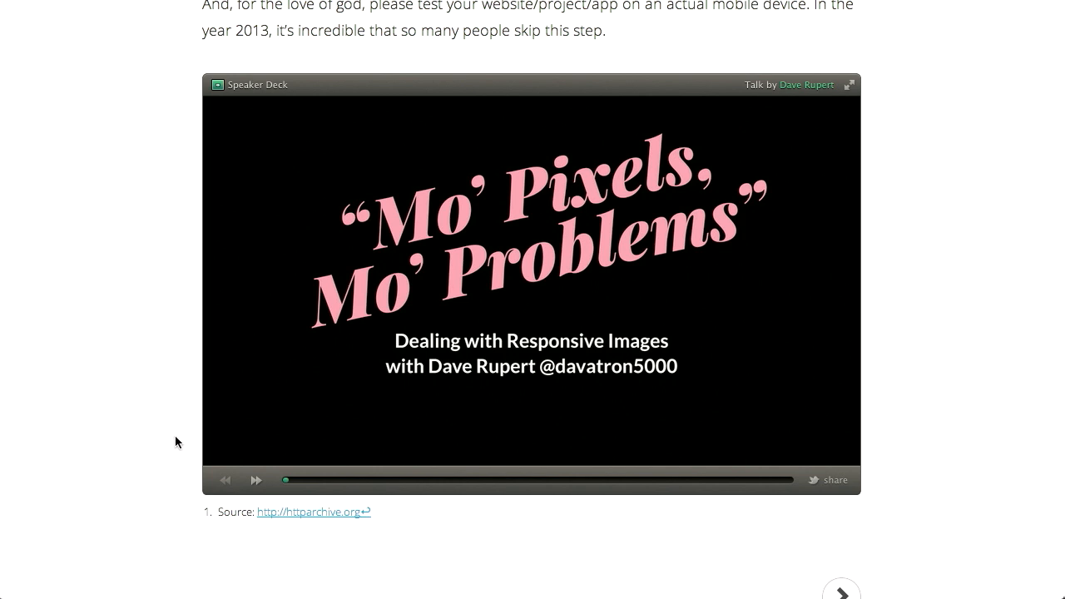
pyautogui.moveTo(257, 480)
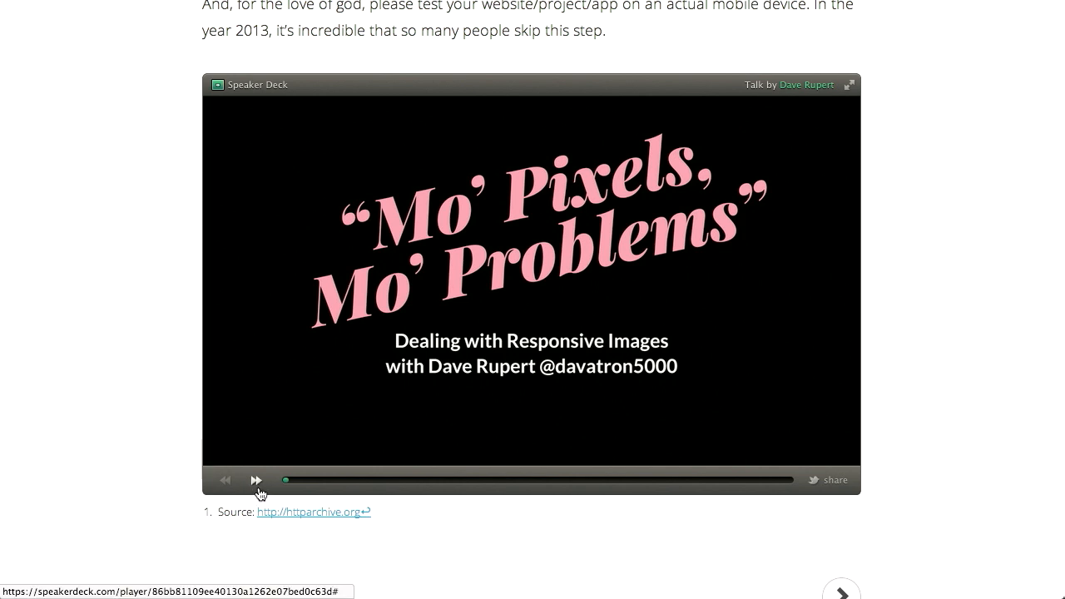